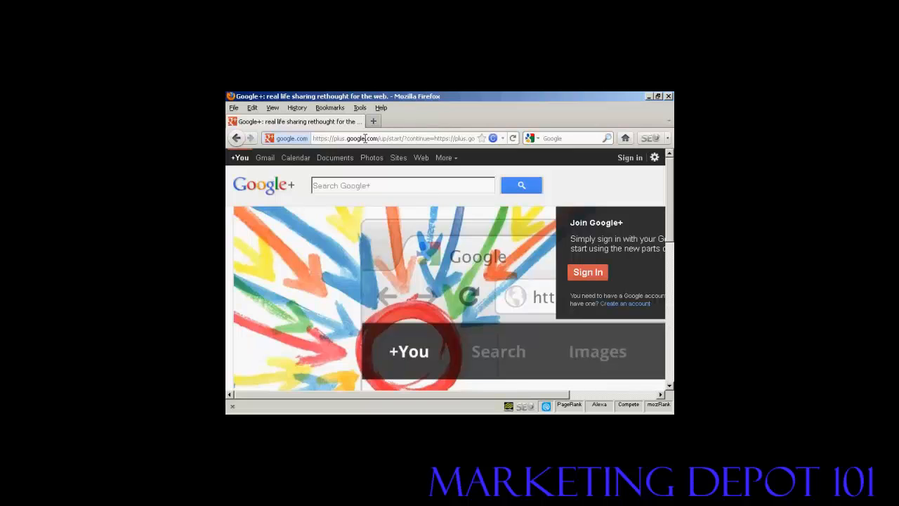
mouse_move(338, 150)
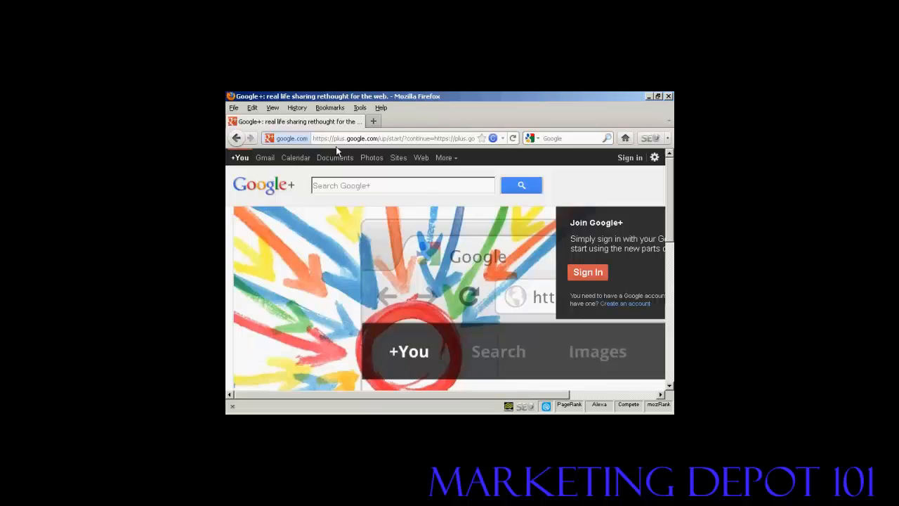
mouse_move(403, 150)
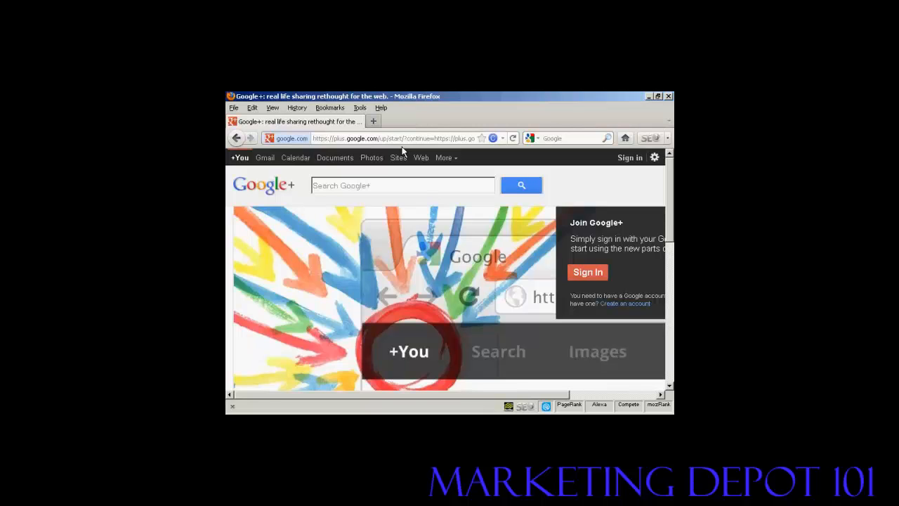
mouse_move(531, 363)
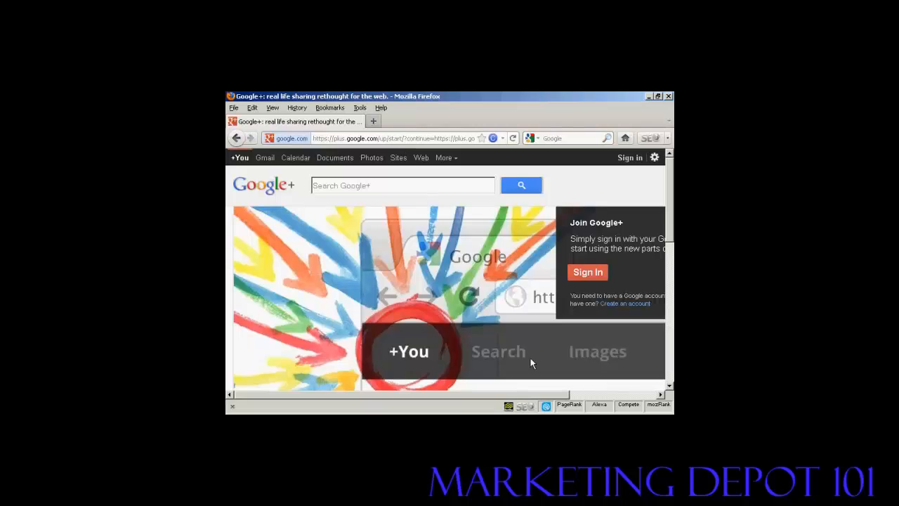
Step: Sign in with the entered email and password to reach the Google+ Stream home page
scroll("right", 3)
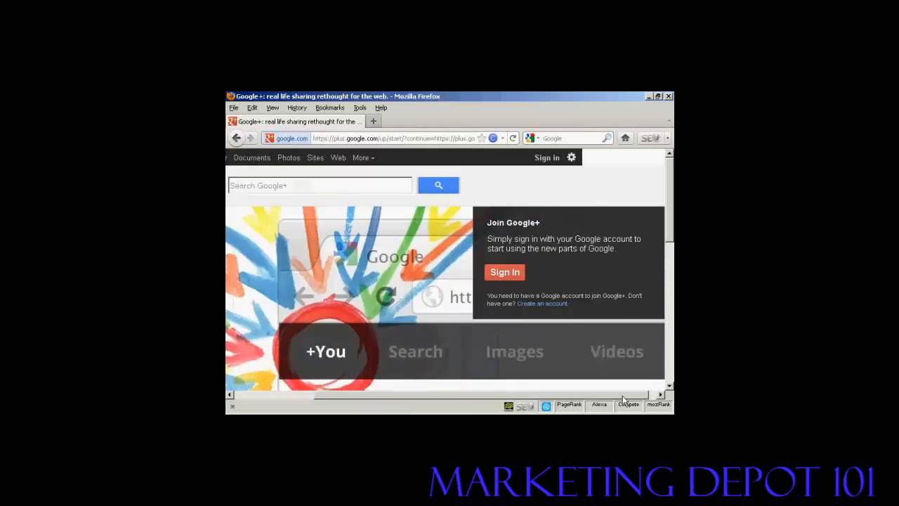
mouse_move(548, 157)
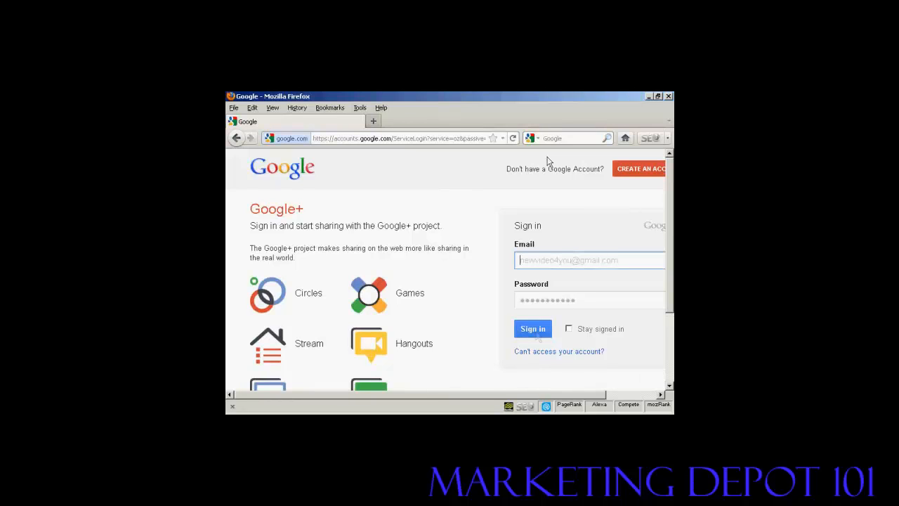
left_click(533, 329)
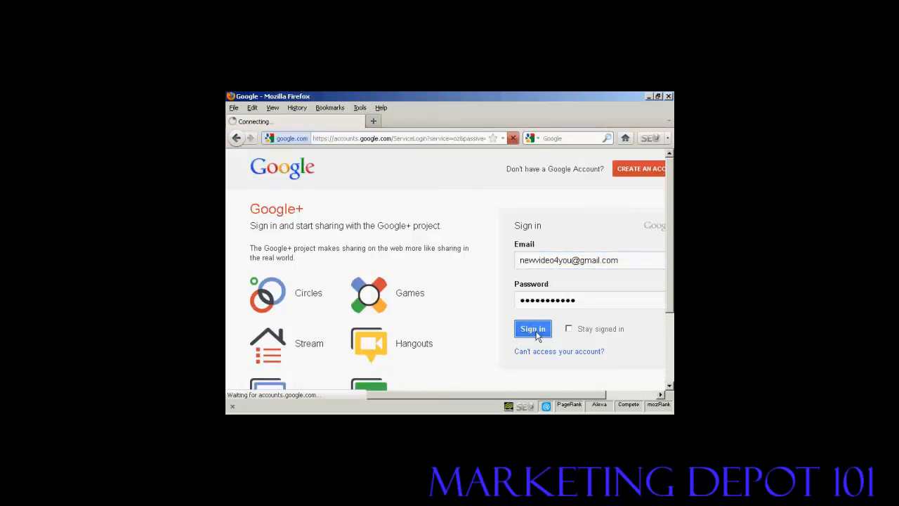
left_click(532, 328)
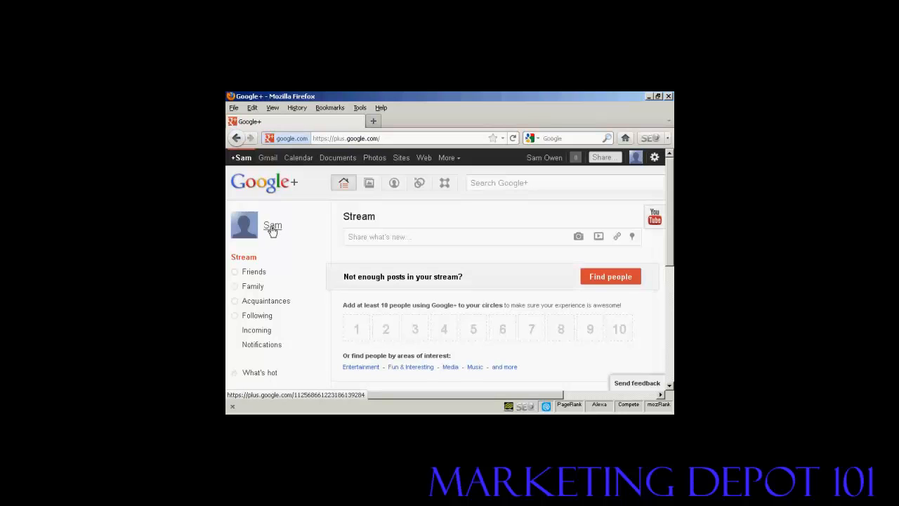
Step: Go to the account's own profile and look over the empty welcome form sections
left_click(272, 226)
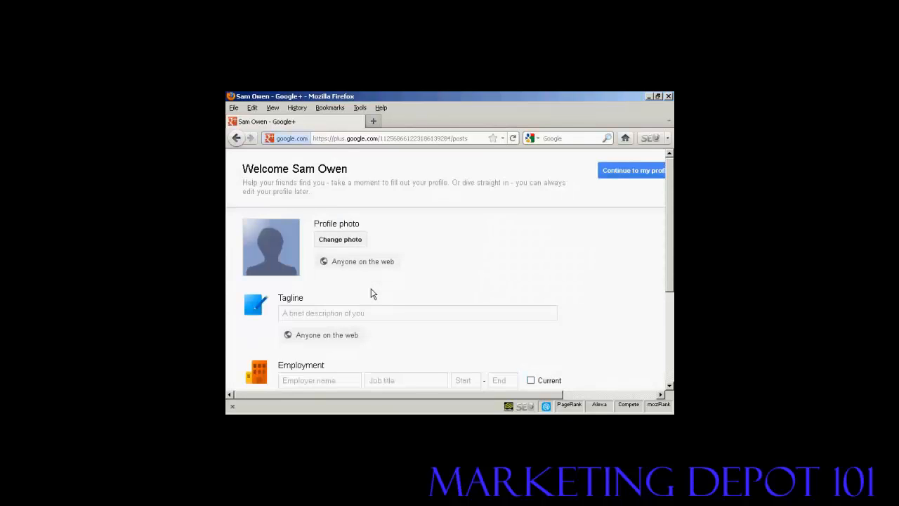
mouse_move(668, 211)
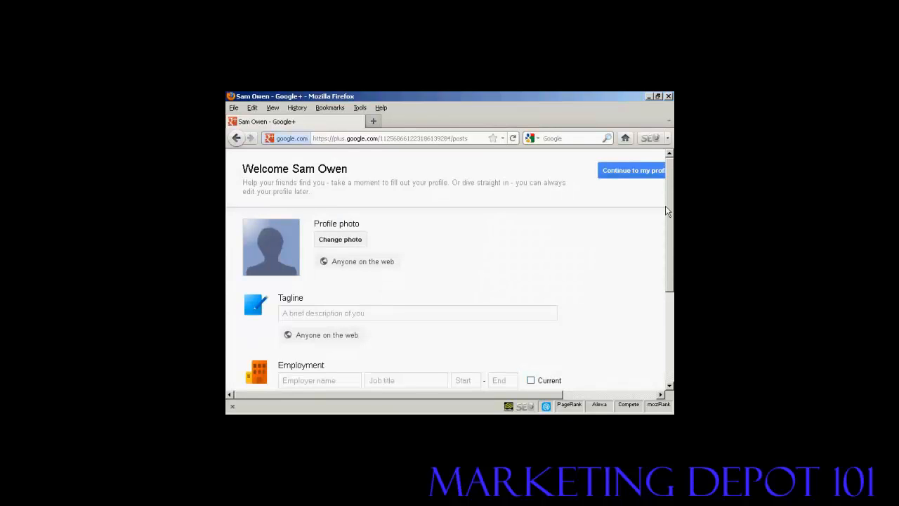
mouse_move(670, 203)
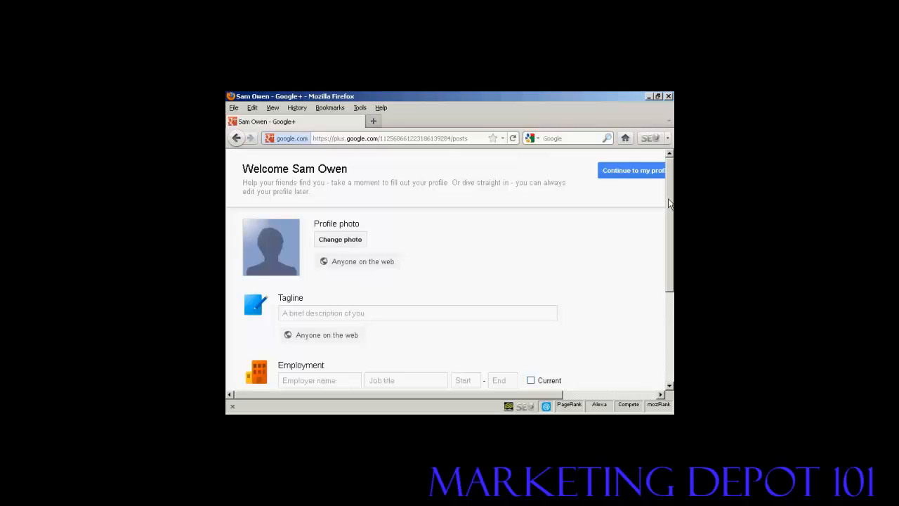
scroll("down", 3)
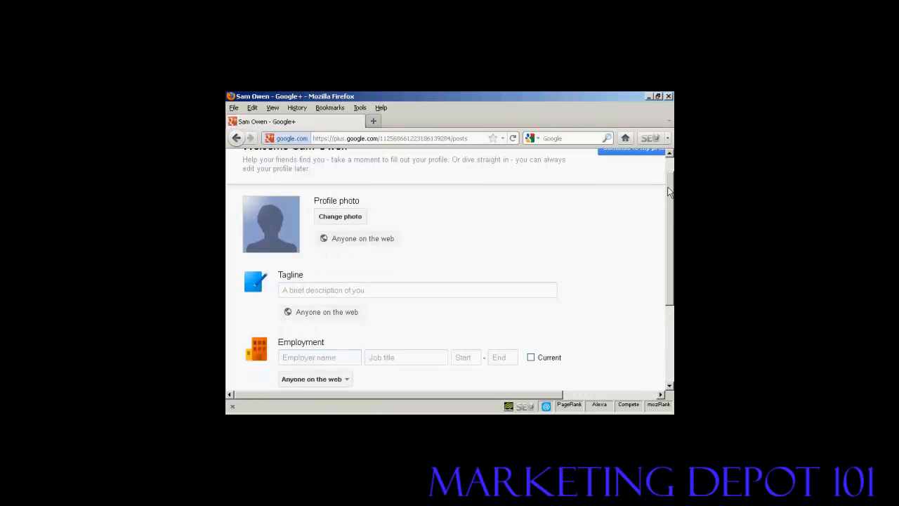
scroll("down", 3)
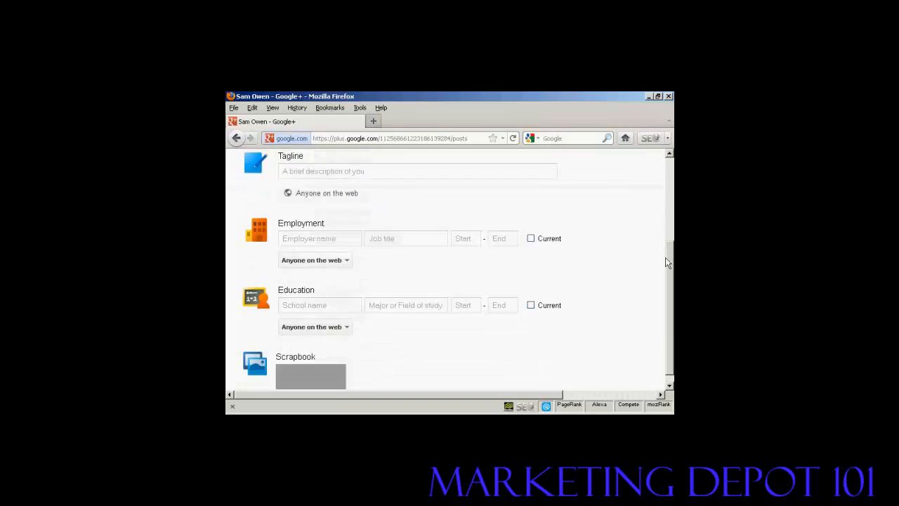
scroll("down", 3)
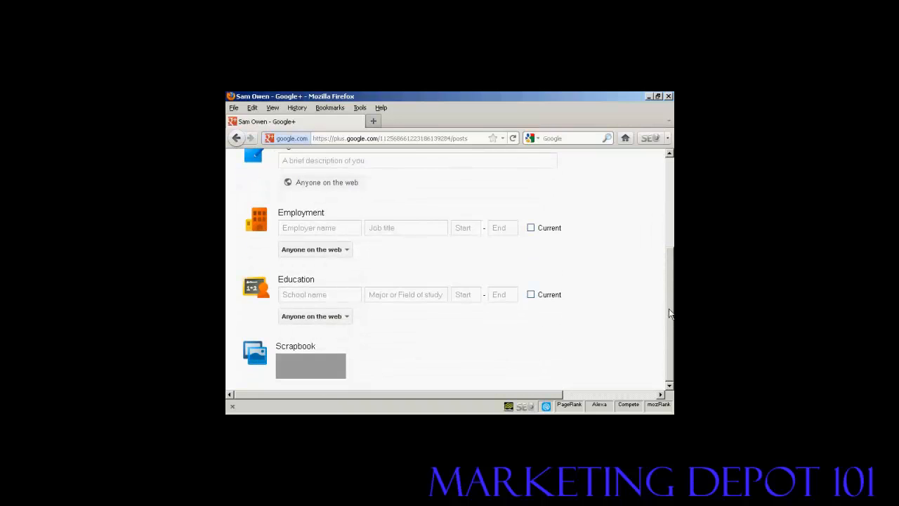
scroll("up", 3)
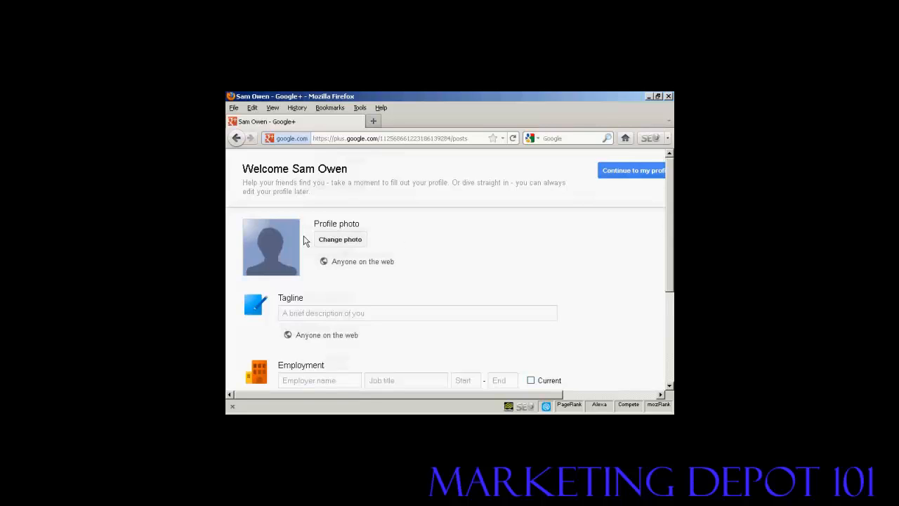
mouse_move(351, 240)
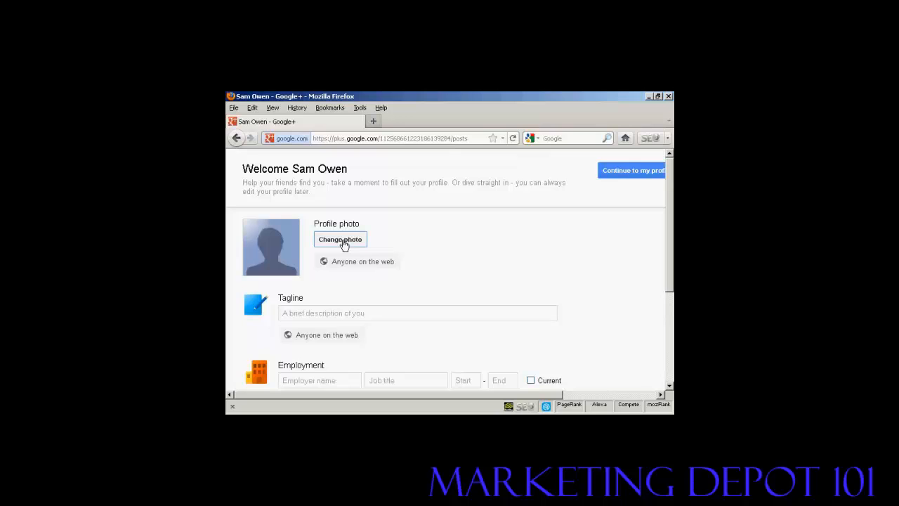
Step: Start changing the blank profile photo and choose the Upload option
left_click(340, 240)
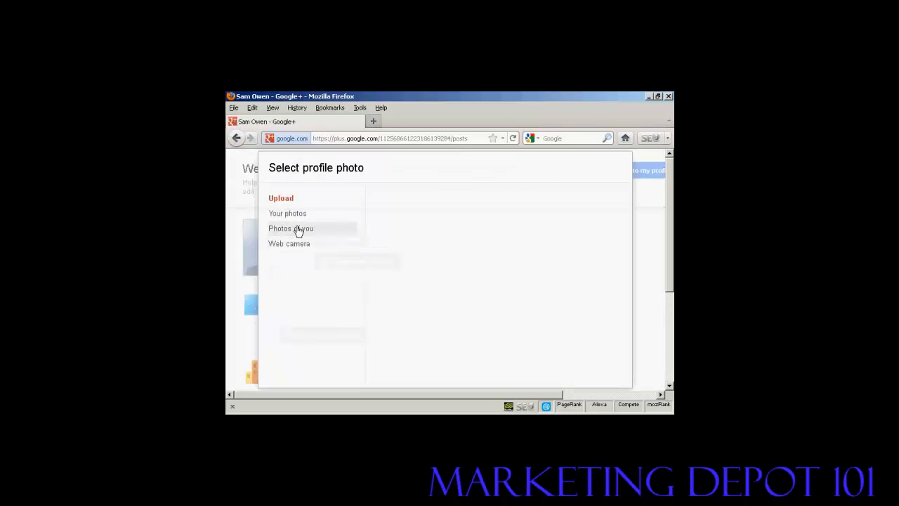
left_click(281, 198)
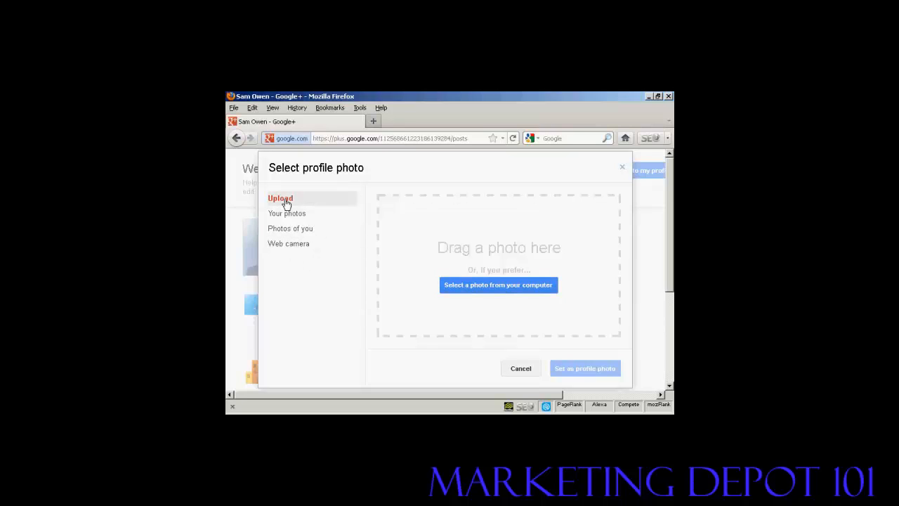
mouse_move(472, 285)
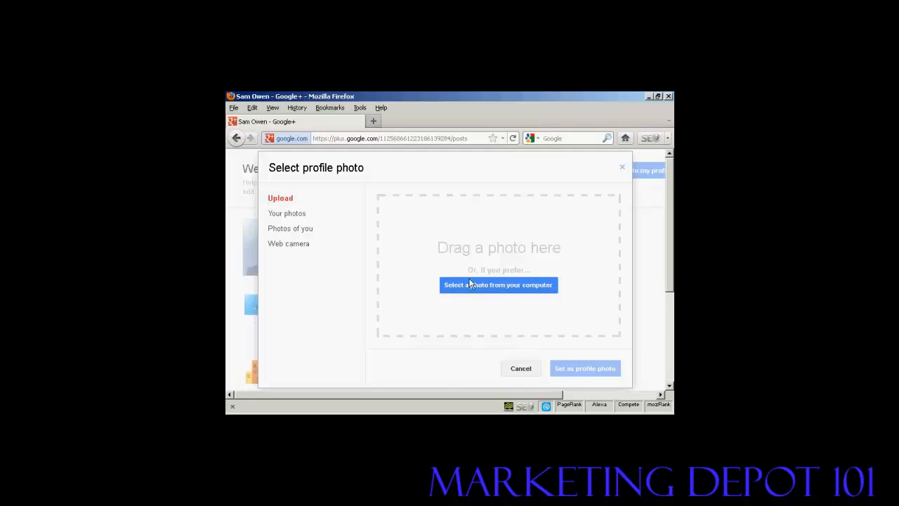
mouse_move(509, 292)
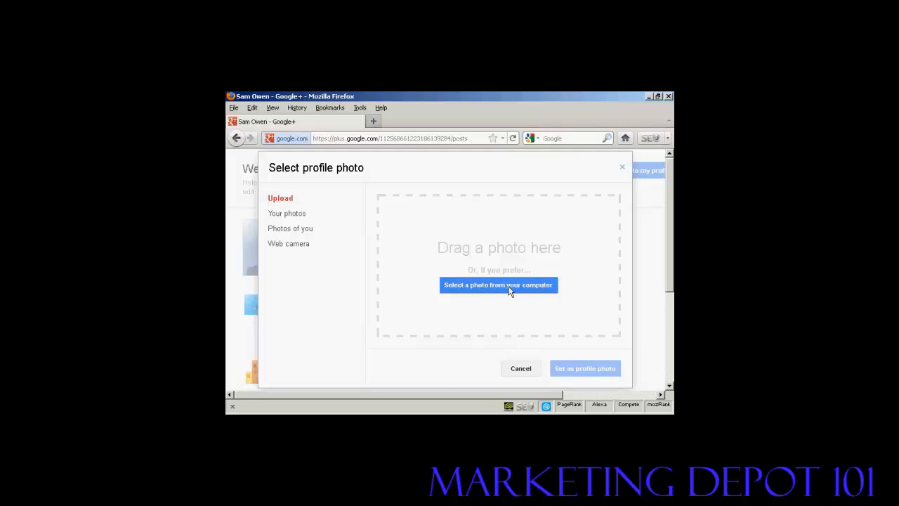
Step: Upload sam01.jpg from the computer into the profile photo dialog
left_click(498, 284)
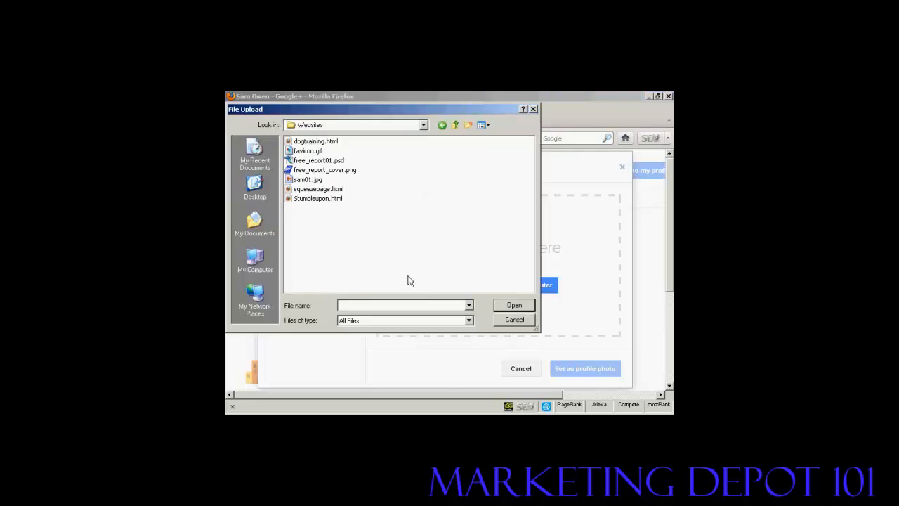
left_click(306, 179)
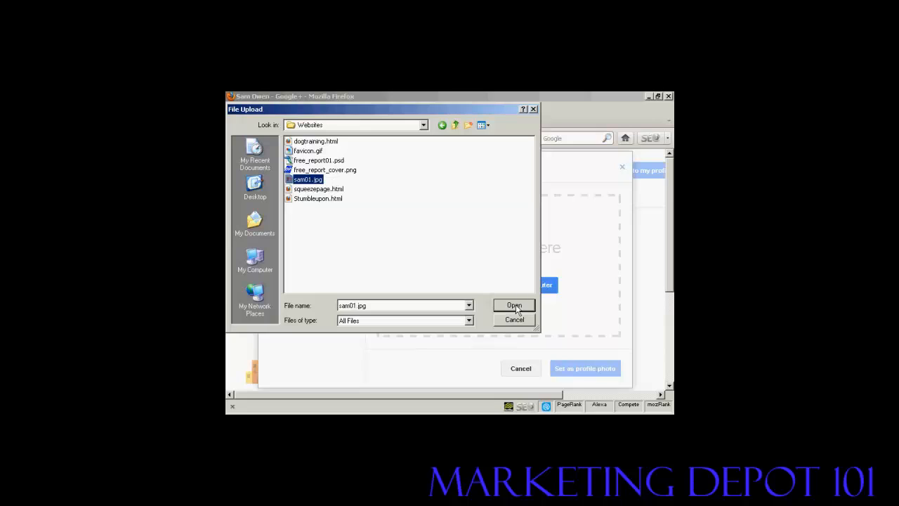
left_click(514, 305)
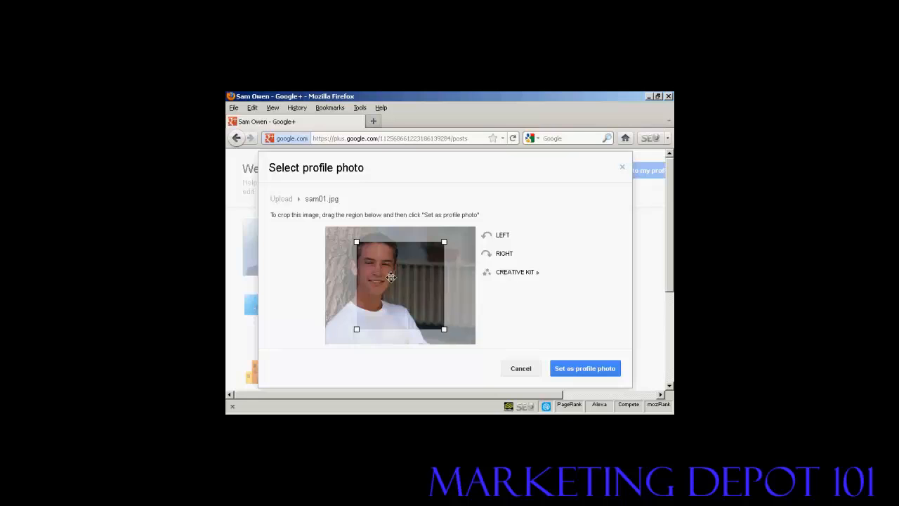
Step: Frame the face and shoulders in the crop box and set it as the profile photo
left_click_drag(391, 276, 375, 273)
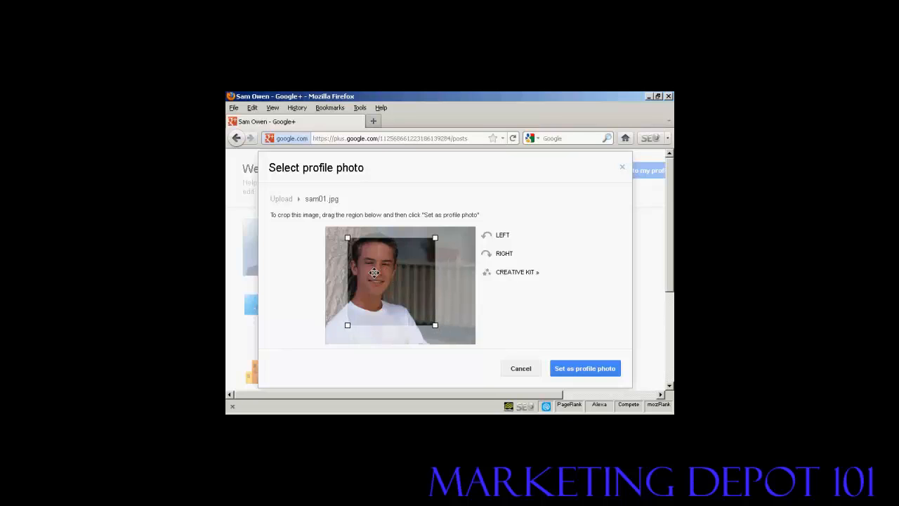
left_click_drag(375, 273, 373, 263)
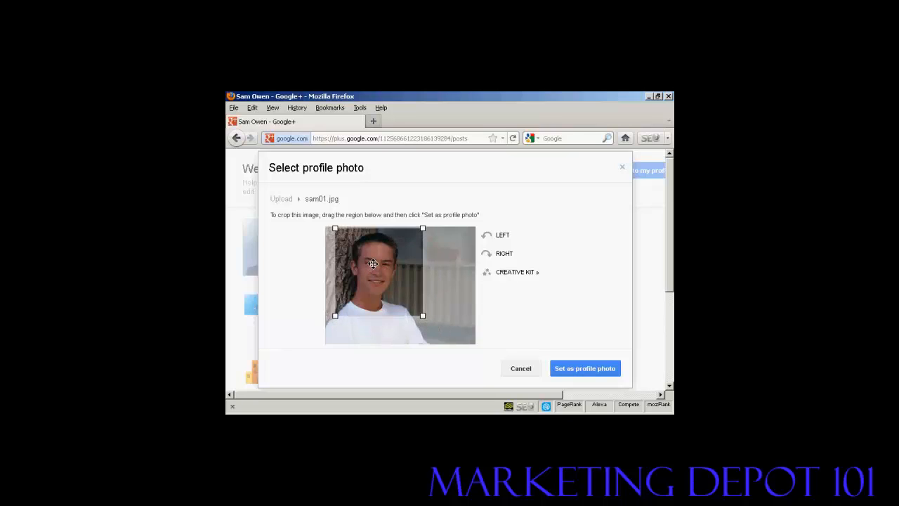
left_click_drag(374, 263, 369, 265)
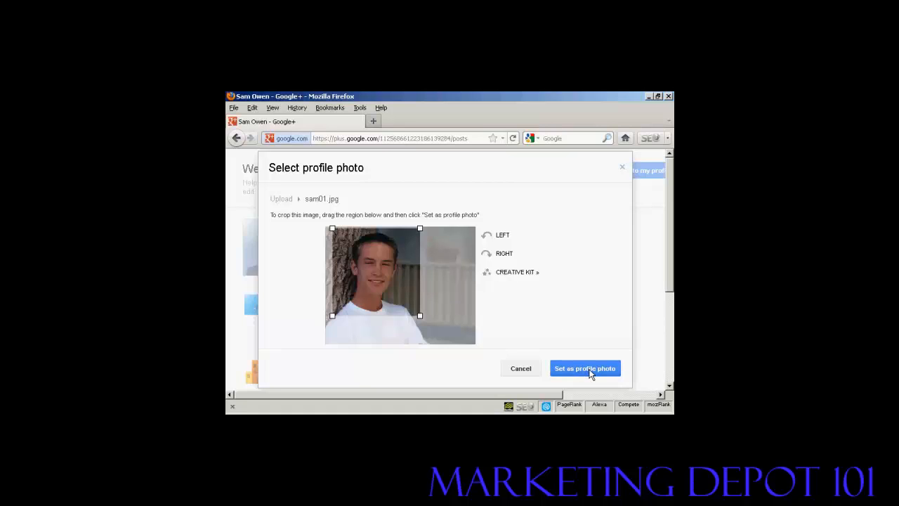
left_click(585, 369)
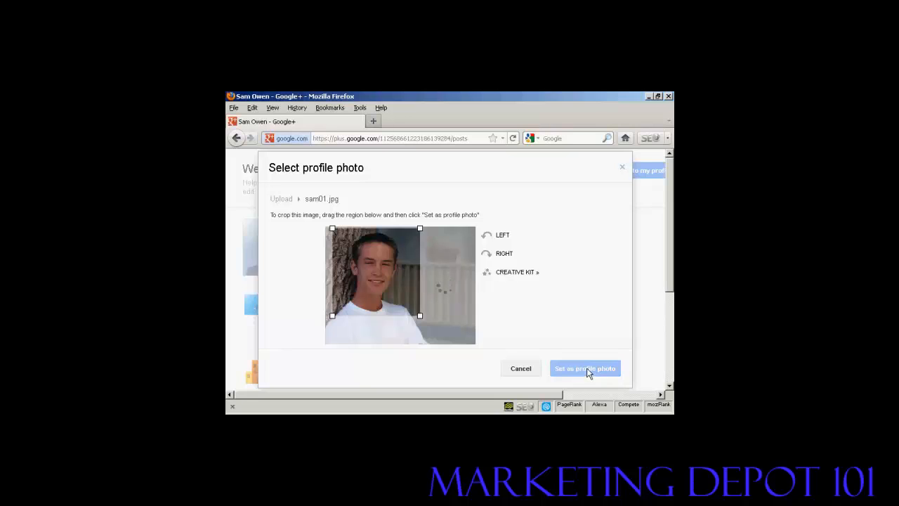
left_click(586, 368)
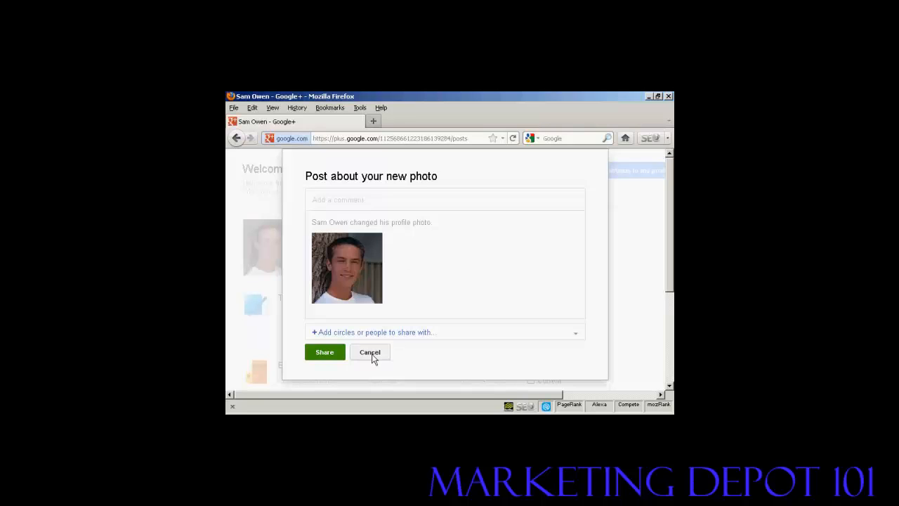
left_click(370, 352)
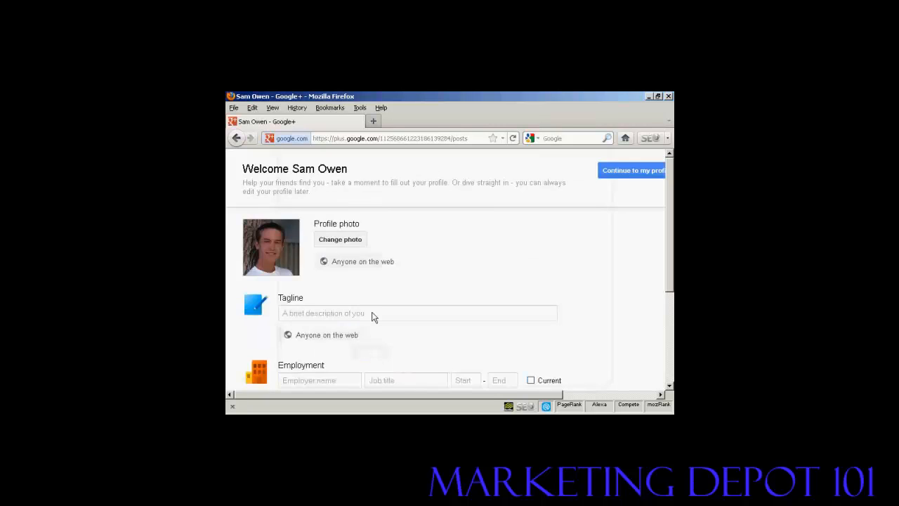
mouse_move(324, 262)
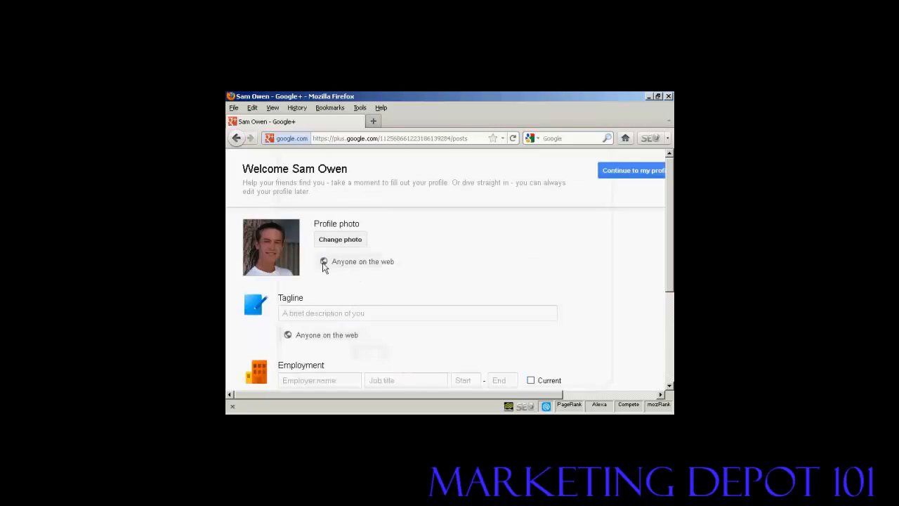
mouse_move(383, 265)
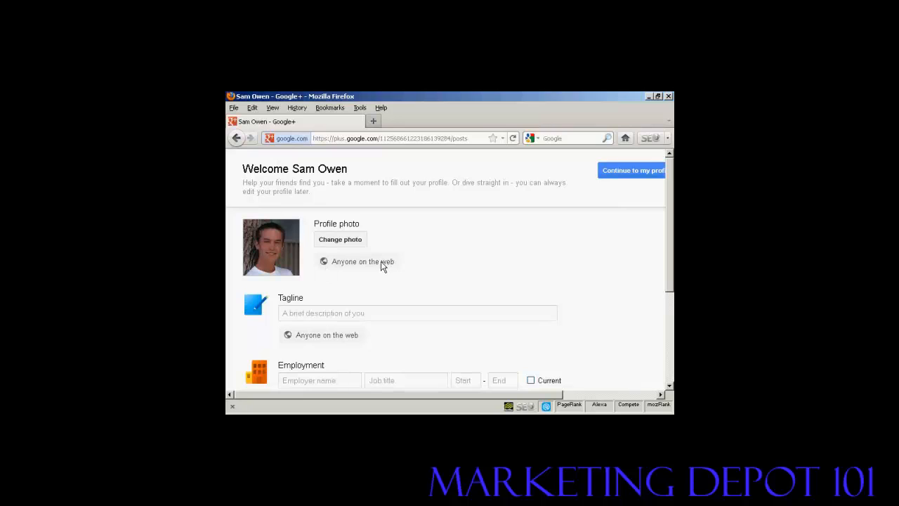
mouse_move(324, 263)
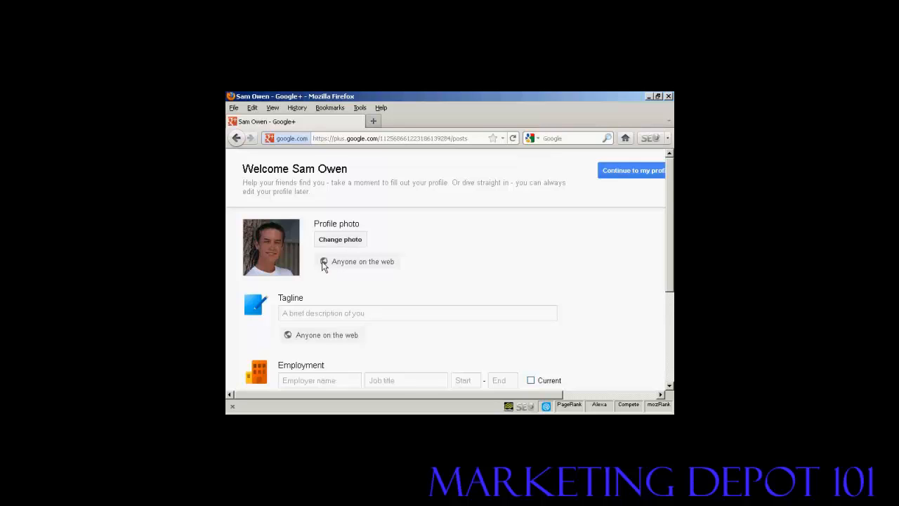
mouse_move(395, 267)
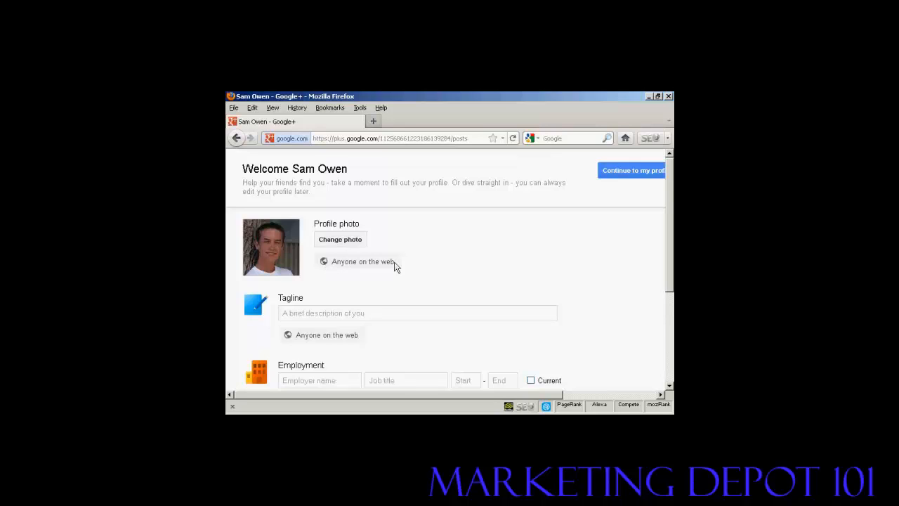
mouse_move(608, 263)
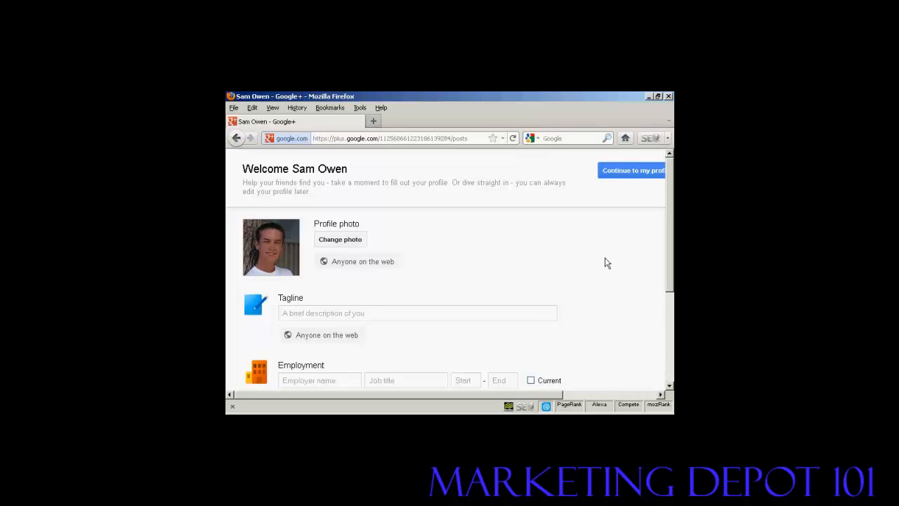
mouse_move(667, 252)
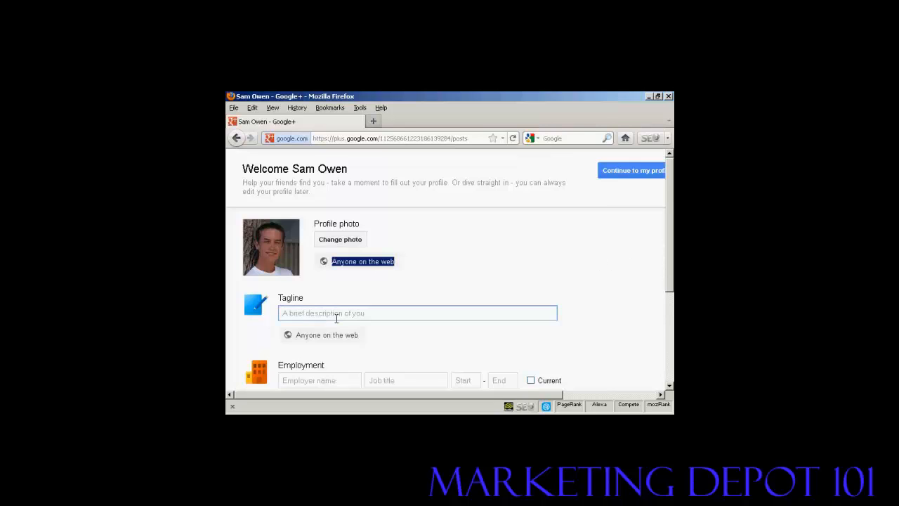
left_click(417, 312)
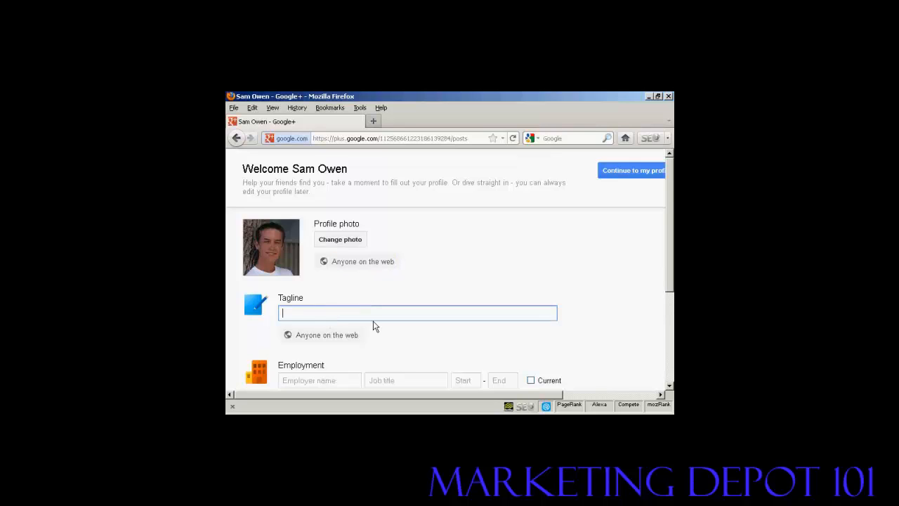
type("Sam Owen from the UK")
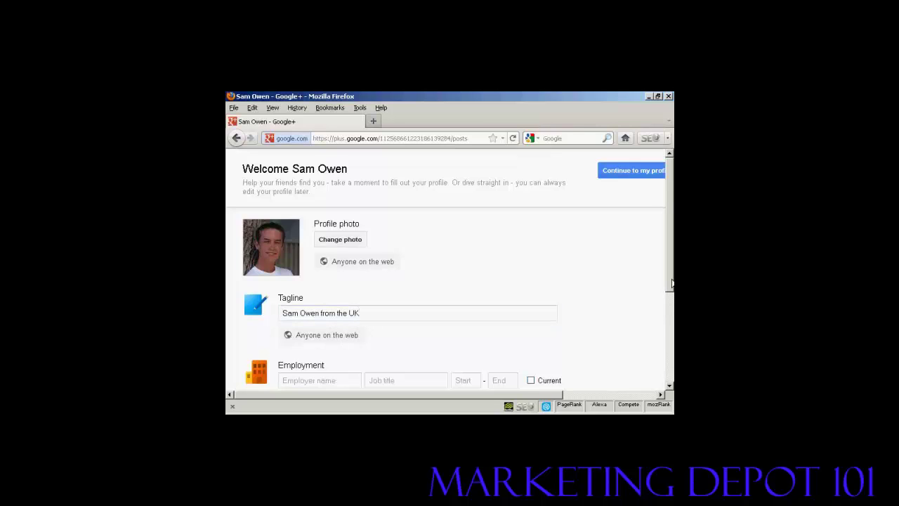
scroll("down", 3)
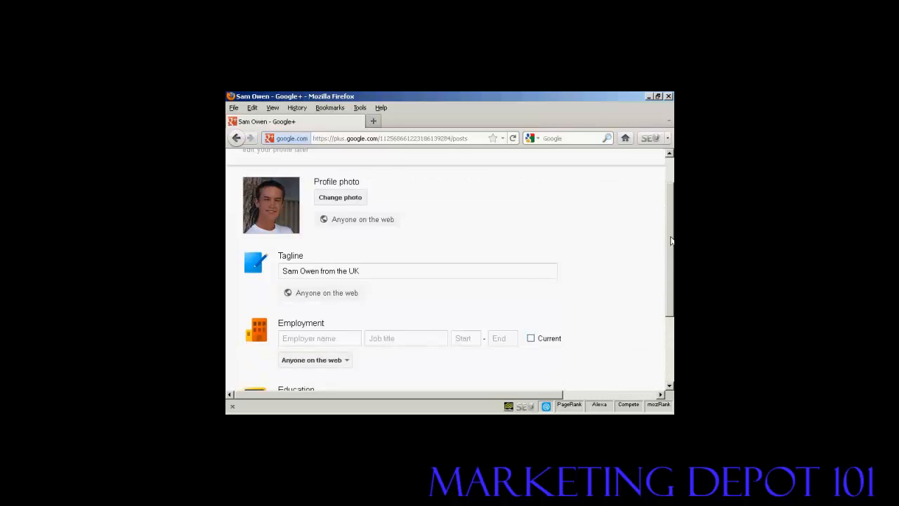
scroll("down", 3)
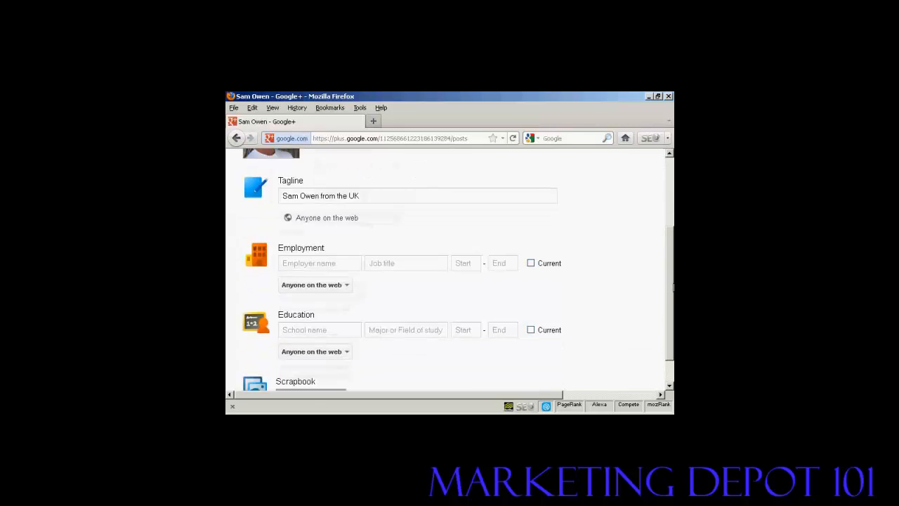
scroll("down", 3)
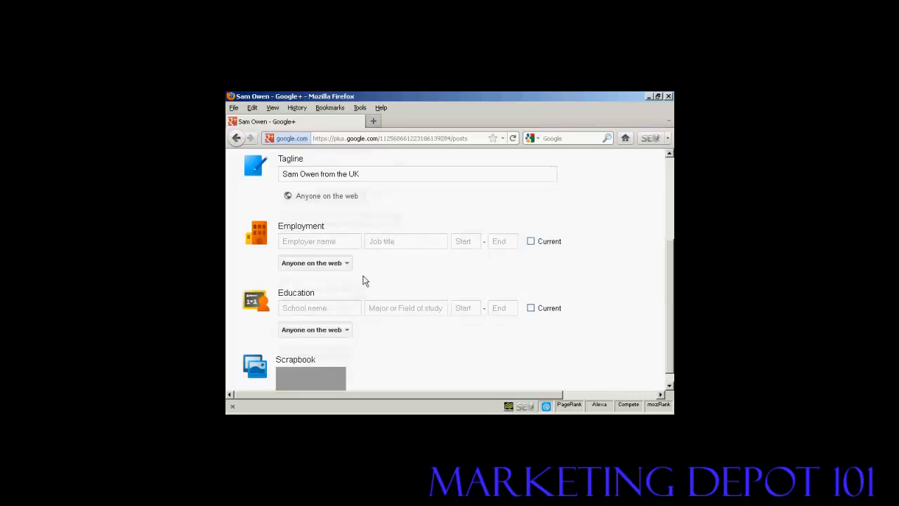
left_click(320, 241)
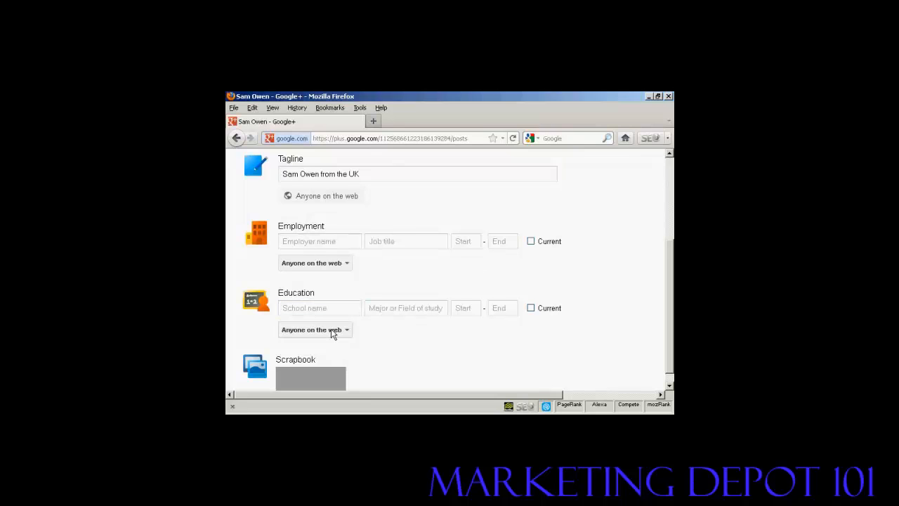
scroll("down", 3)
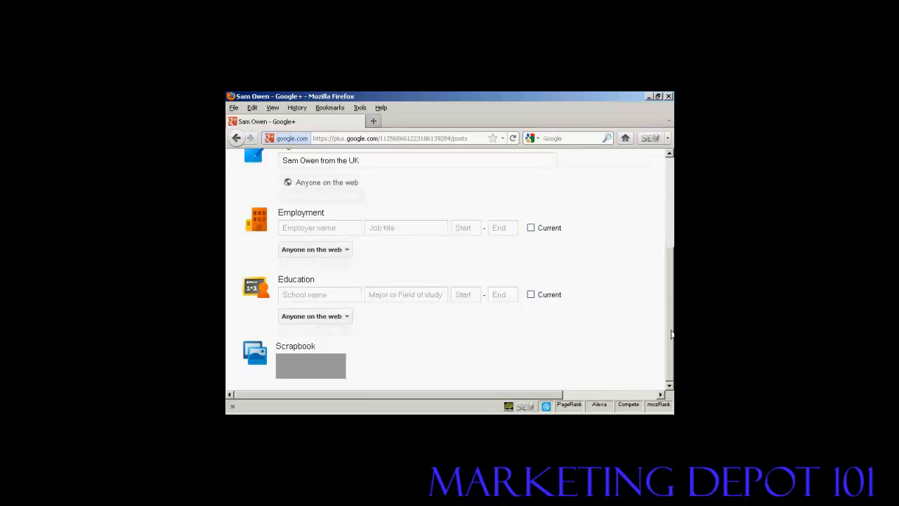
scroll("up", 3)
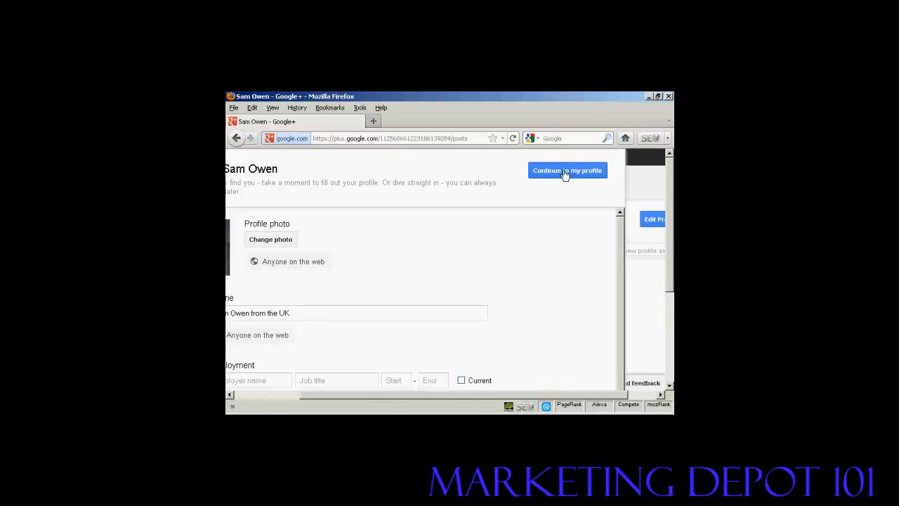
Step: Continue to the saved profile's About page and reach the 'Change who is visible here' link
left_click(567, 170)
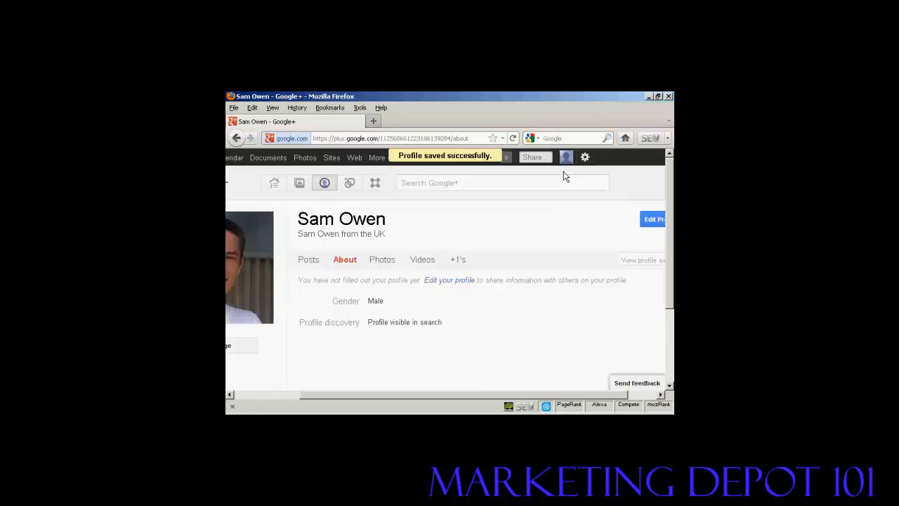
mouse_move(535, 399)
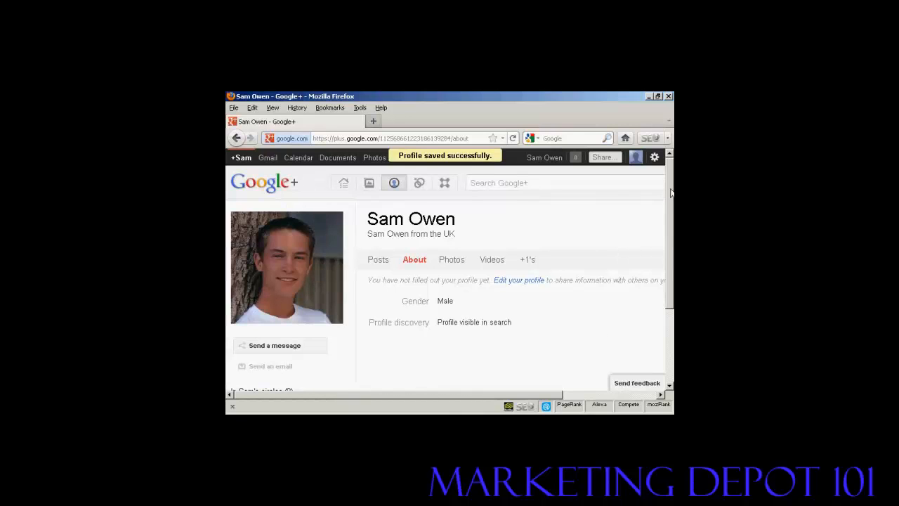
scroll("down", 3)
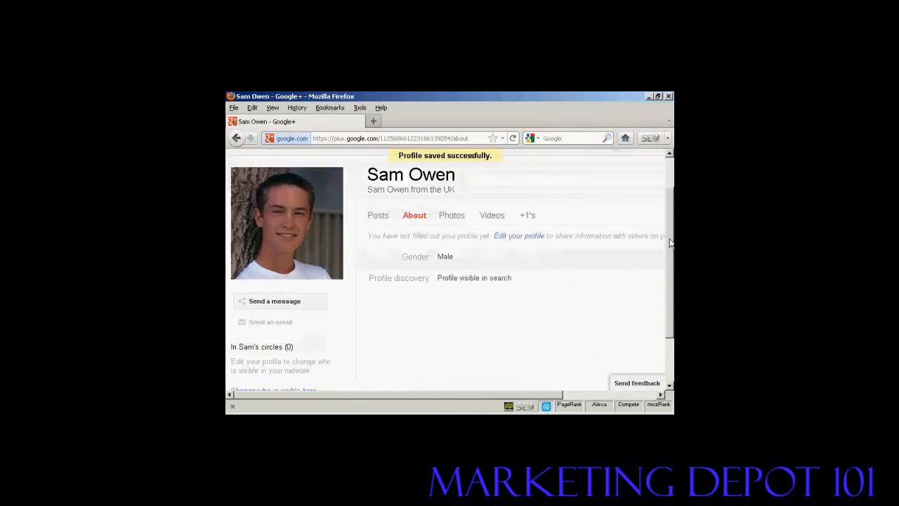
scroll("down", 3)
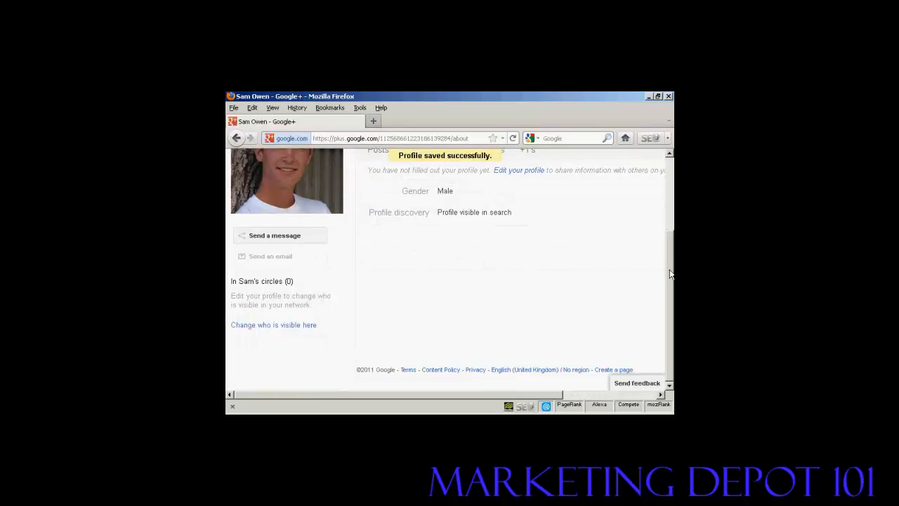
mouse_move(268, 328)
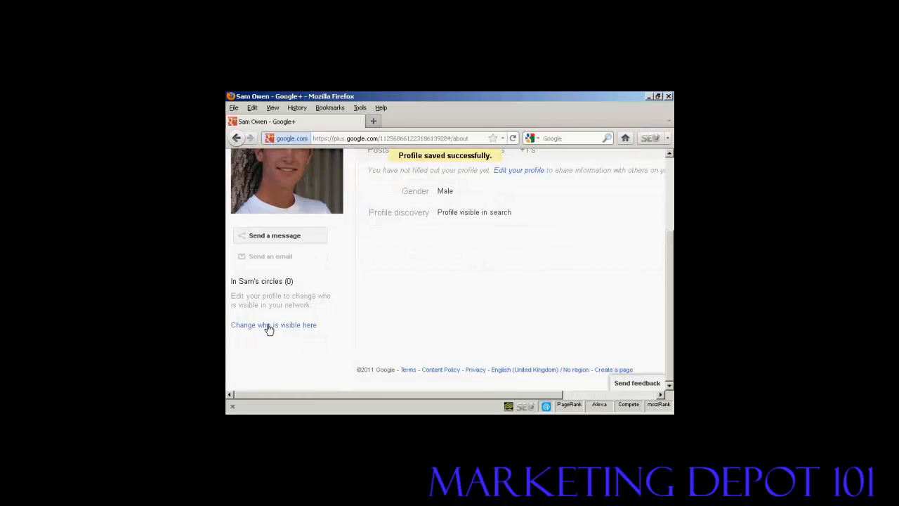
mouse_move(293, 330)
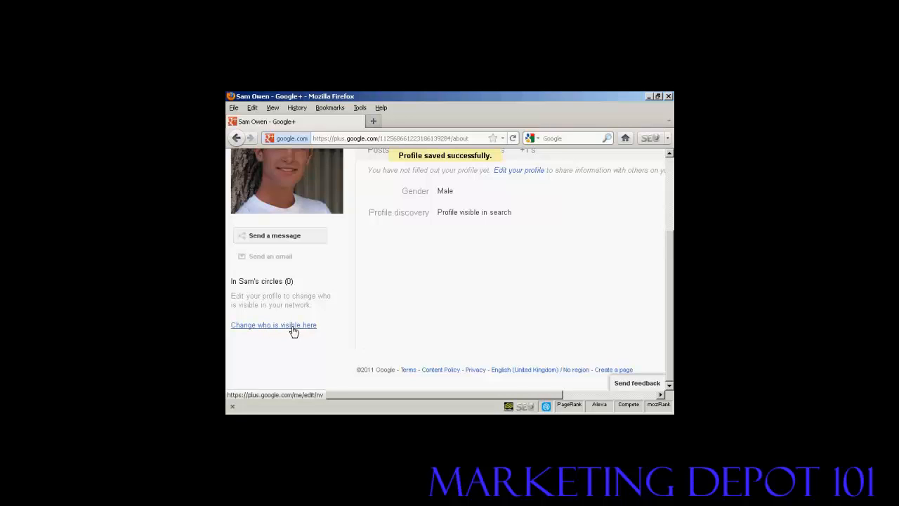
mouse_move(302, 332)
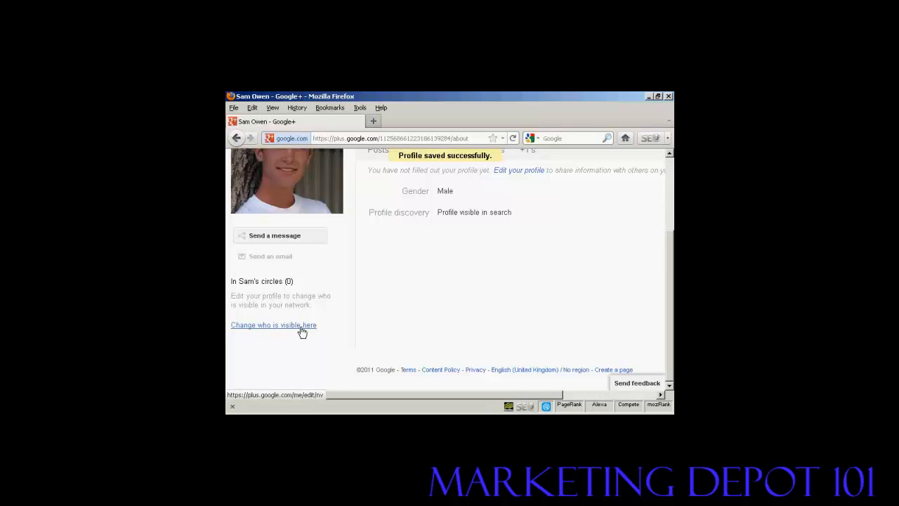
Step: Keep All circles shown but limit who can see them to 'Your circles', and save
left_click(273, 325)
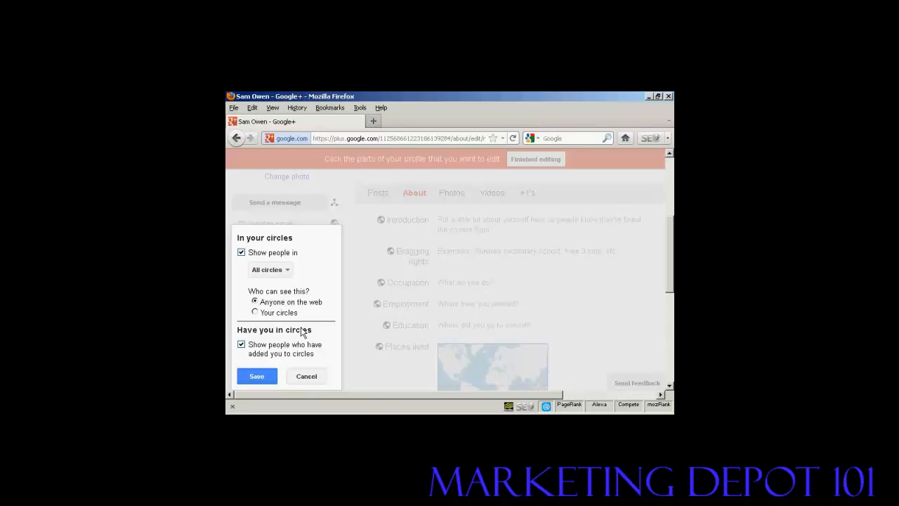
left_click(270, 269)
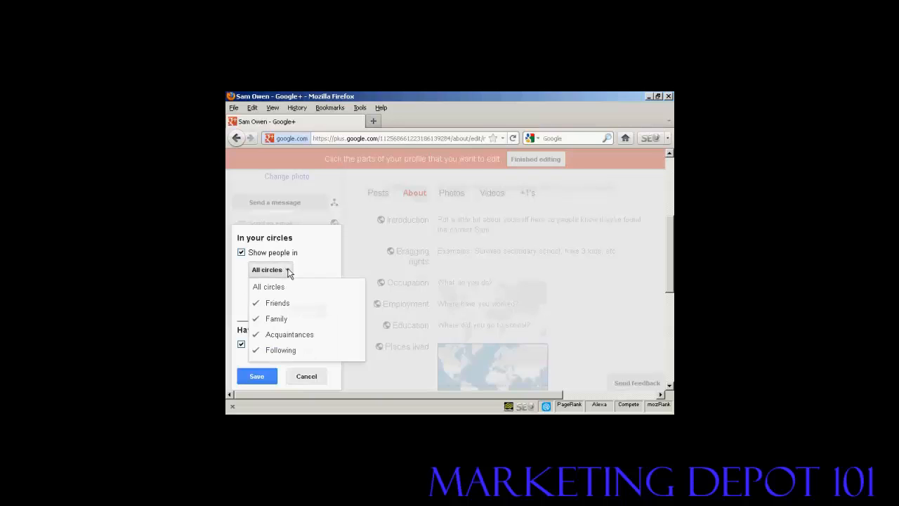
mouse_move(286, 308)
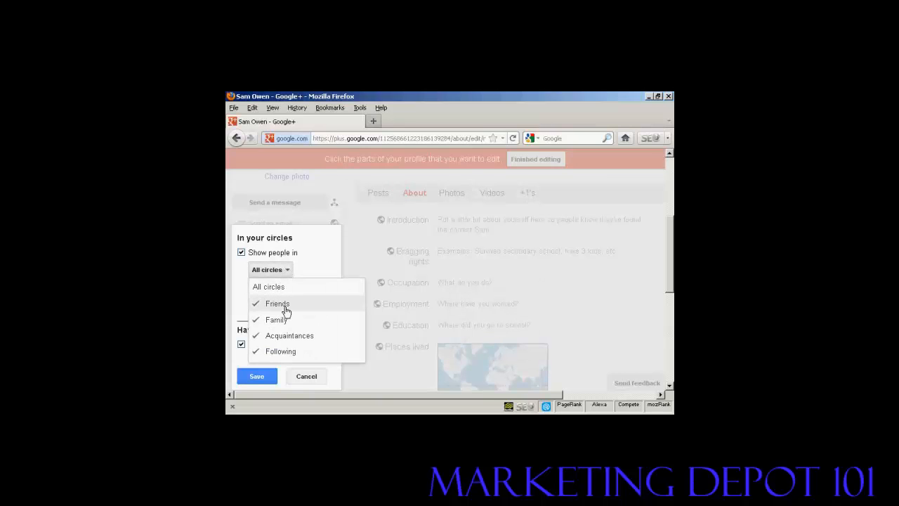
mouse_move(280, 355)
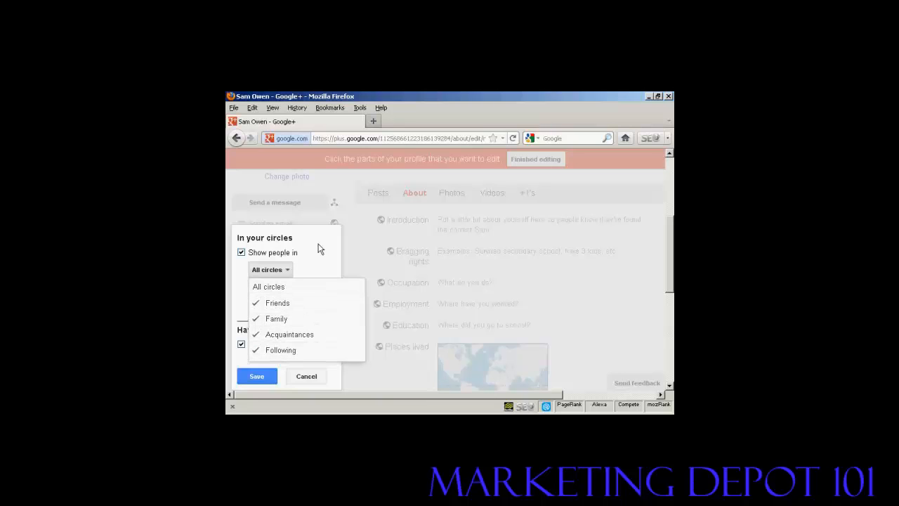
left_click(271, 270)
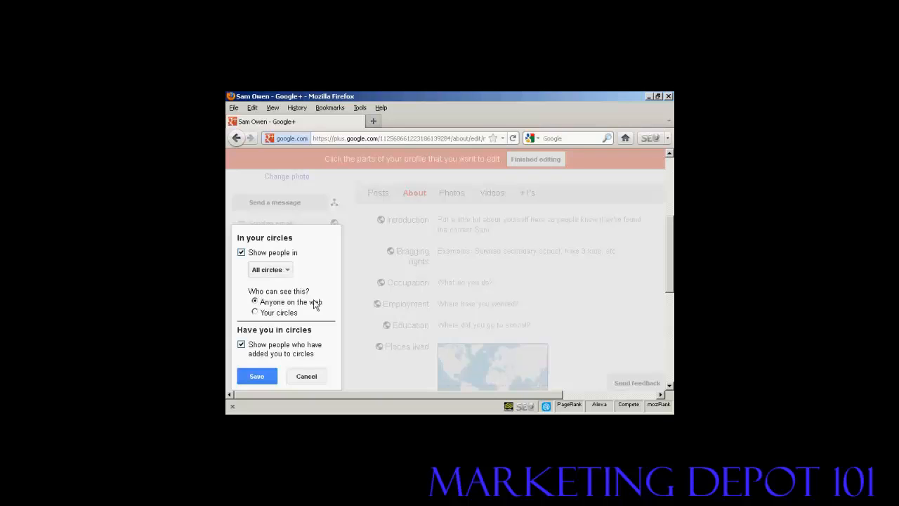
mouse_move(318, 307)
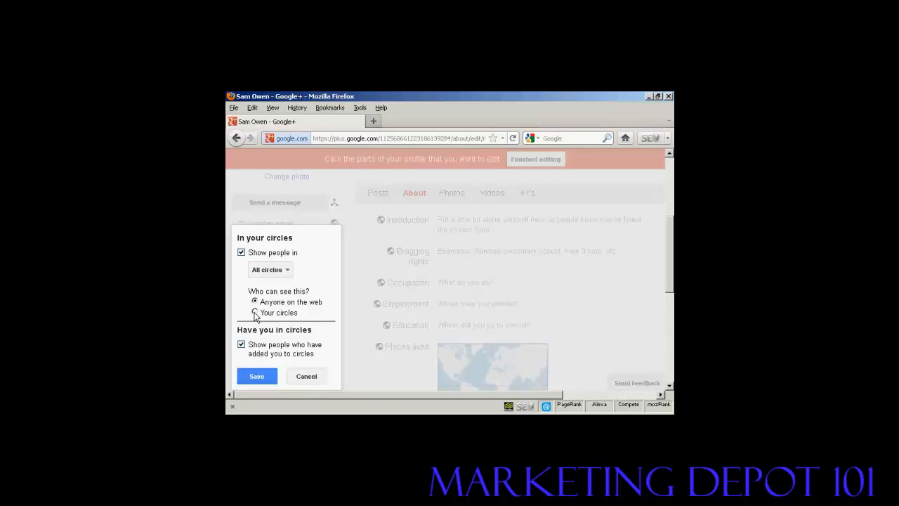
left_click(255, 313)
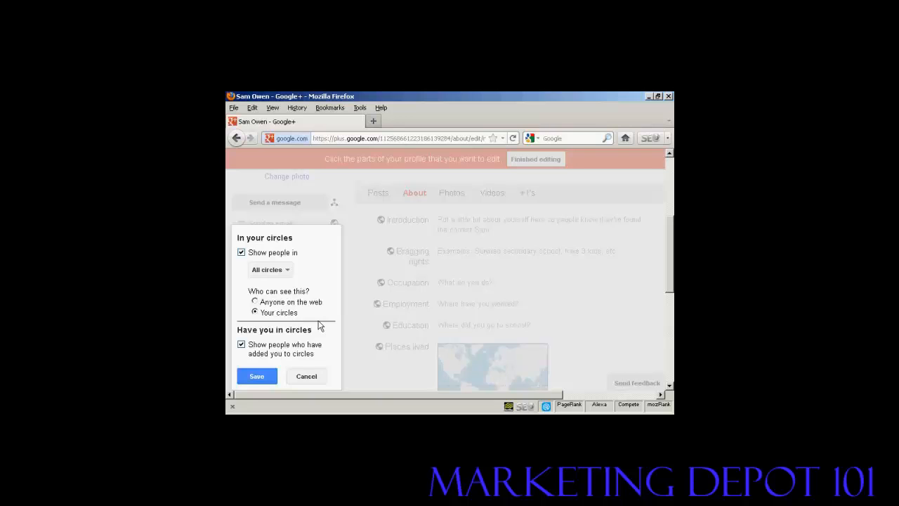
scroll("down", 3)
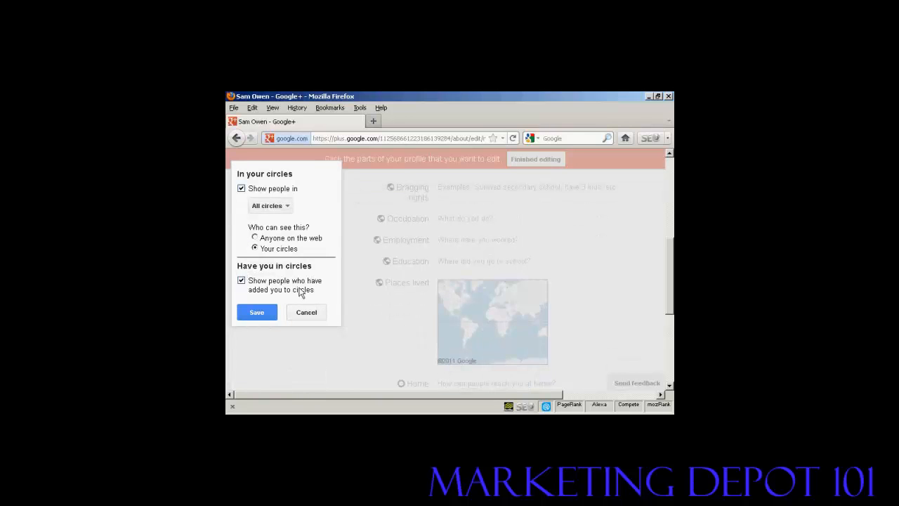
mouse_move(294, 295)
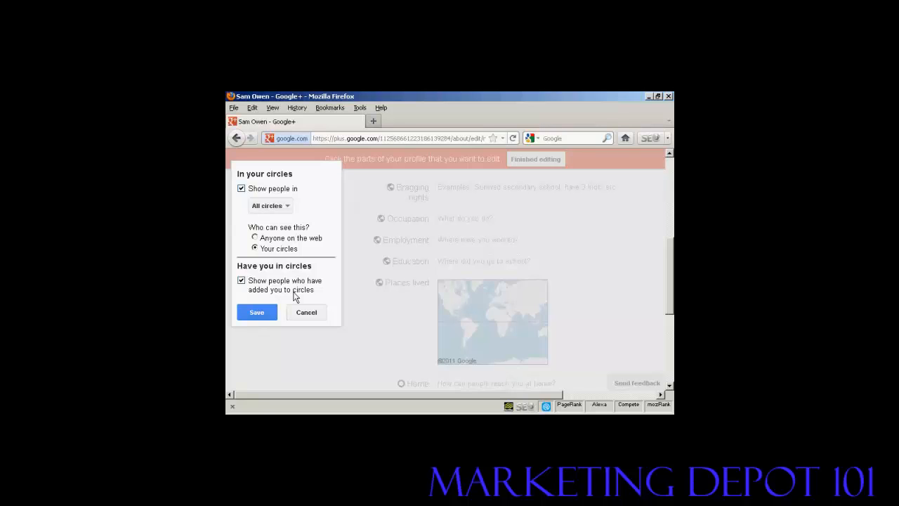
mouse_move(334, 307)
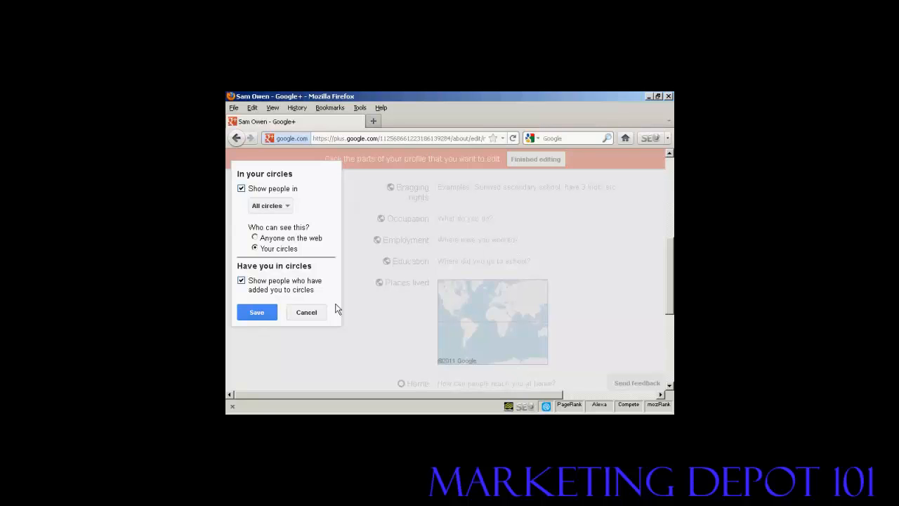
left_click(256, 312)
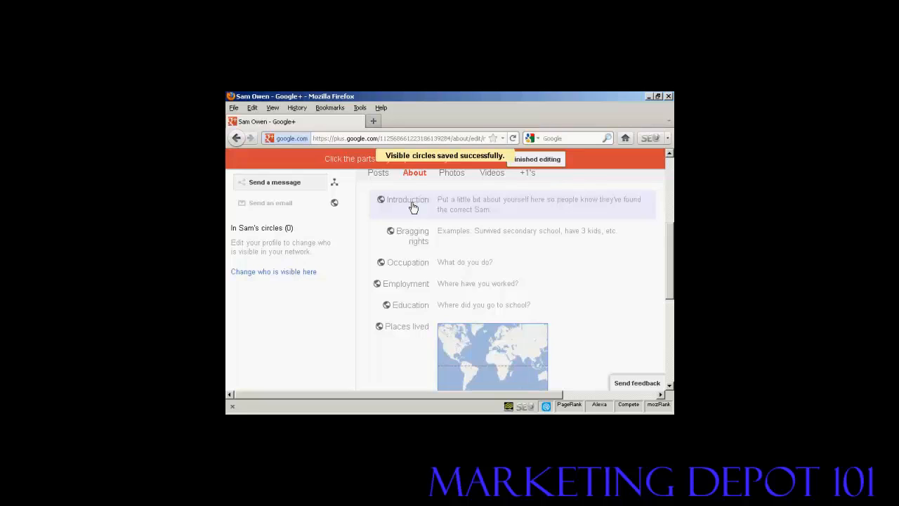
mouse_move(414, 239)
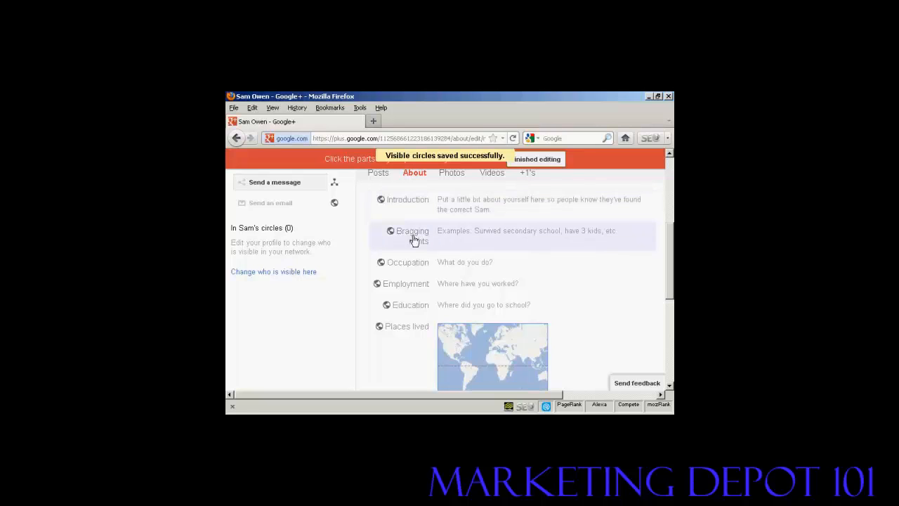
mouse_move(415, 267)
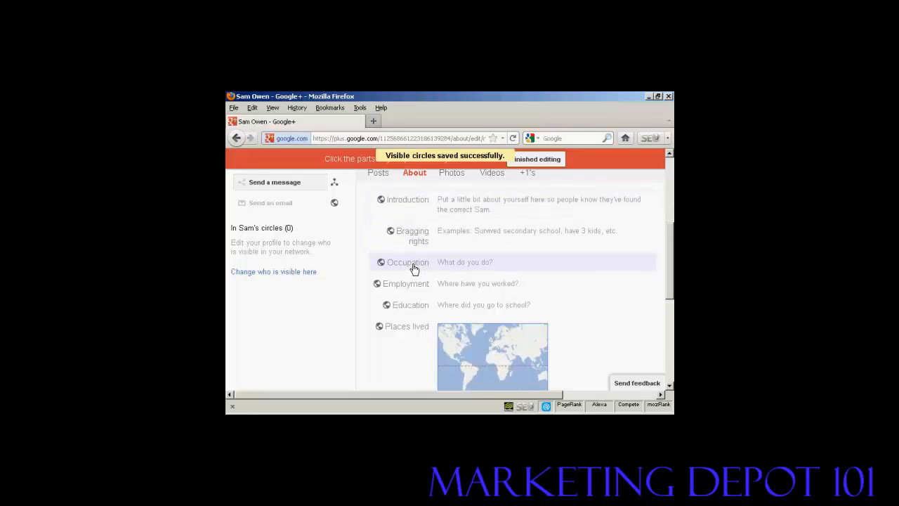
mouse_move(433, 333)
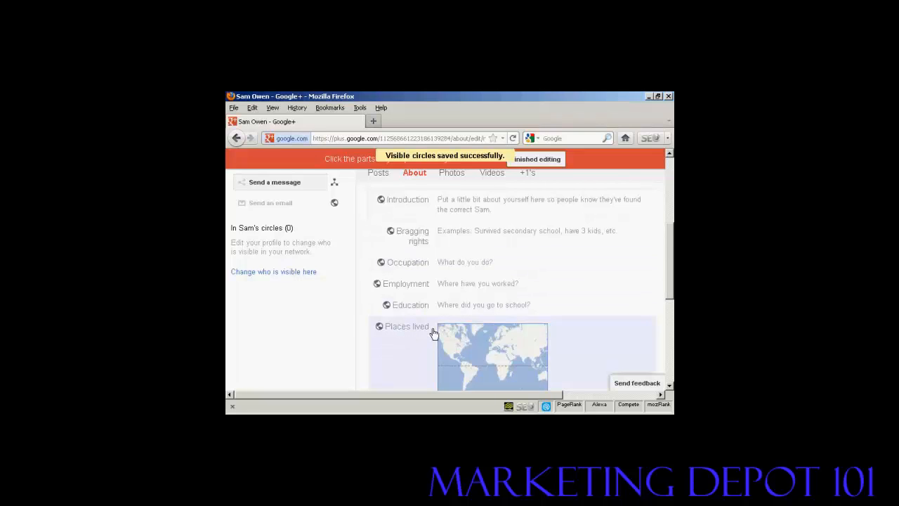
Step: Keep 'Help others find my profile in search results' ticked under Profile discovery and save
scroll("down", 3)
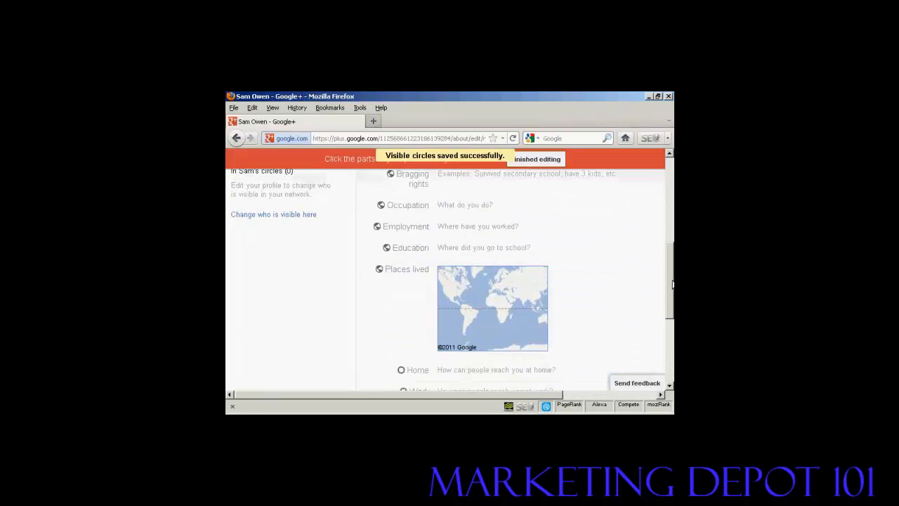
scroll("down", 3)
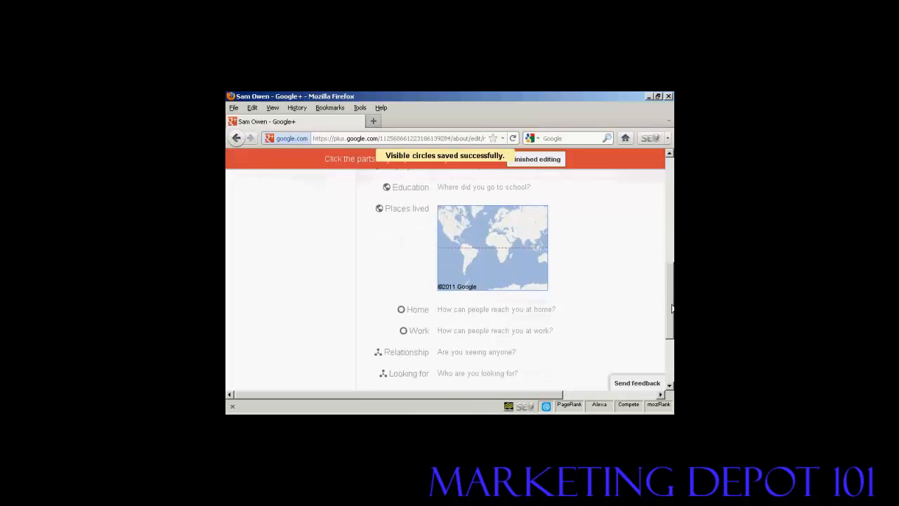
scroll("down", 3)
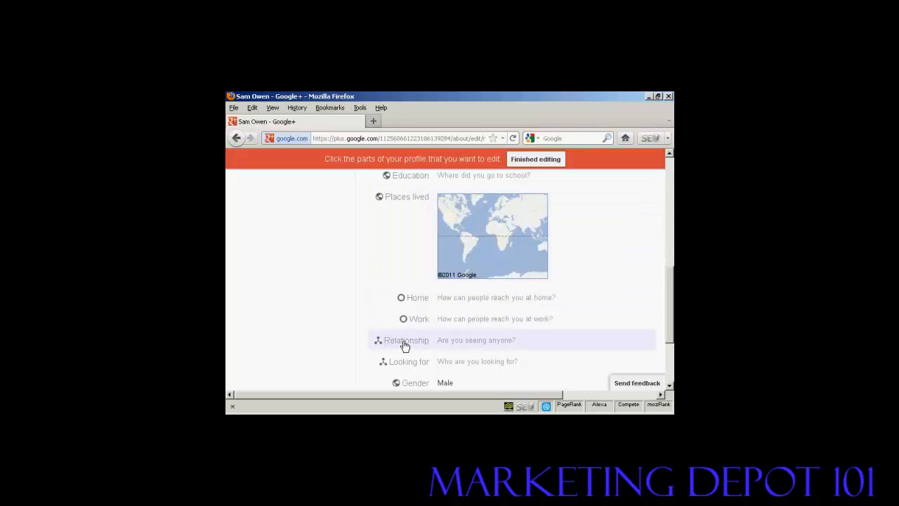
mouse_move(409, 366)
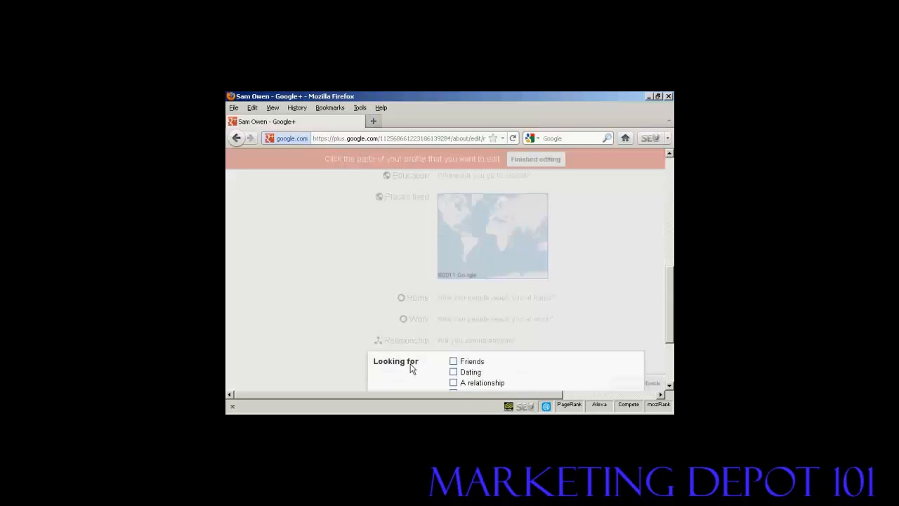
scroll("down", 3)
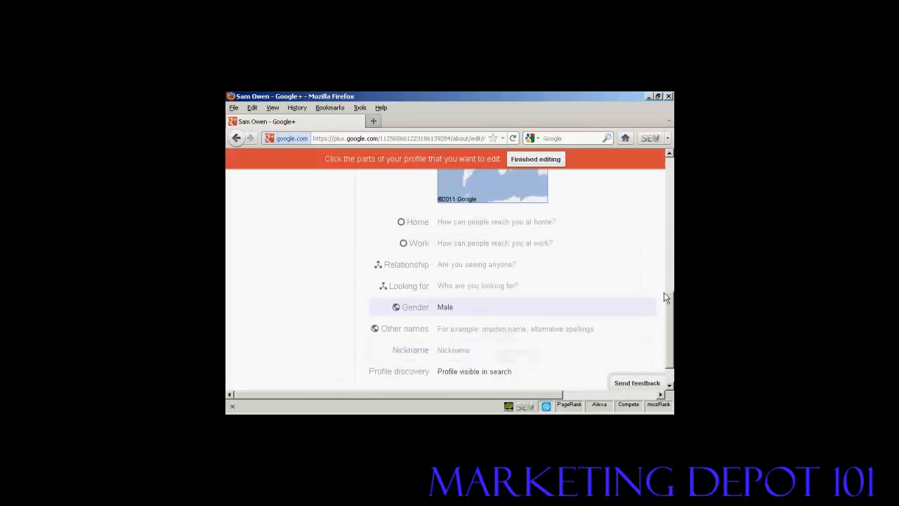
scroll("down", 3)
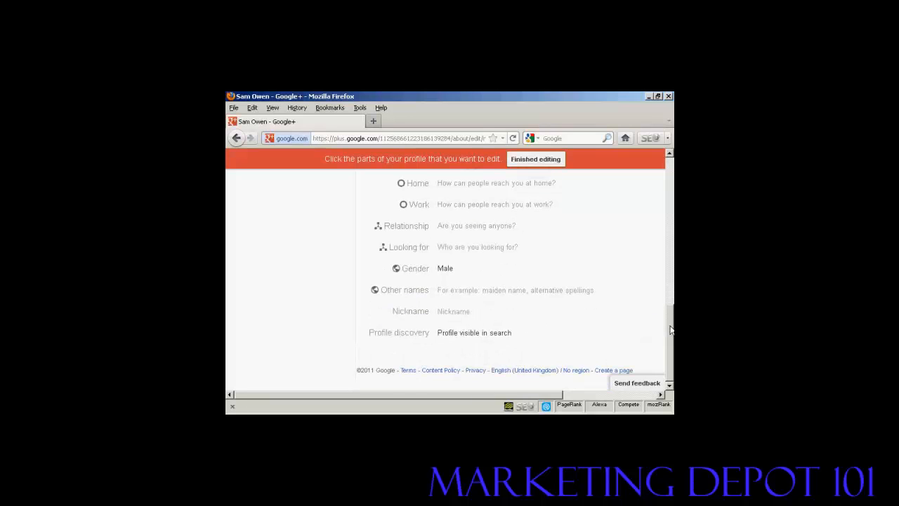
mouse_move(455, 316)
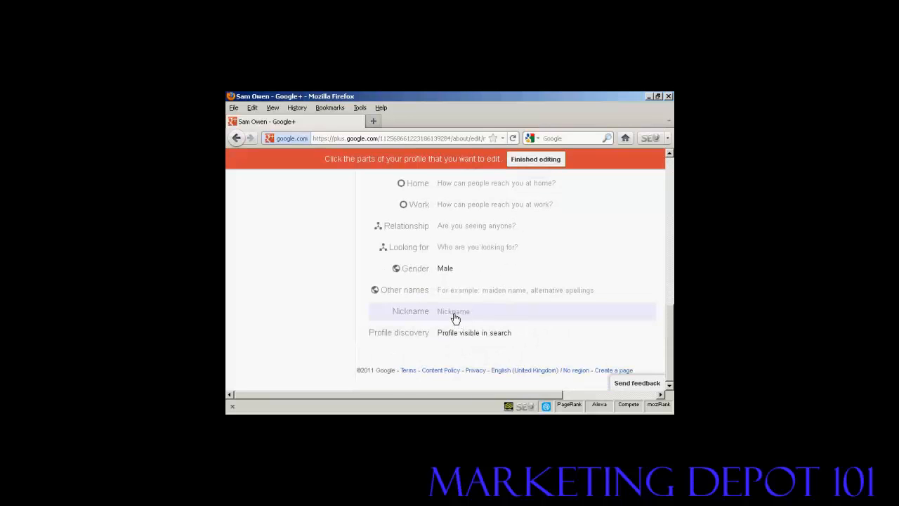
mouse_move(471, 341)
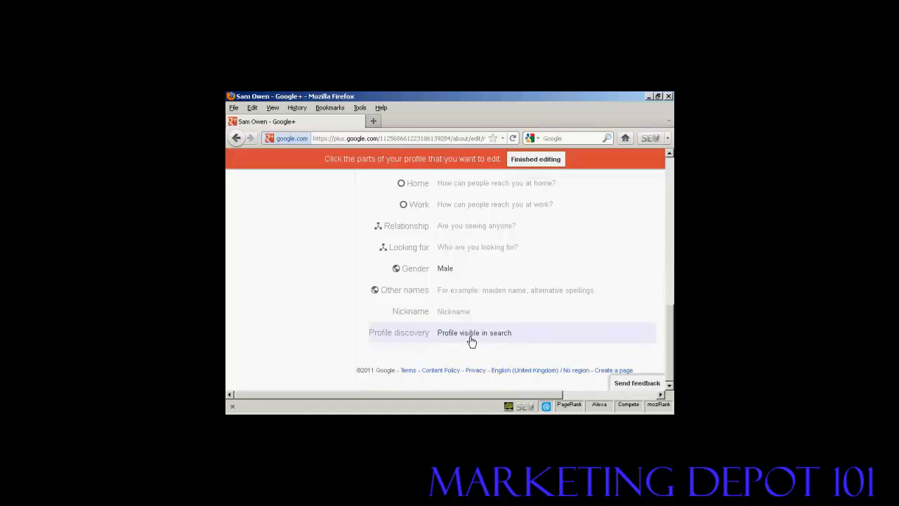
mouse_move(443, 338)
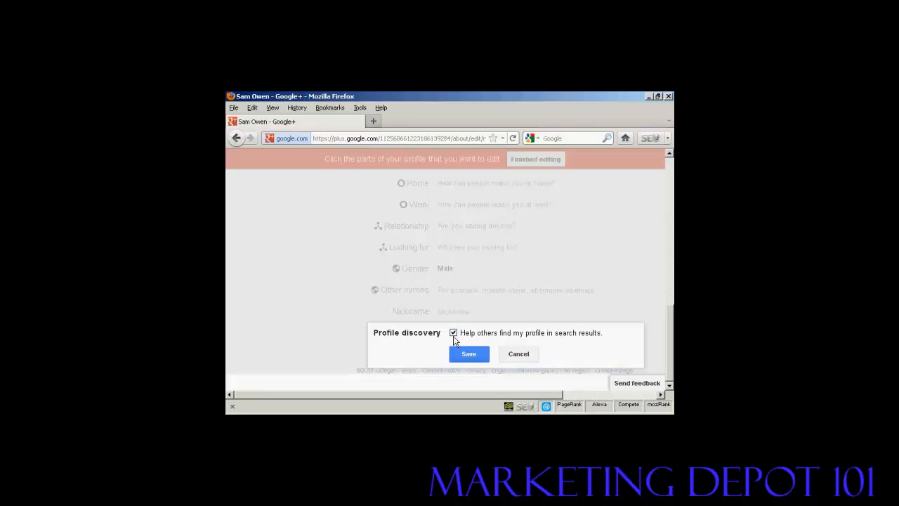
left_click(469, 354)
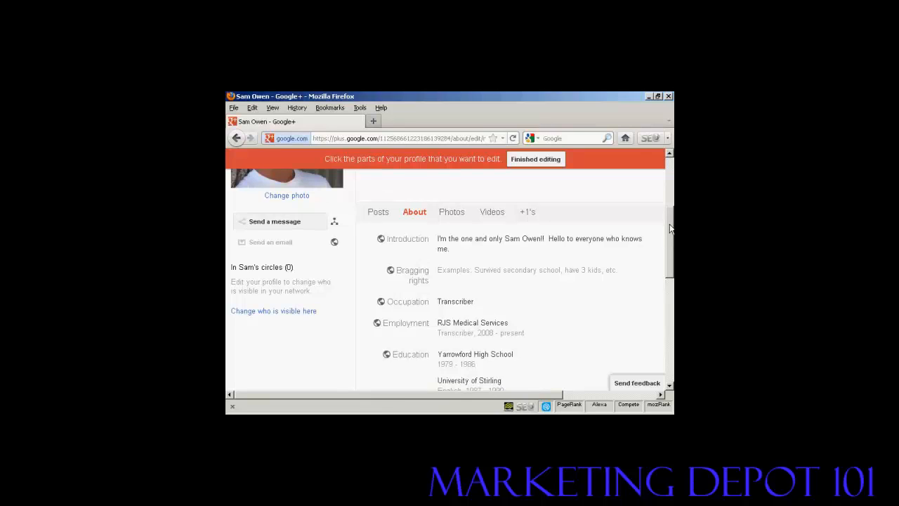
scroll("down", 3)
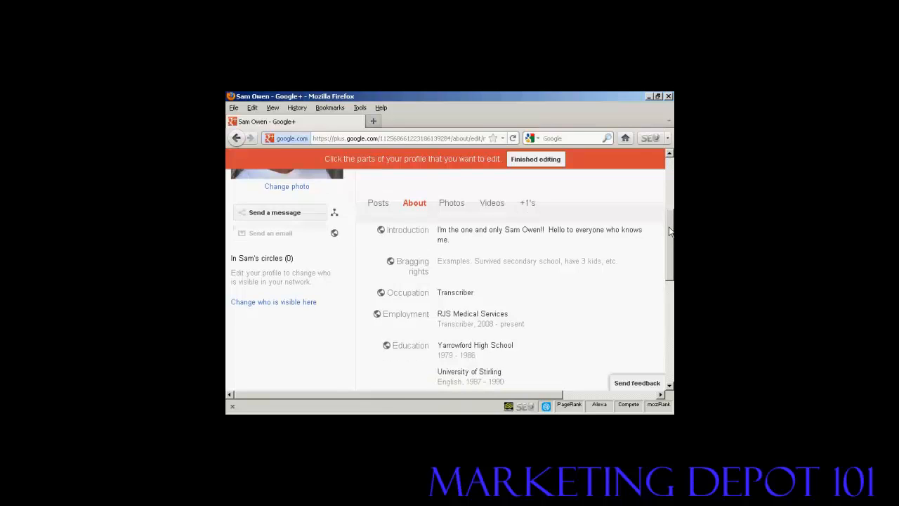
scroll("down", 3)
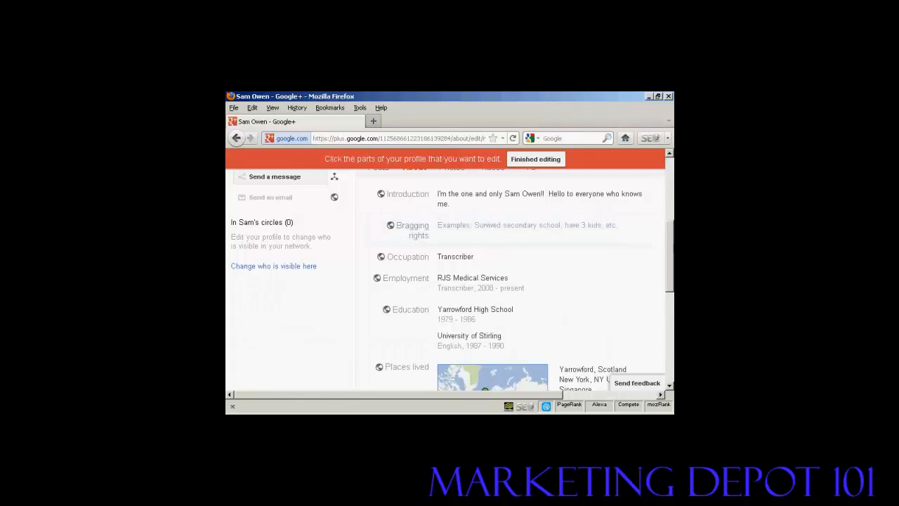
scroll("down", 3)
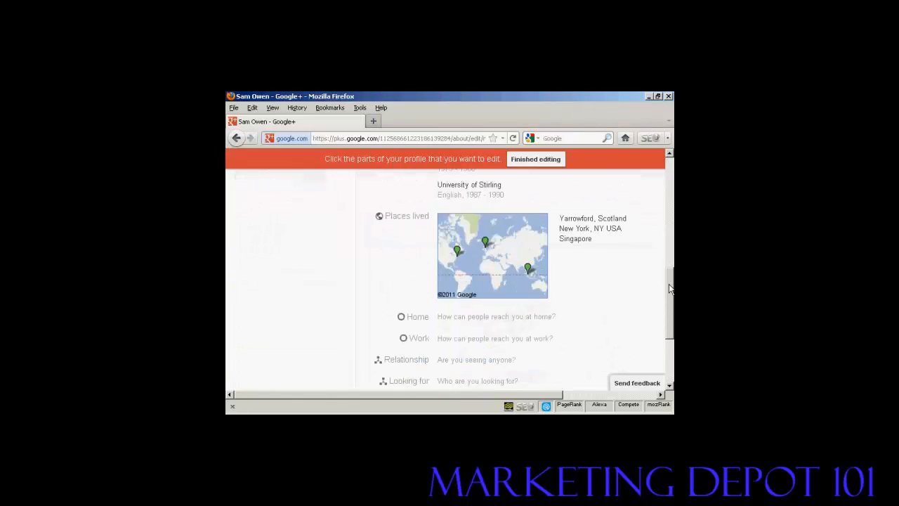
scroll("down", 3)
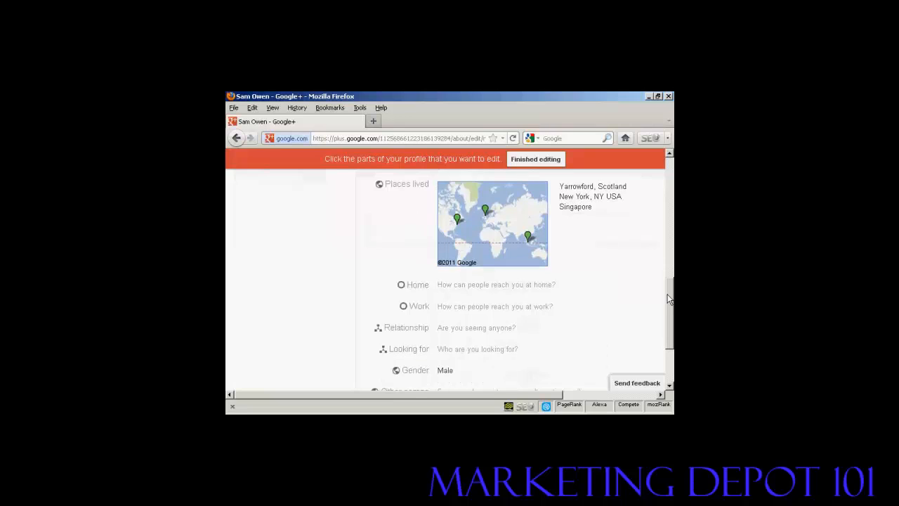
mouse_move(413, 288)
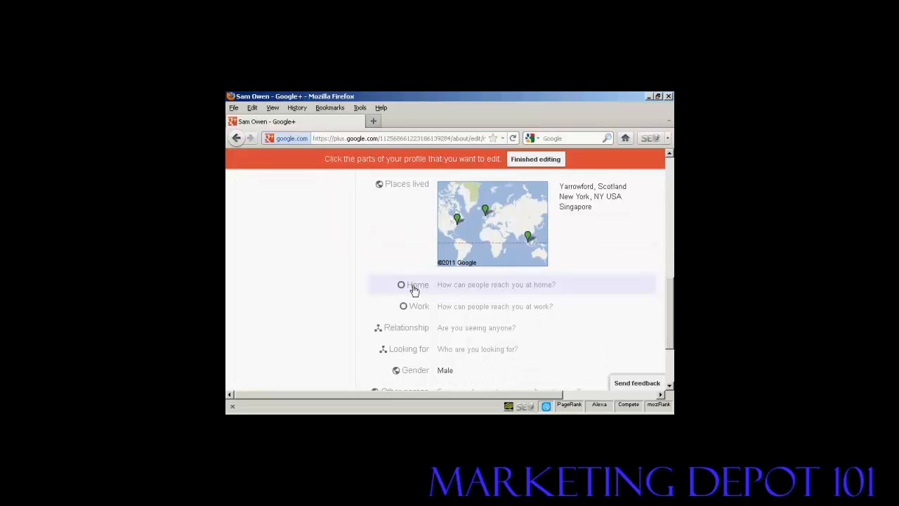
left_click(417, 285)
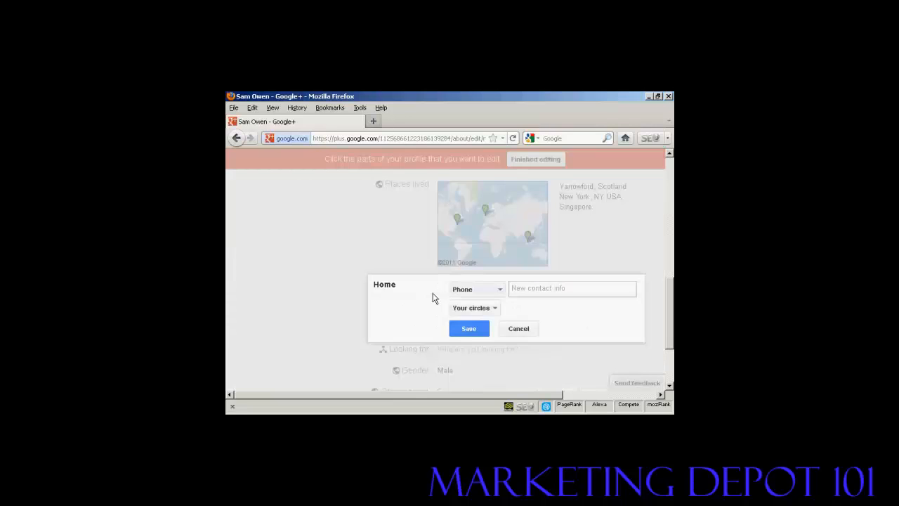
left_click(477, 289)
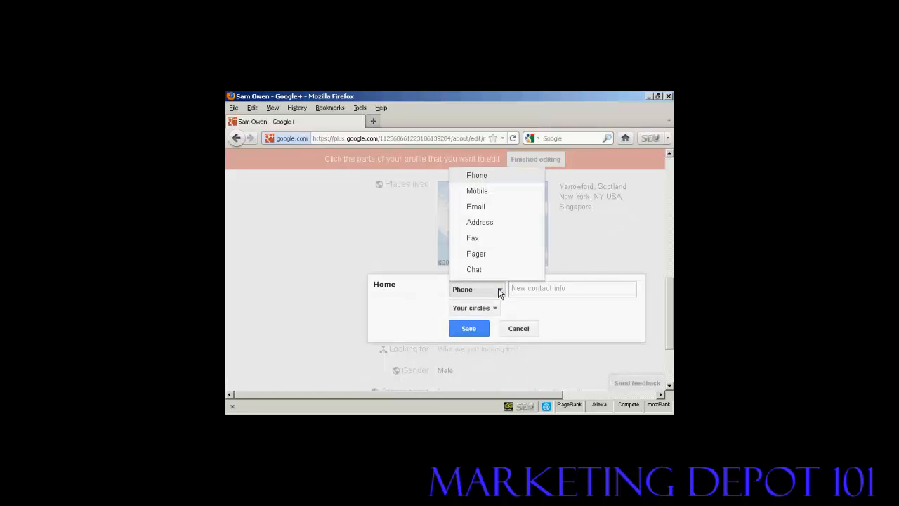
mouse_move(497, 255)
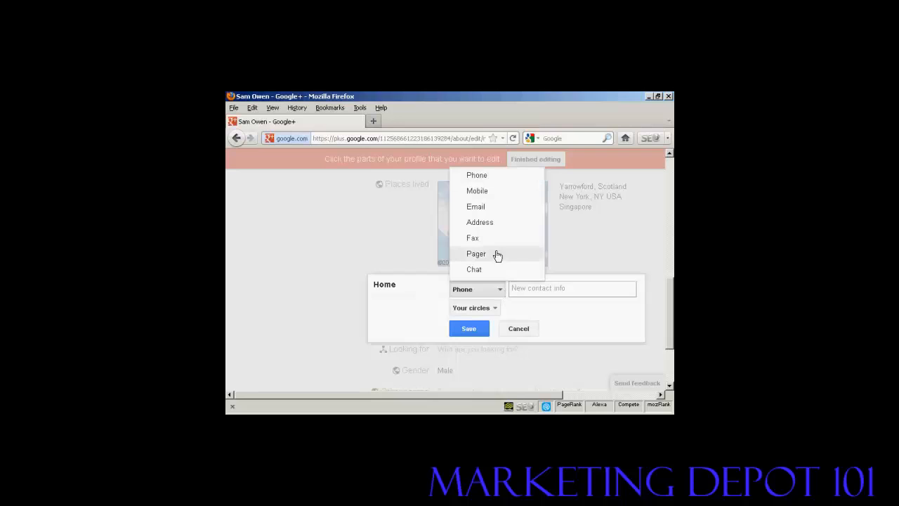
mouse_move(581, 323)
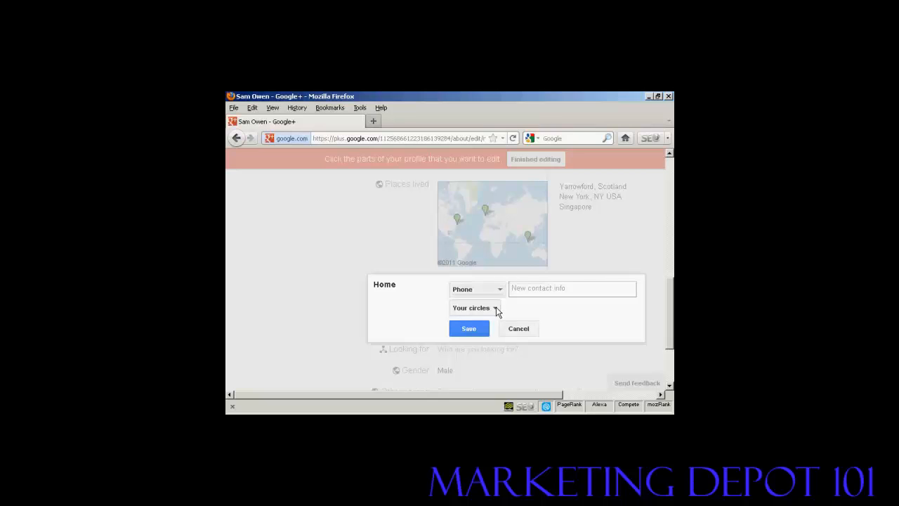
left_click(471, 308)
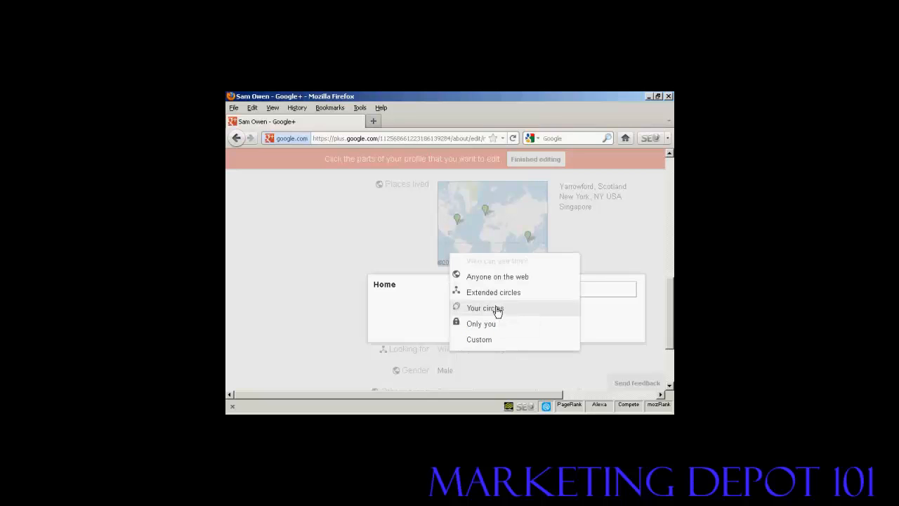
mouse_move(483, 328)
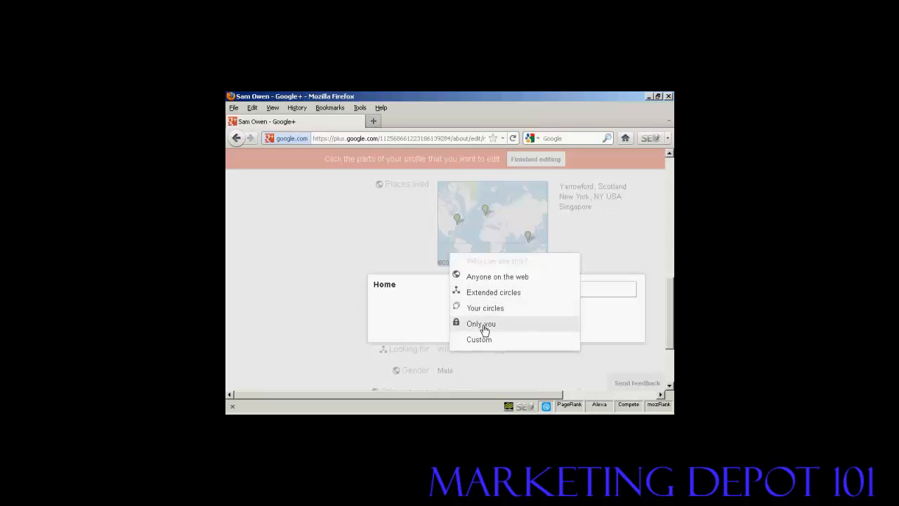
mouse_move(490, 276)
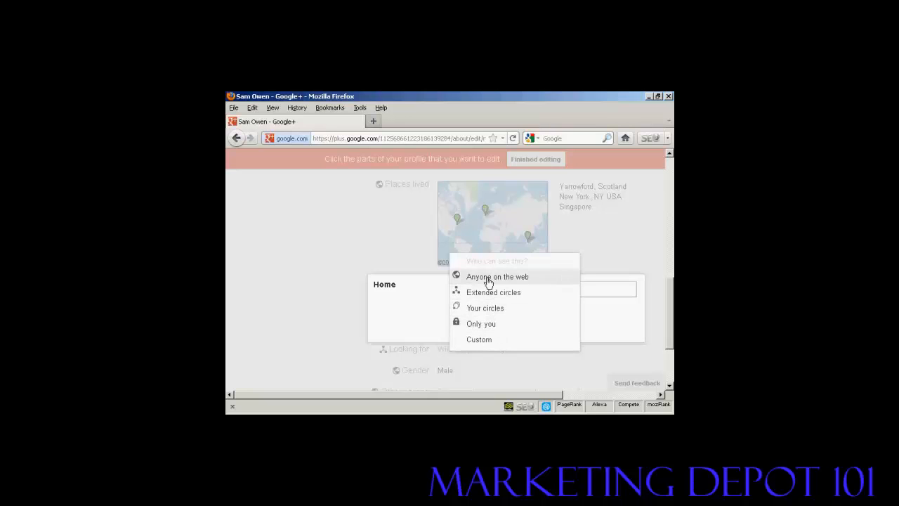
left_click(485, 308)
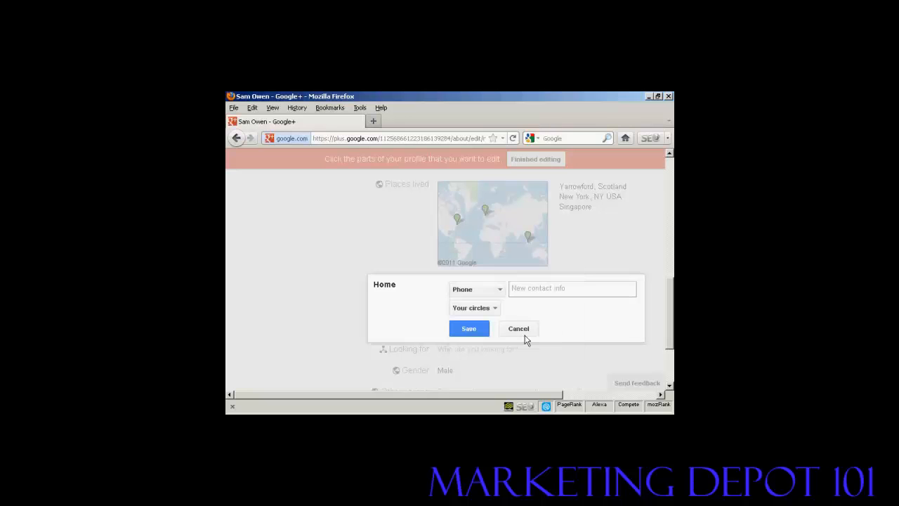
left_click(518, 329)
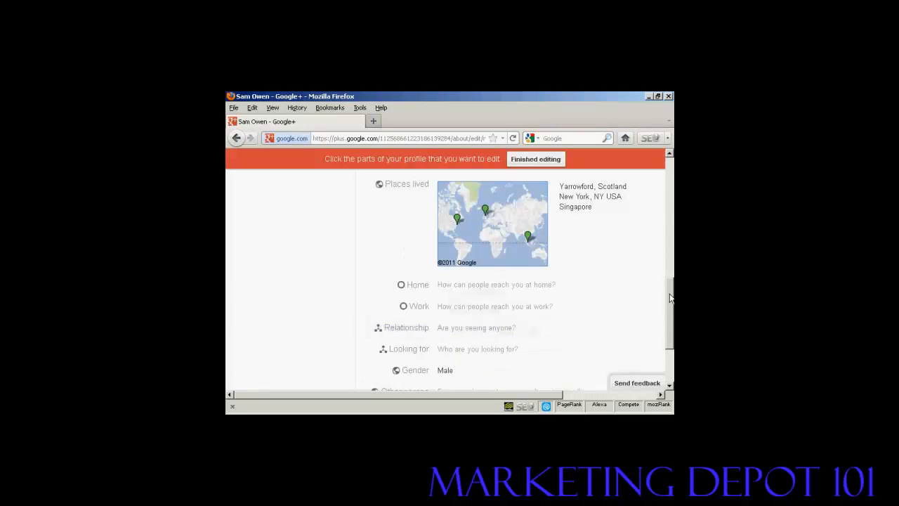
scroll("down", 3)
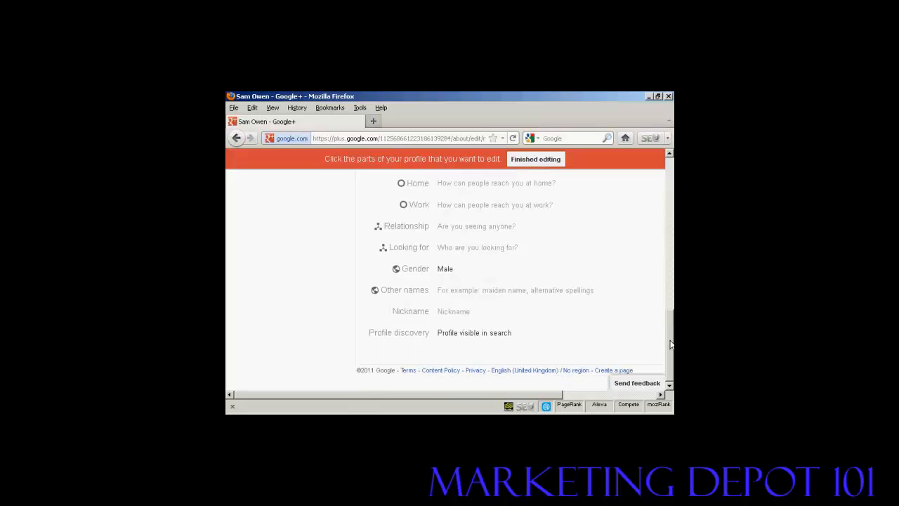
mouse_move(483, 334)
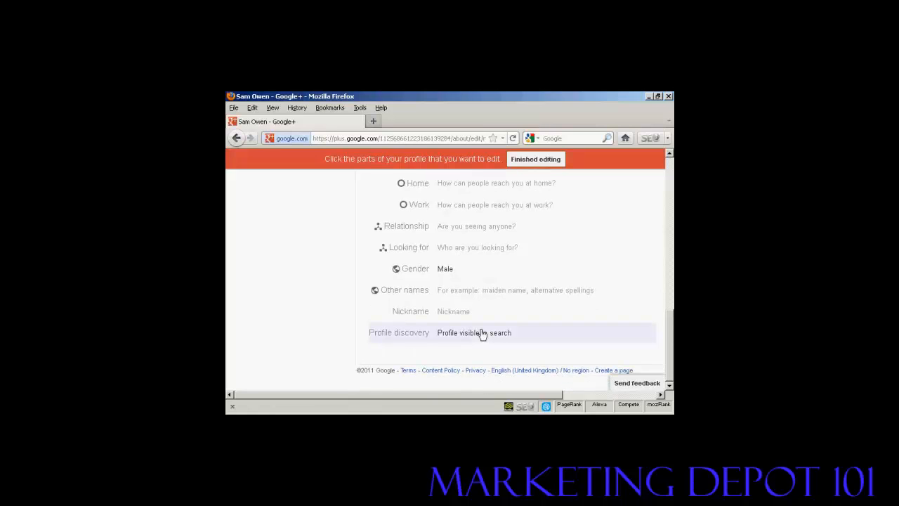
mouse_move(486, 340)
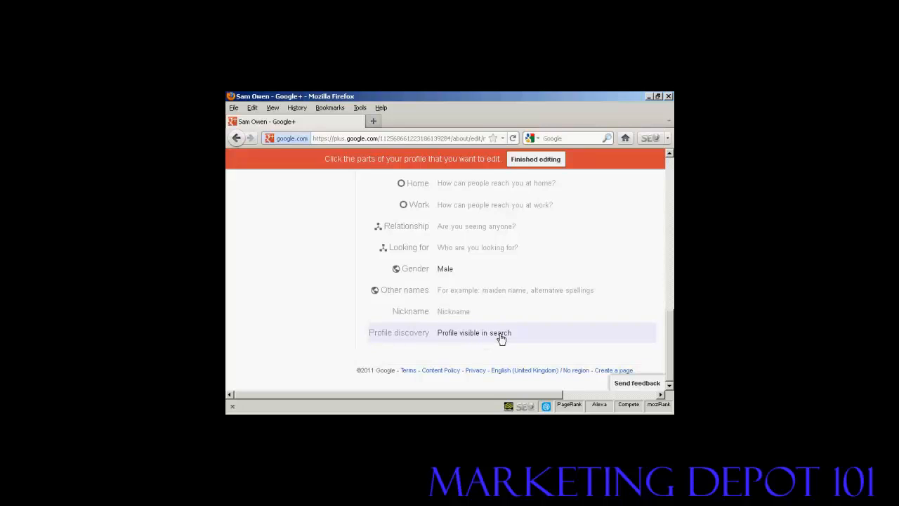
mouse_move(476, 338)
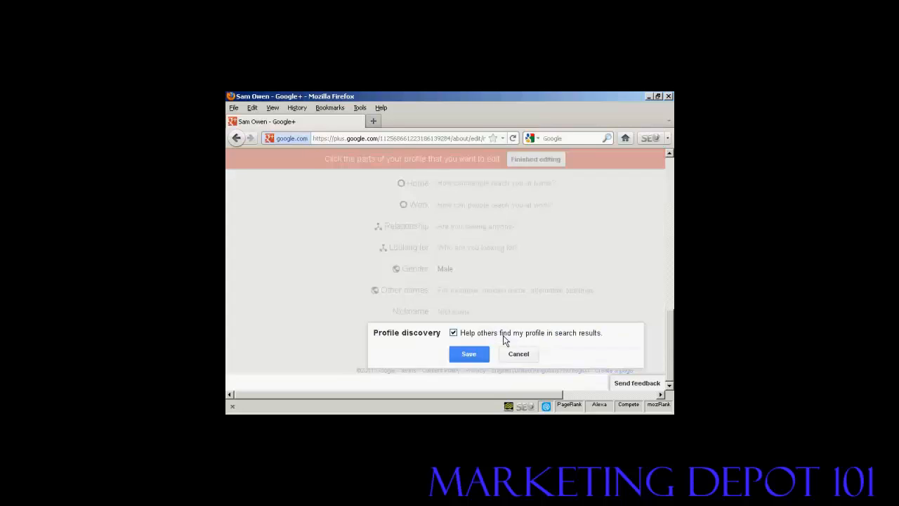
mouse_move(570, 351)
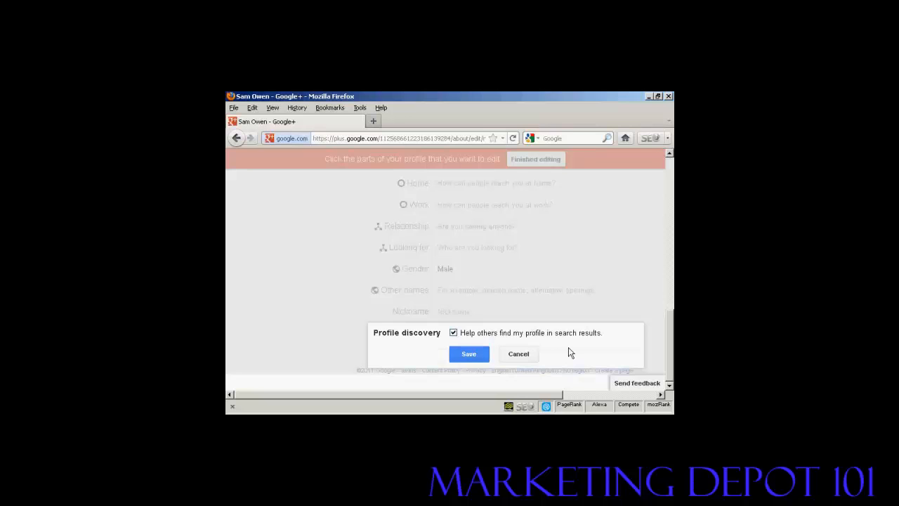
left_click(469, 354)
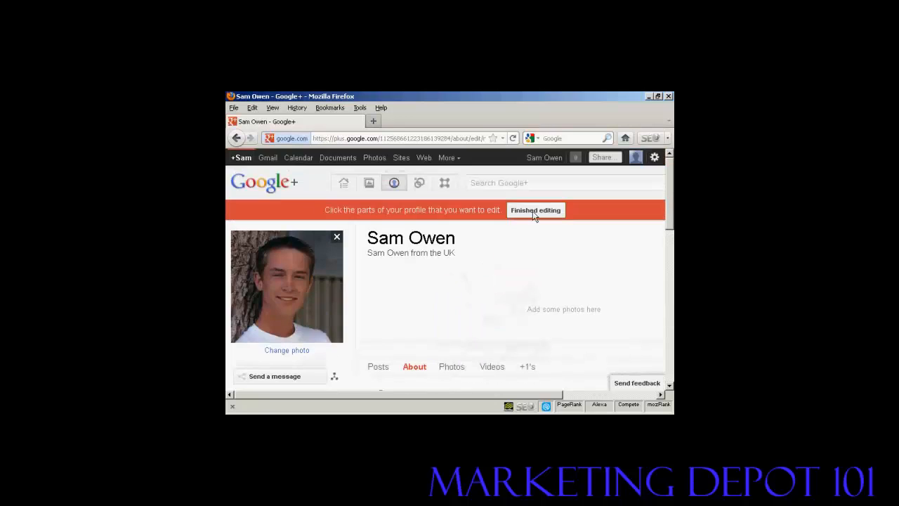
left_click(536, 210)
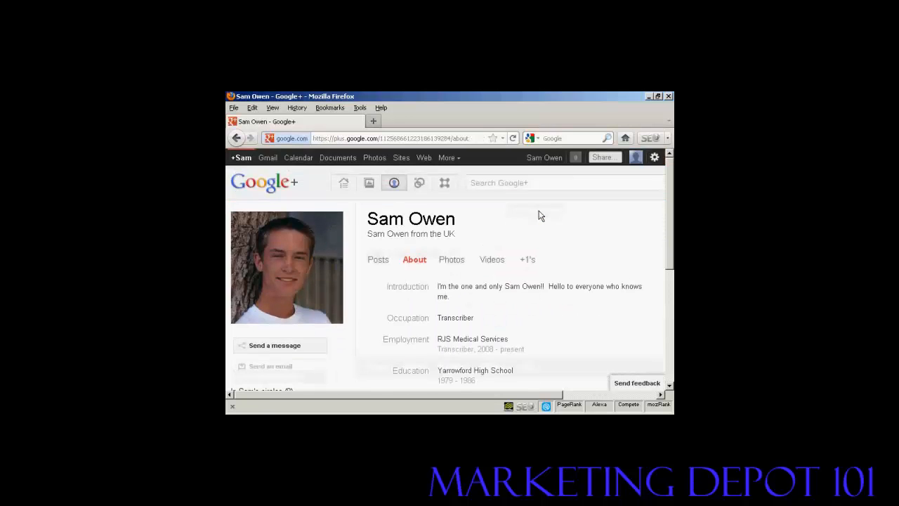
mouse_move(672, 203)
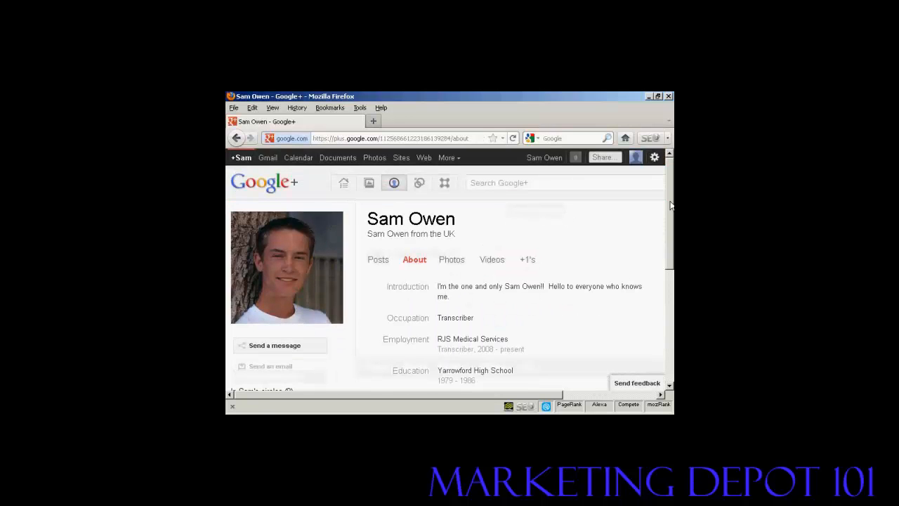
scroll("down", 3)
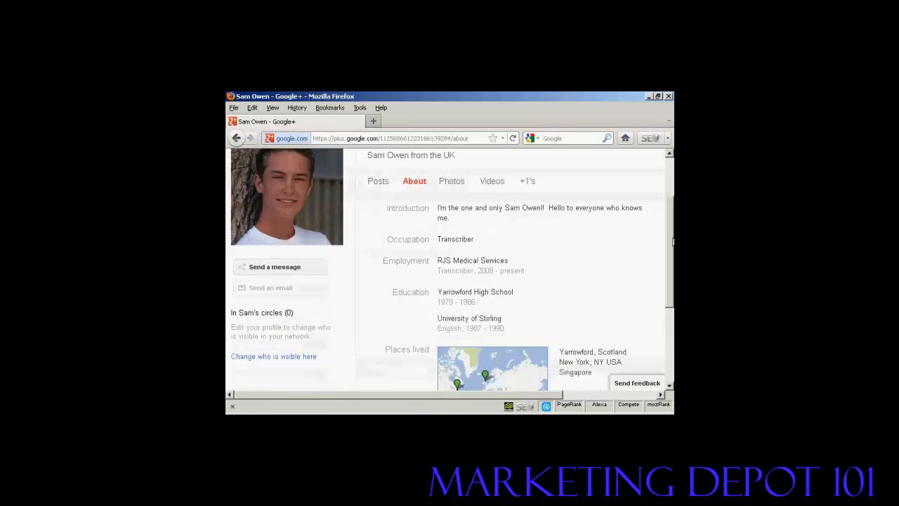
scroll("down", 3)
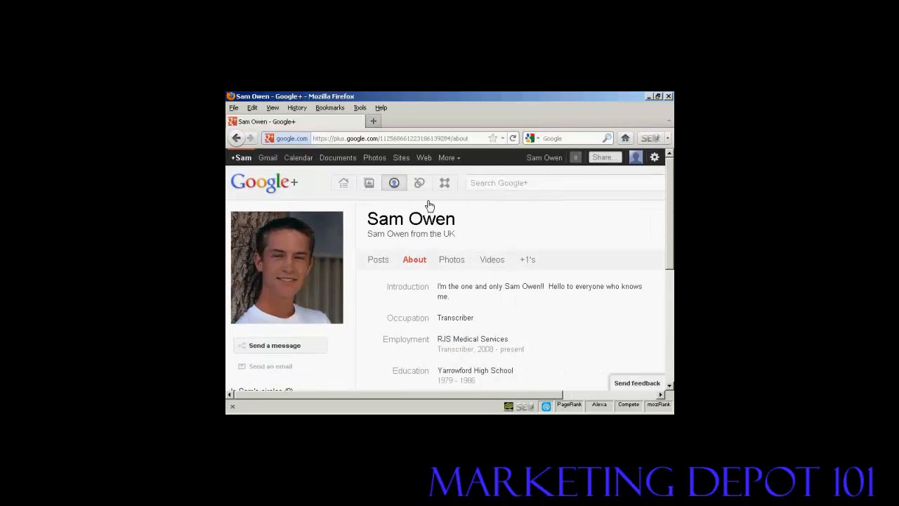
mouse_move(420, 183)
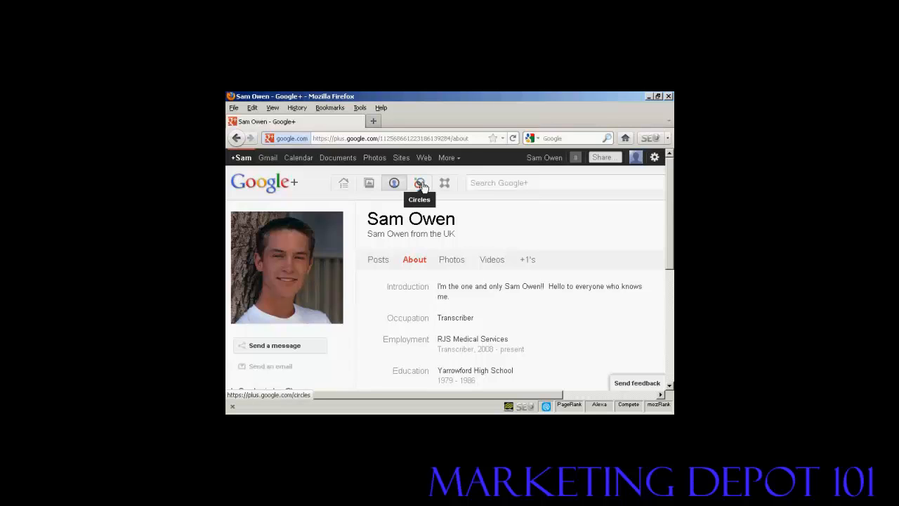
Step: Go to the Circles page, which shows no one in Sam's circles yet
left_click(418, 183)
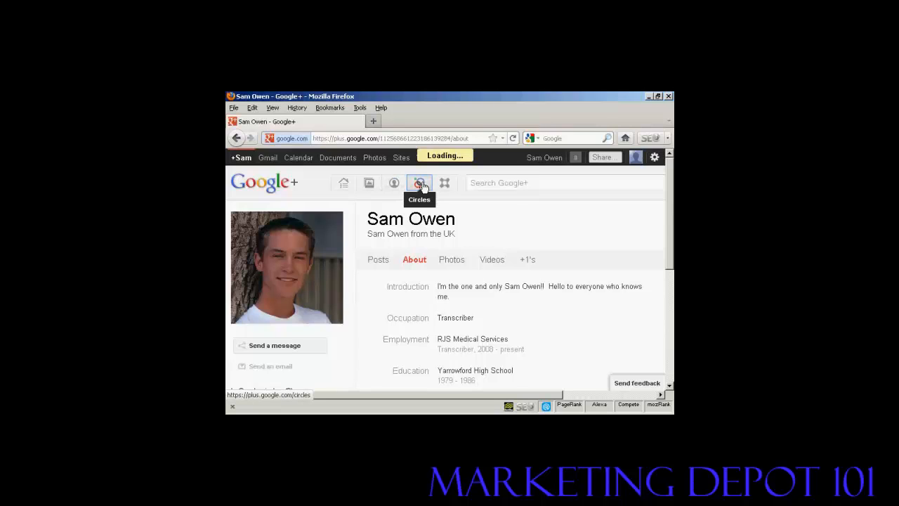
left_click(414, 183)
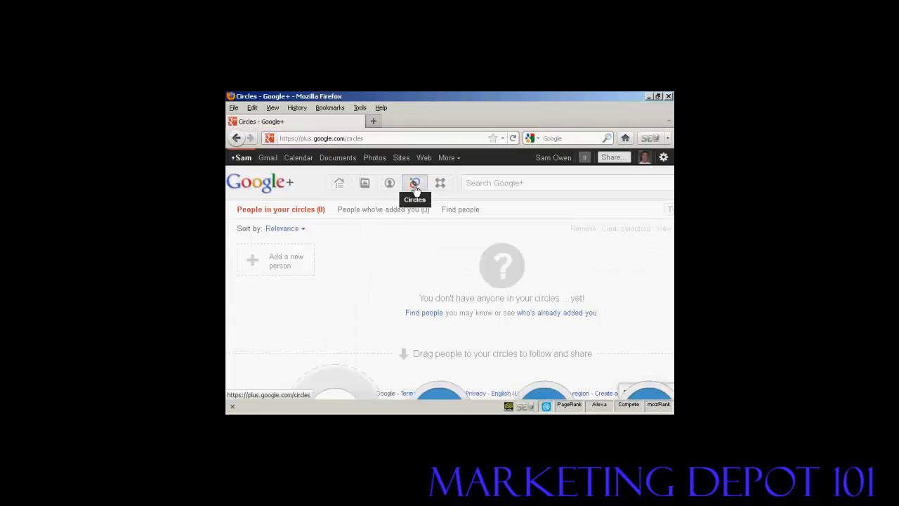
mouse_move(406, 326)
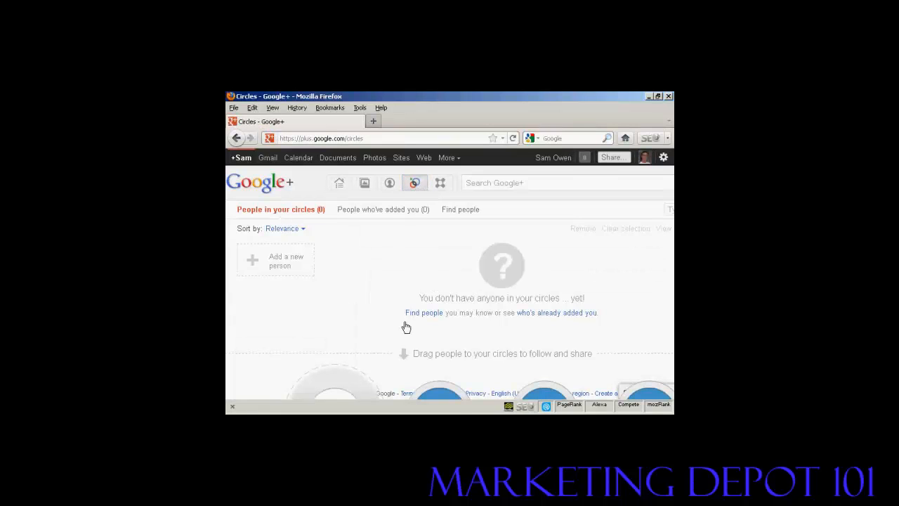
mouse_move(420, 315)
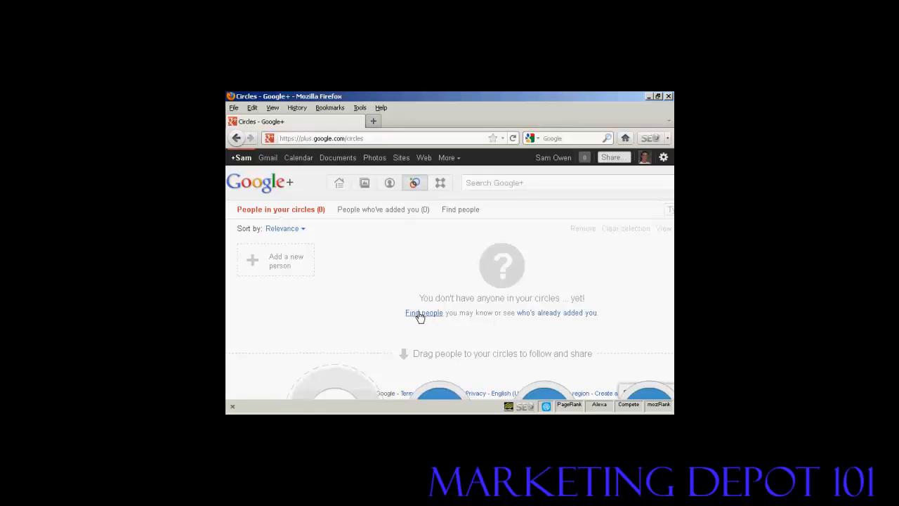
mouse_move(572, 317)
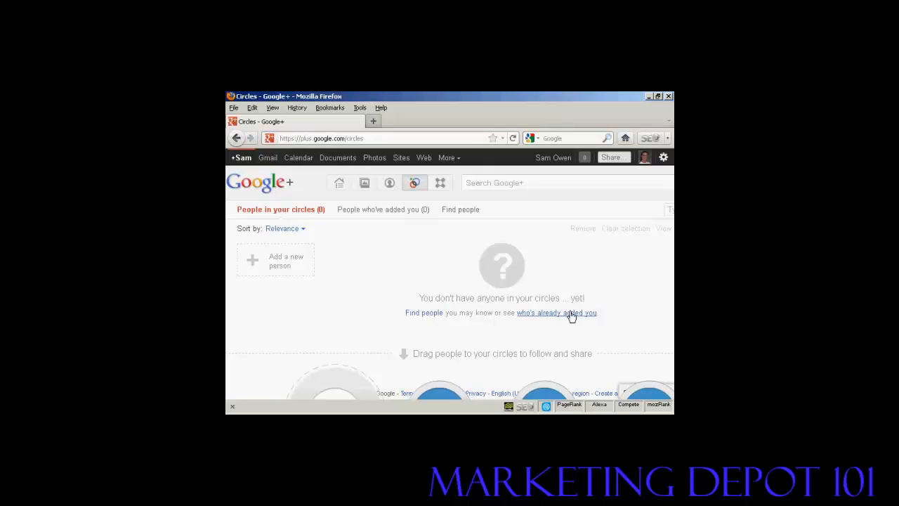
mouse_move(592, 310)
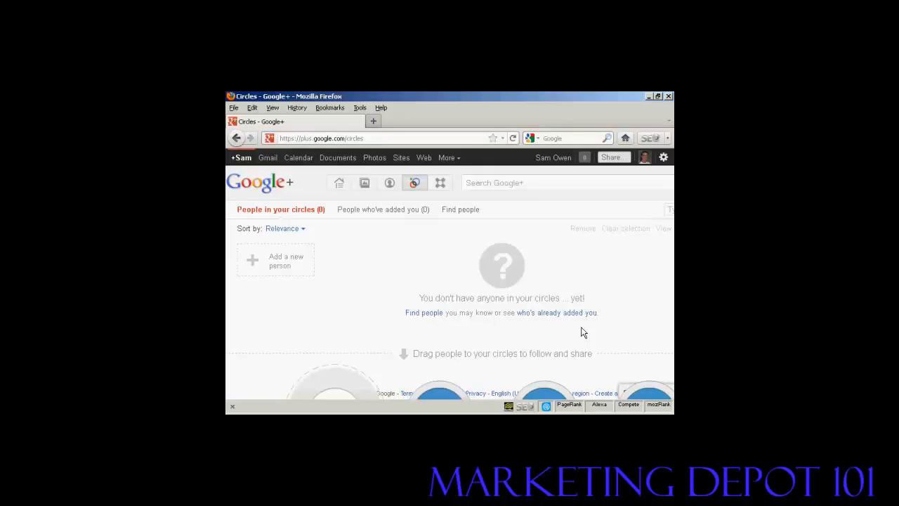
mouse_move(417, 330)
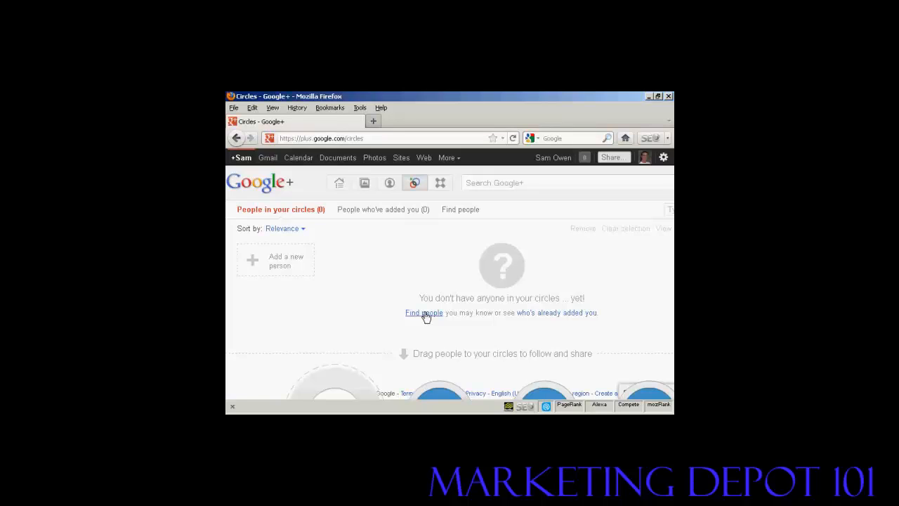
Step: From Find people, drag Peter's card into the Friends circle and acknowledge the circles explanation
left_click(423, 312)
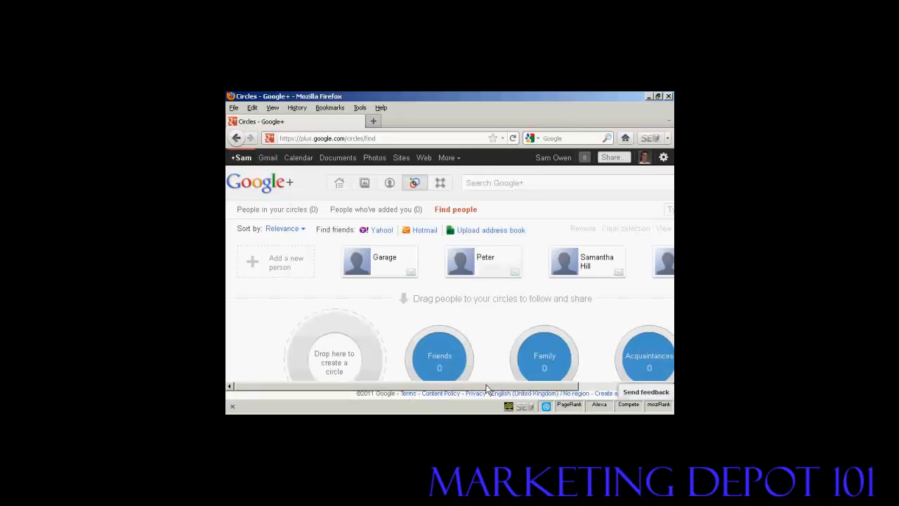
mouse_move(511, 387)
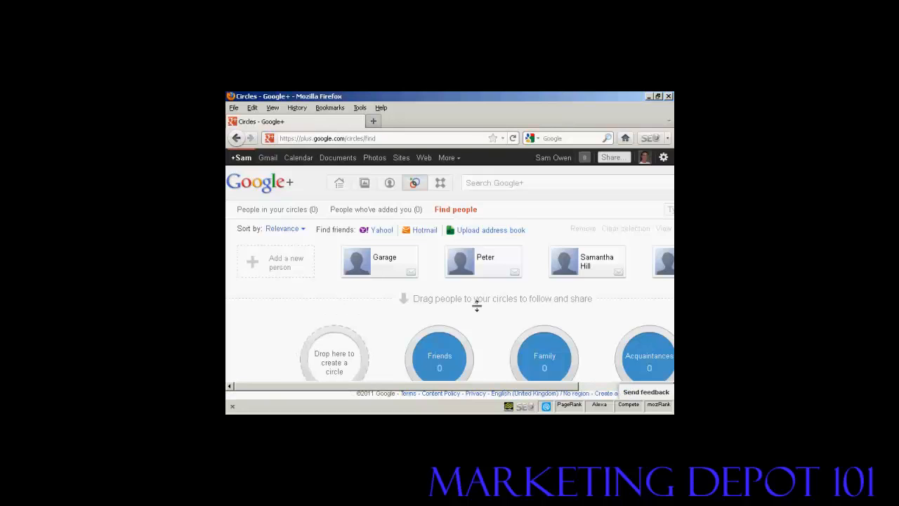
left_click(483, 260)
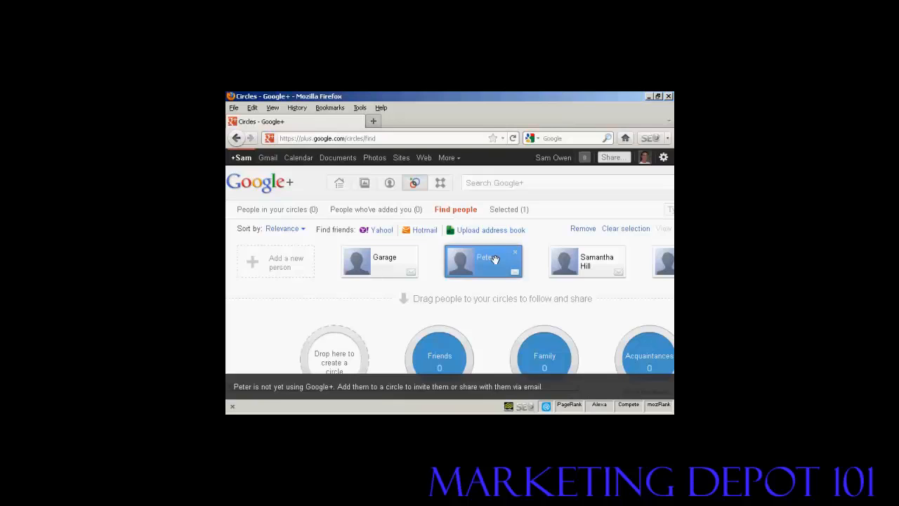
mouse_move(494, 259)
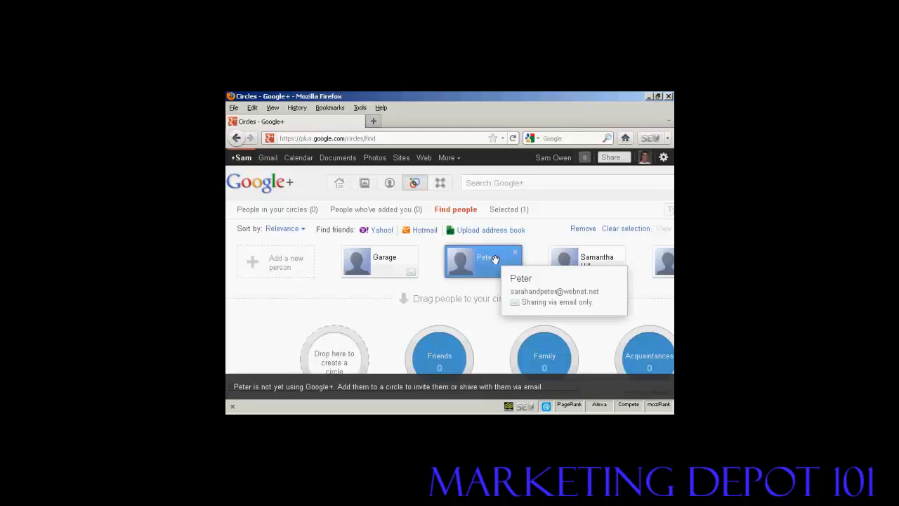
left_click_drag(483, 260, 432, 355)
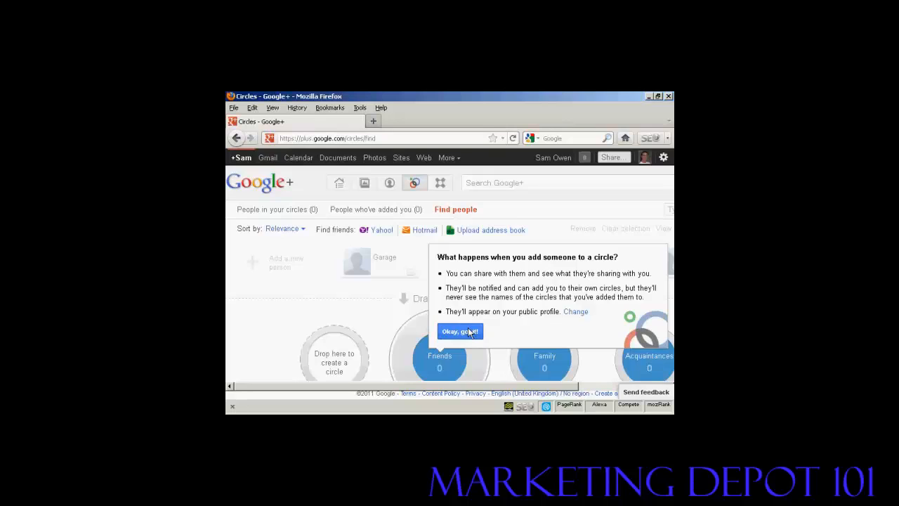
left_click(460, 331)
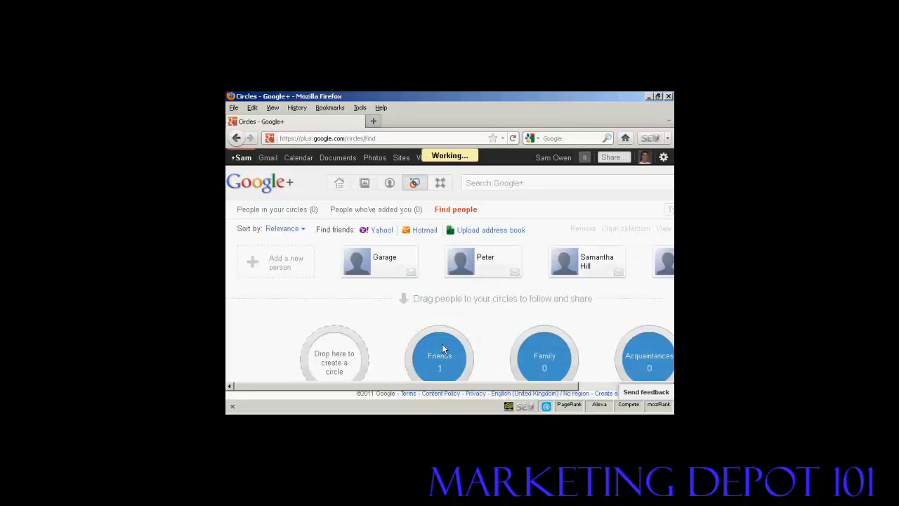
left_click_drag(459, 262, 440, 355)
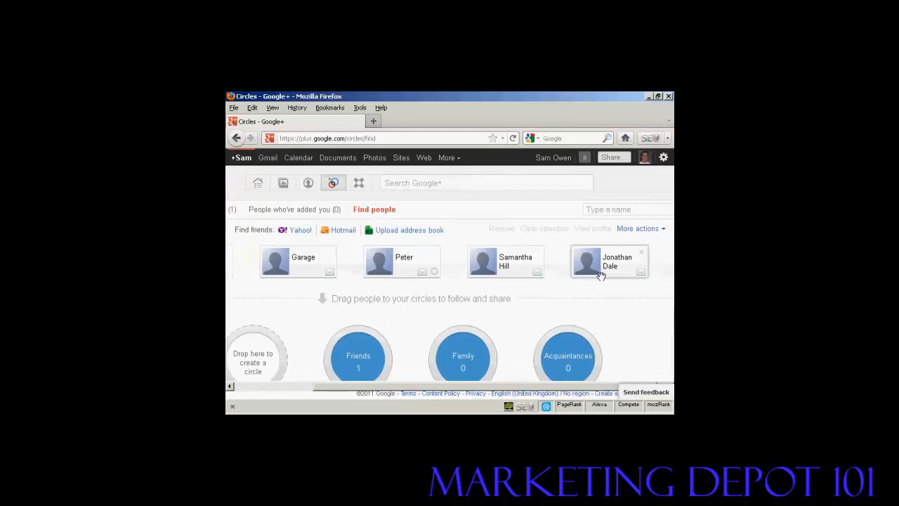
left_click_drag(608, 262, 568, 355)
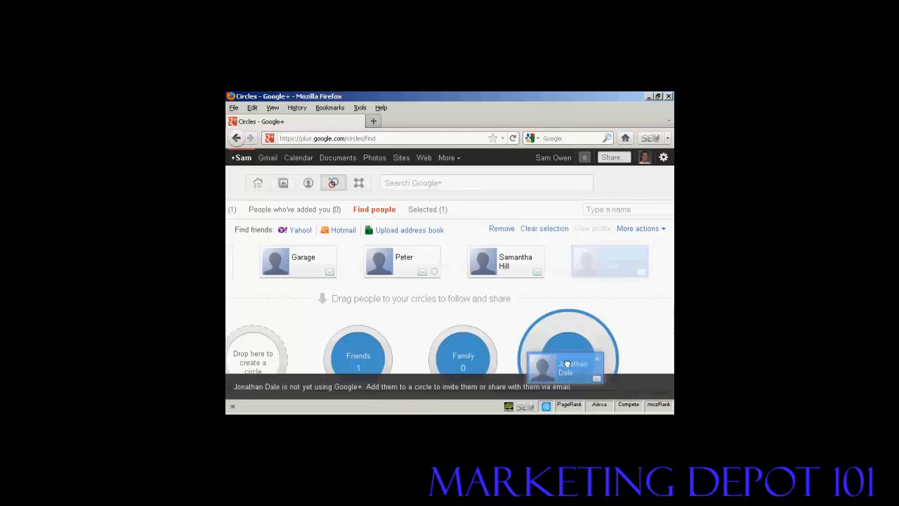
left_click_drag(568, 365, 567, 355)
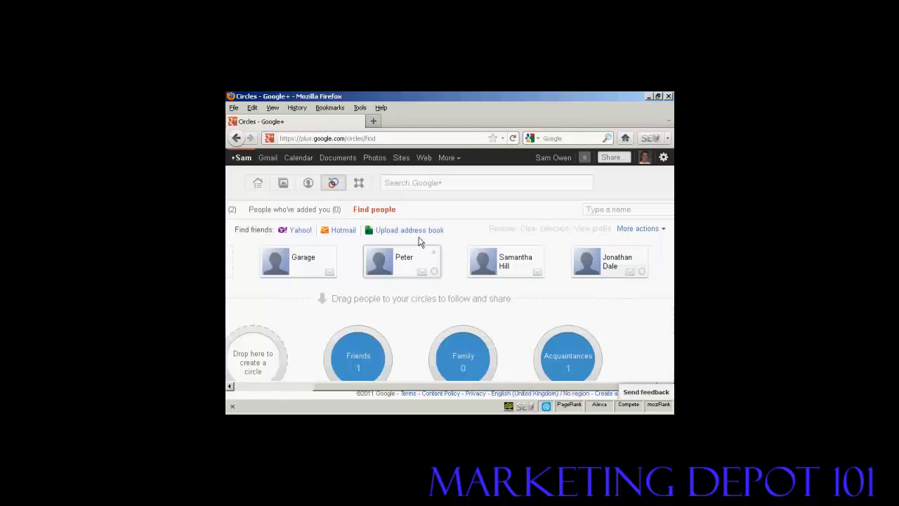
mouse_move(411, 231)
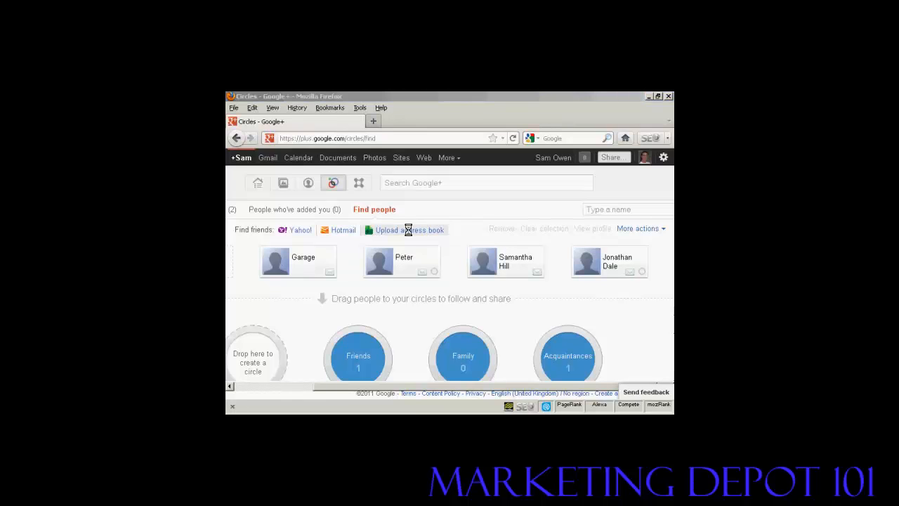
Step: Upload the google.csv address book so its nine contacts appear as suggestions
left_click(410, 230)
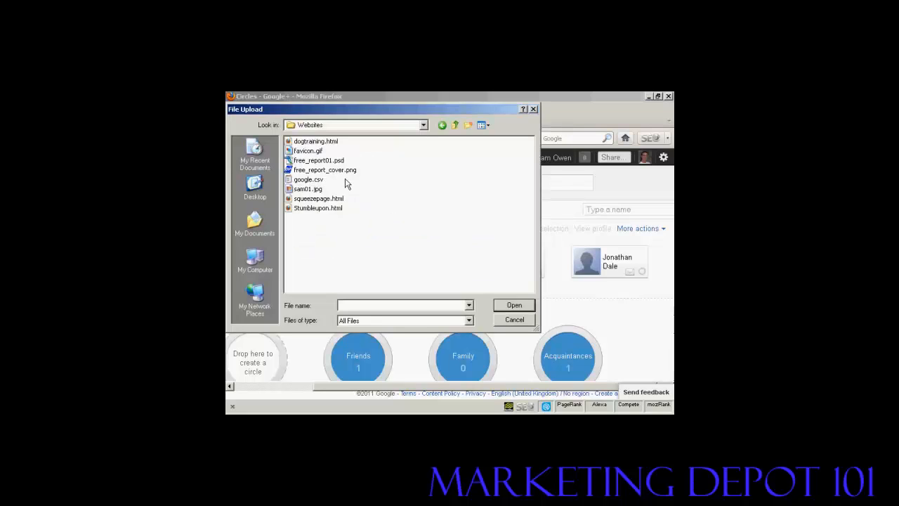
left_click(308, 179)
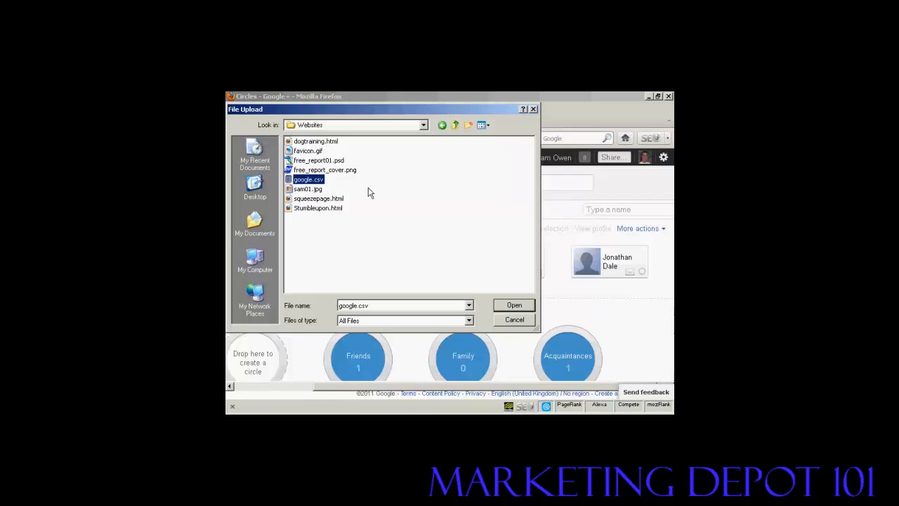
left_click(514, 305)
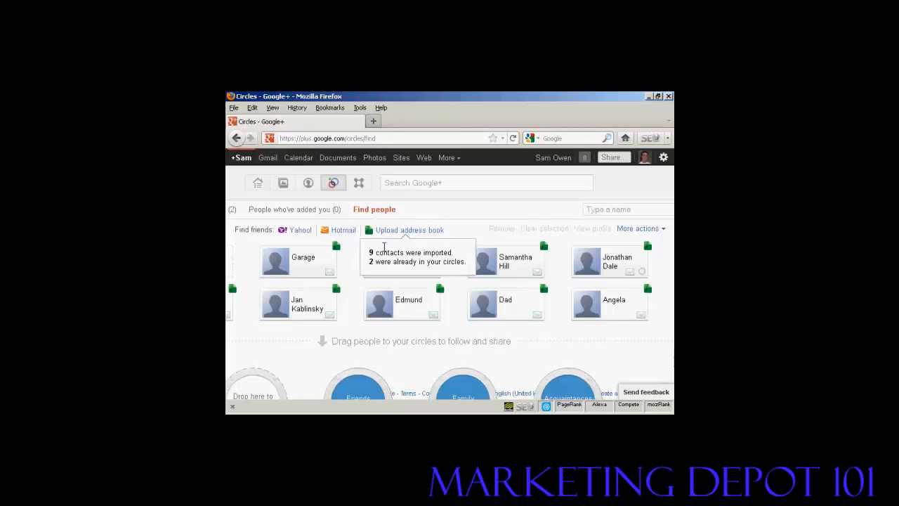
mouse_move(433, 270)
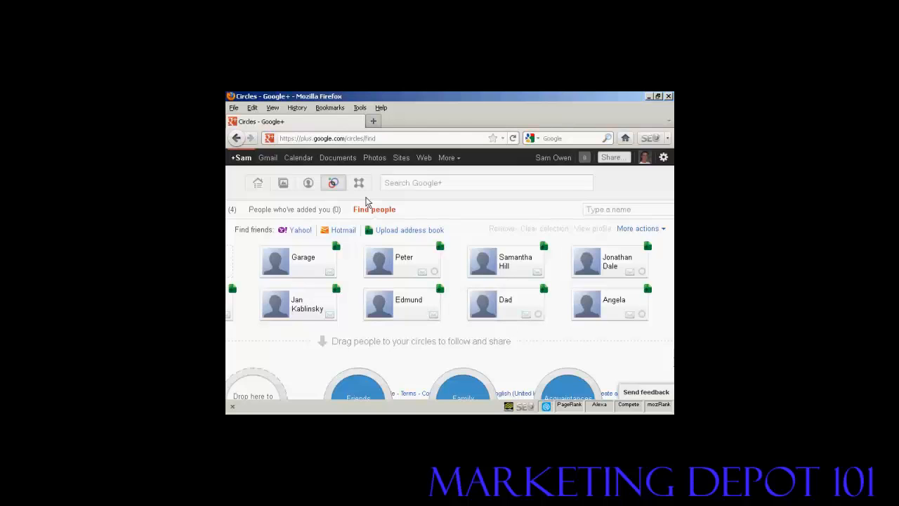
Step: Go to the home stream and filter it to the empty Friends circle stream
left_click(257, 182)
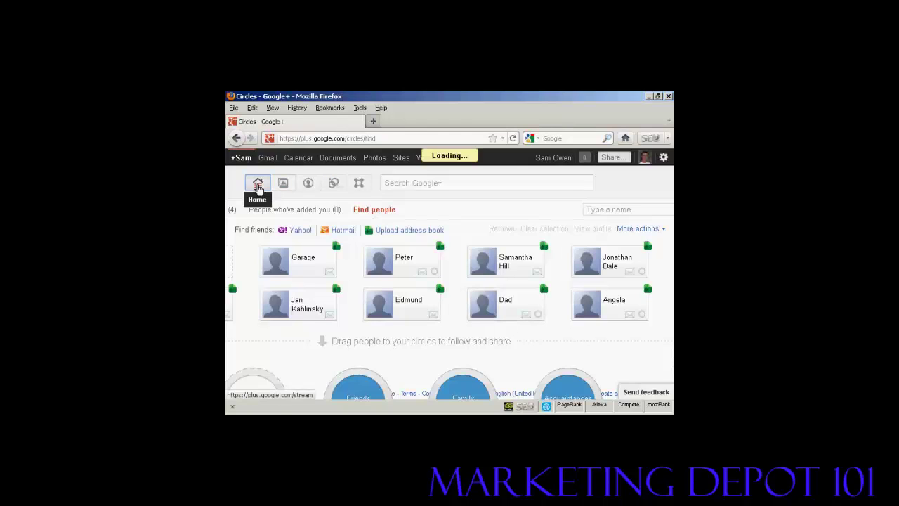
left_click(257, 182)
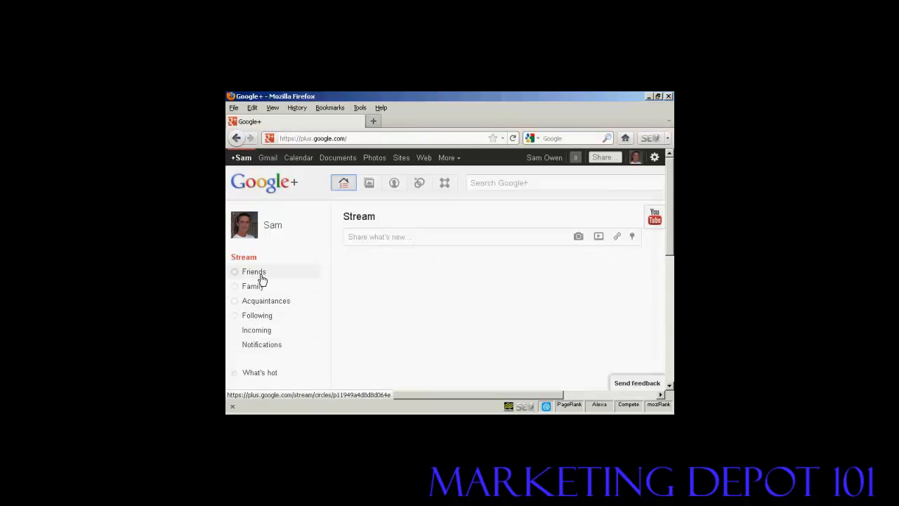
left_click(255, 272)
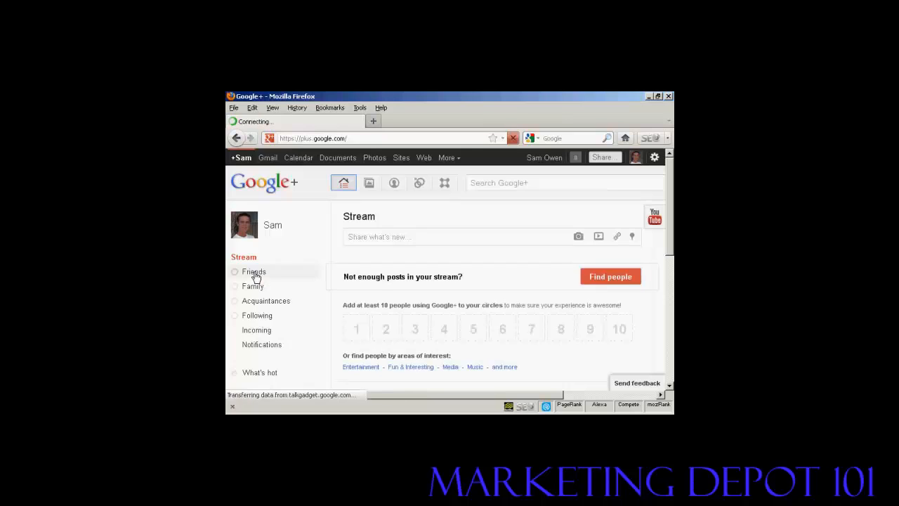
left_click(255, 271)
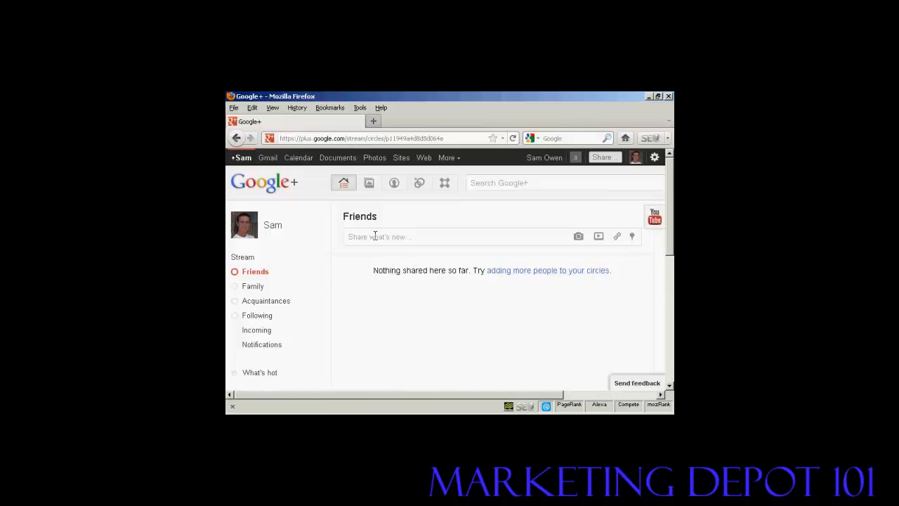
Step: Start a new Friends post in the Share box and reveal the video attachment choices
left_click(390, 237)
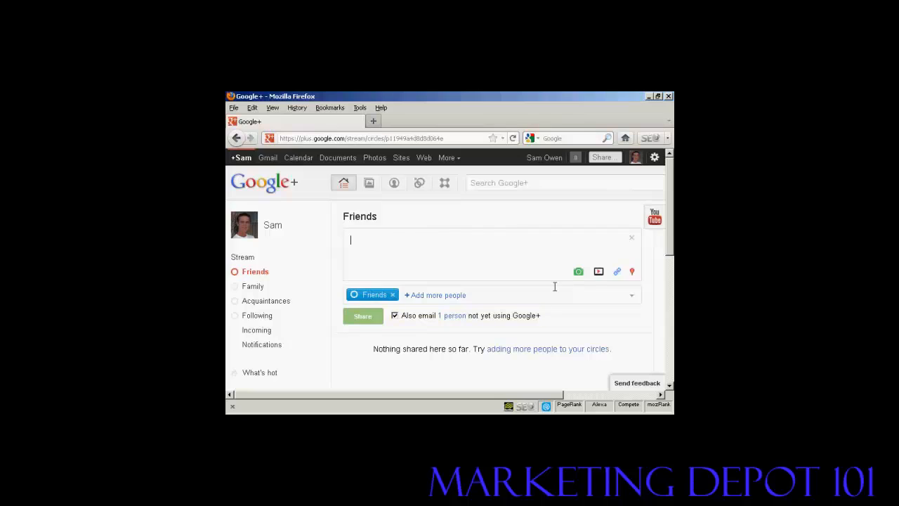
mouse_move(578, 272)
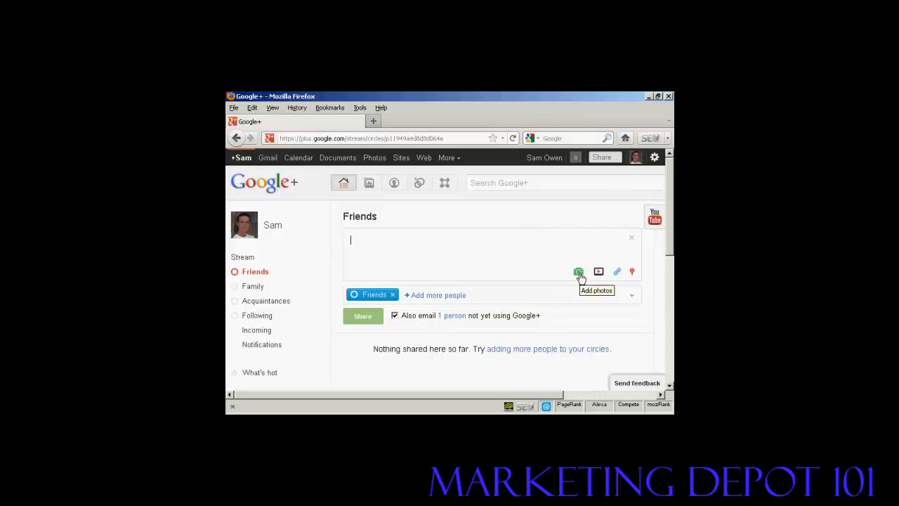
mouse_move(599, 272)
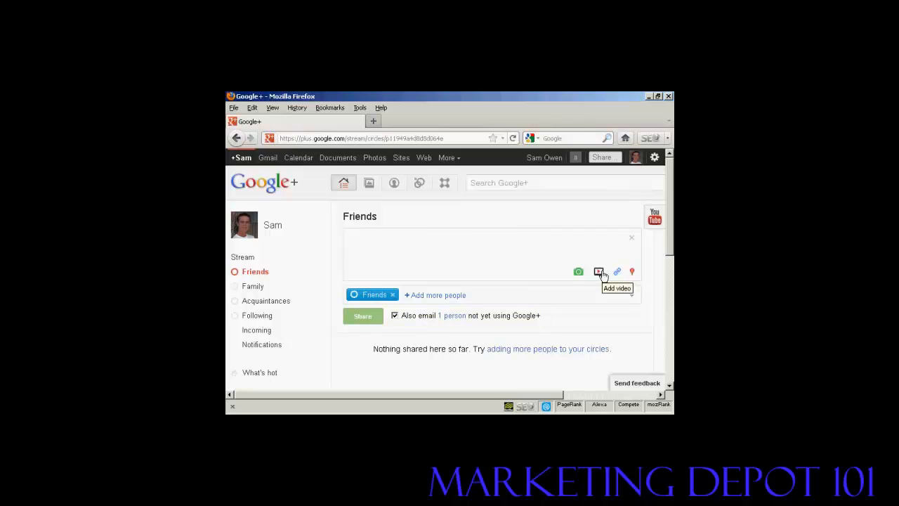
mouse_move(618, 272)
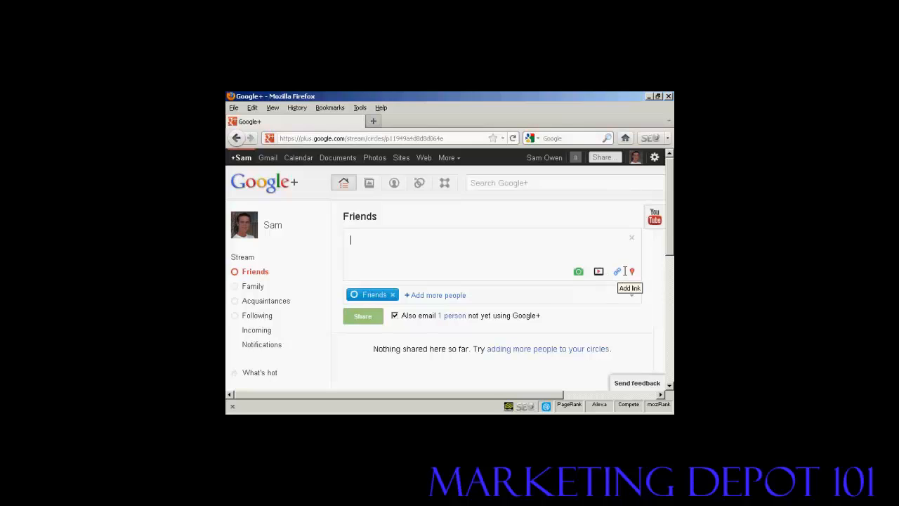
mouse_move(633, 271)
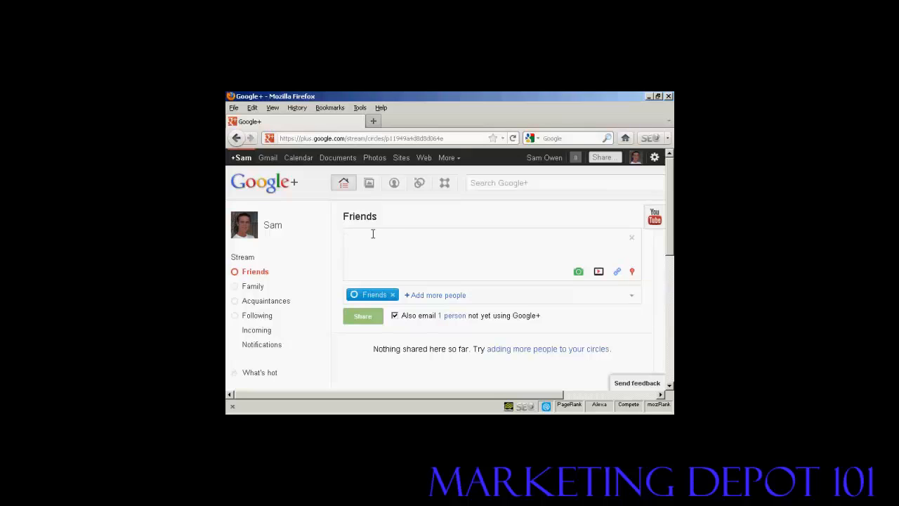
mouse_move(579, 273)
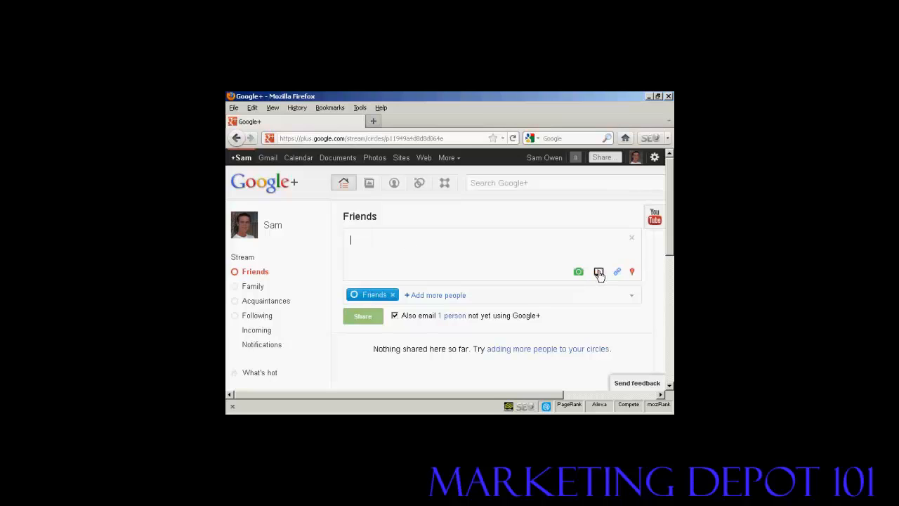
left_click(598, 272)
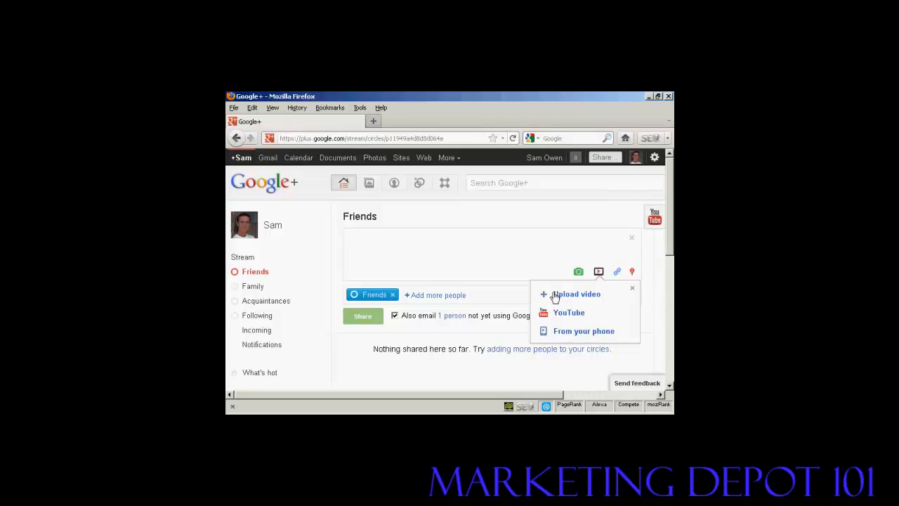
mouse_move(573, 298)
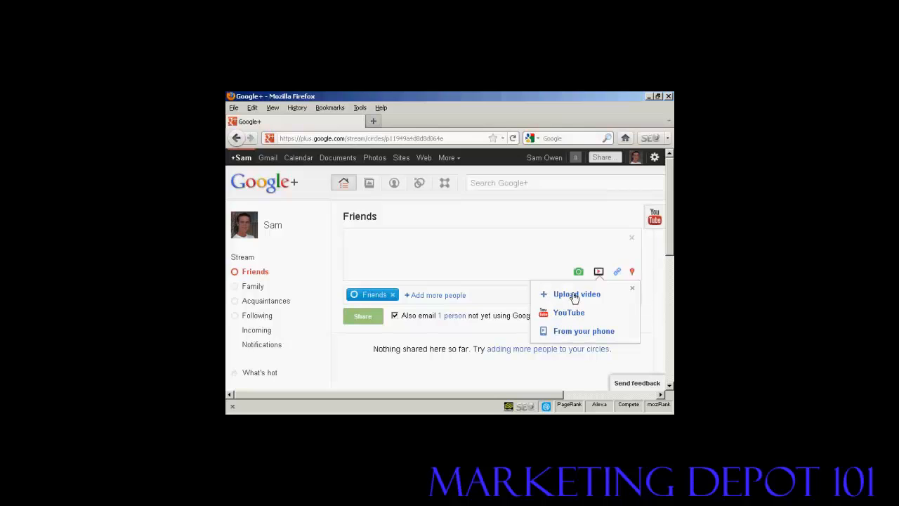
mouse_move(571, 315)
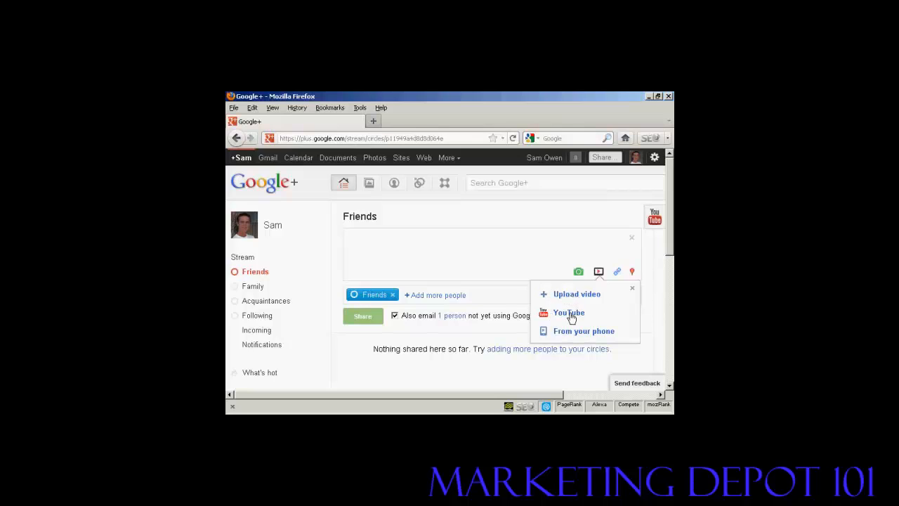
mouse_move(567, 321)
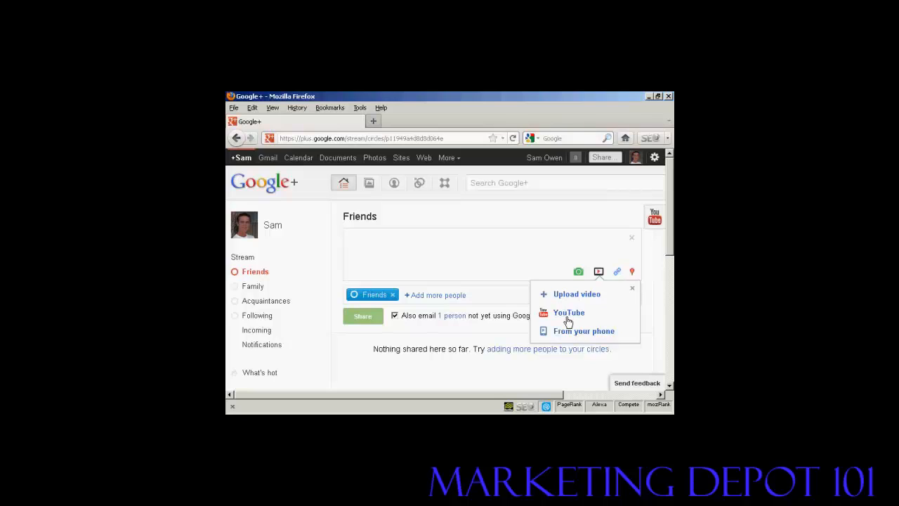
mouse_move(588, 324)
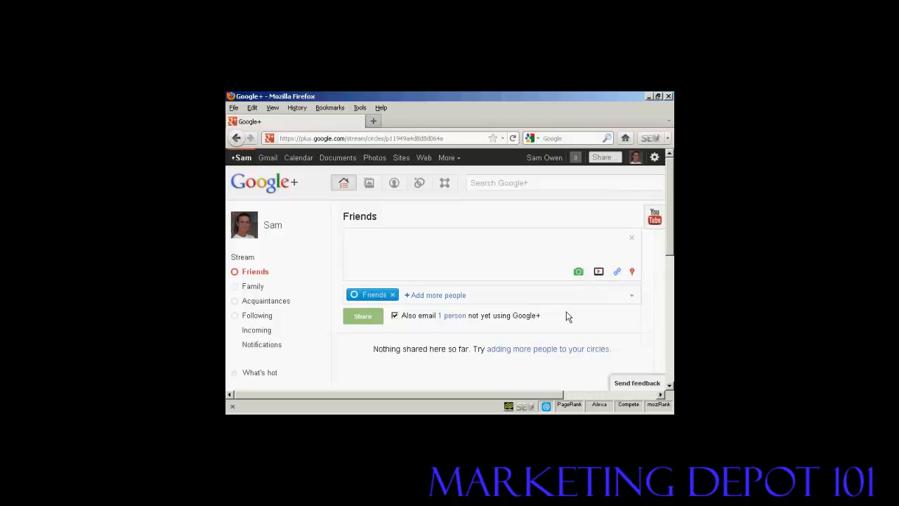
Step: Search YouTube for 'Highland dancing' and attach the Scottish Highland Fling result to the post
left_click(598, 271)
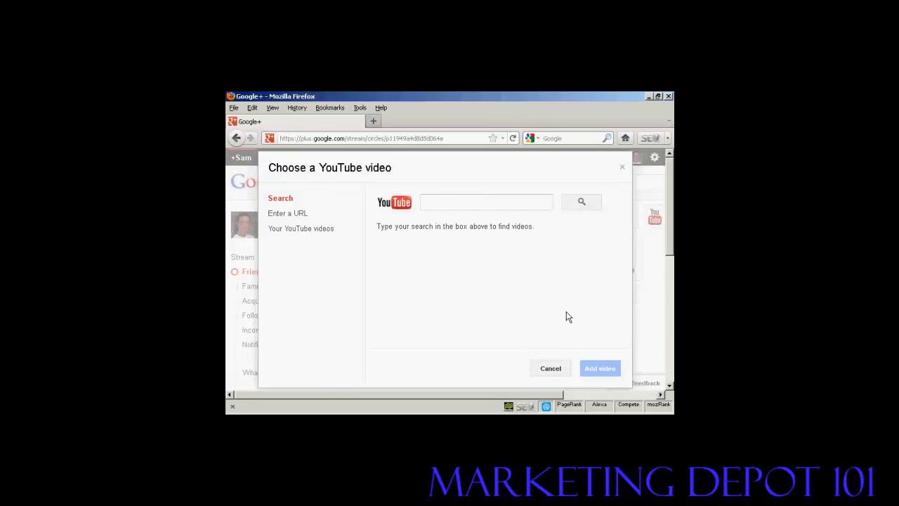
left_click(485, 203)
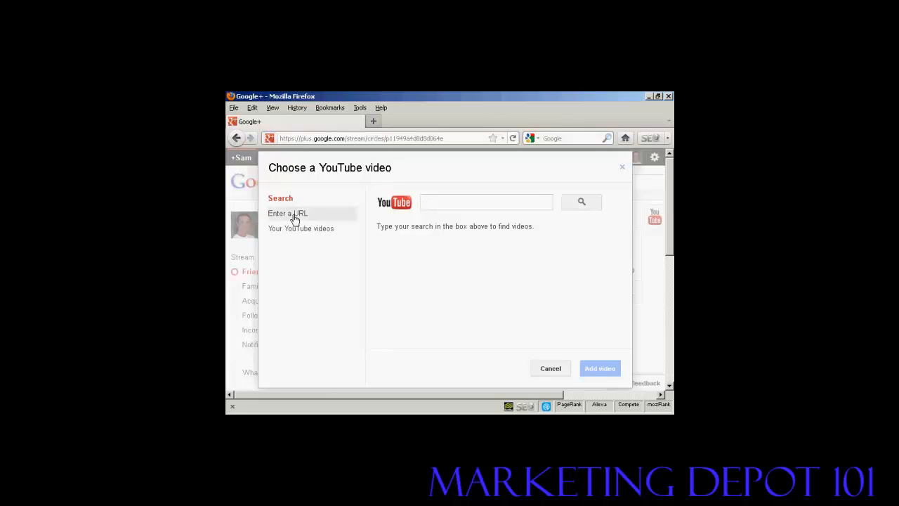
mouse_move(303, 232)
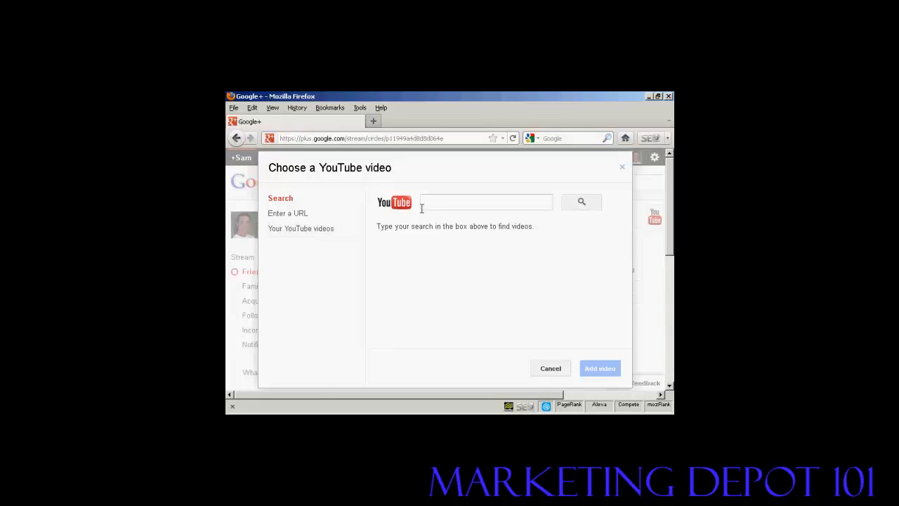
left_click(486, 202)
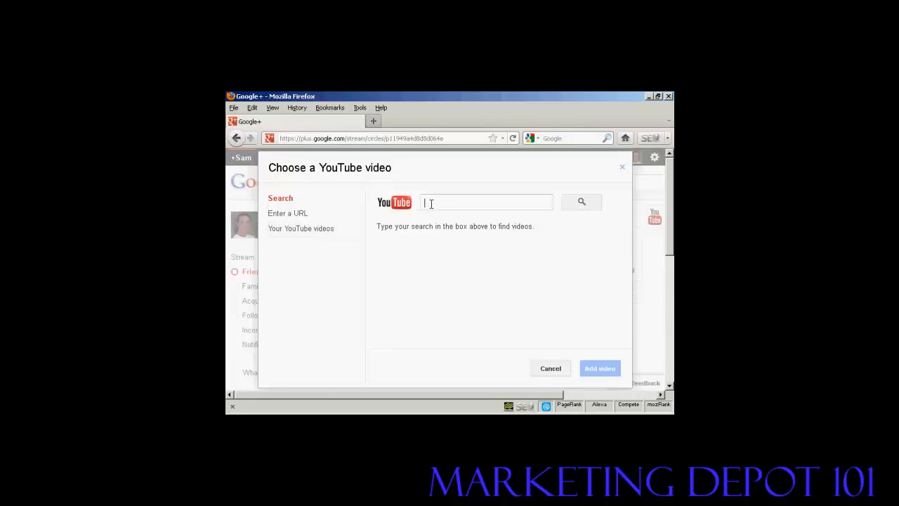
mouse_move(442, 201)
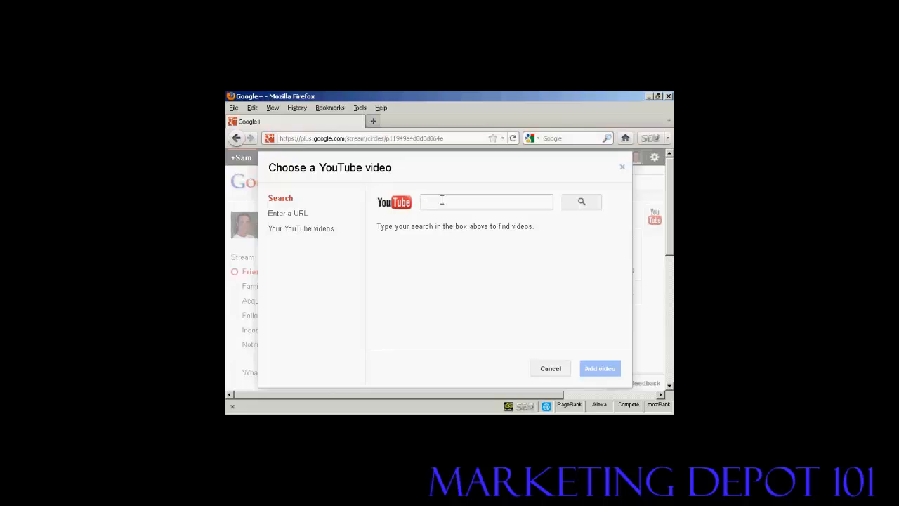
type("Highland da")
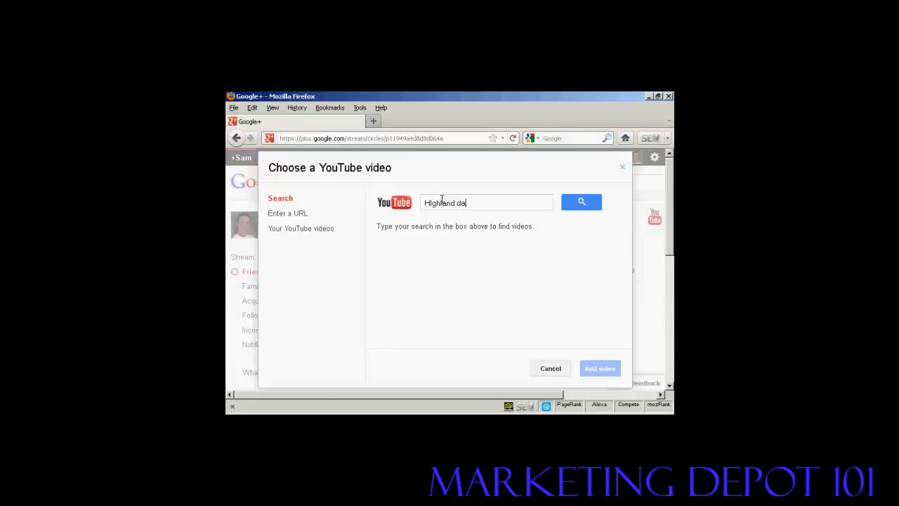
type("ncing")
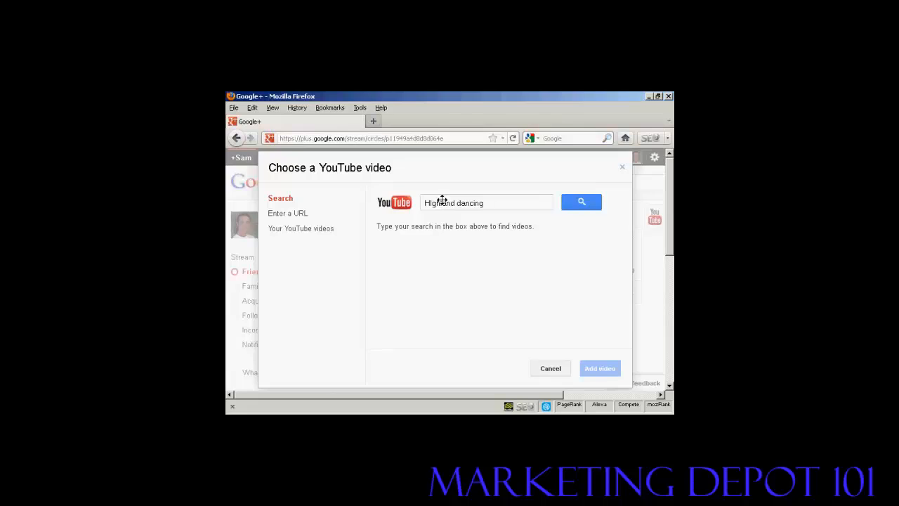
left_click(582, 203)
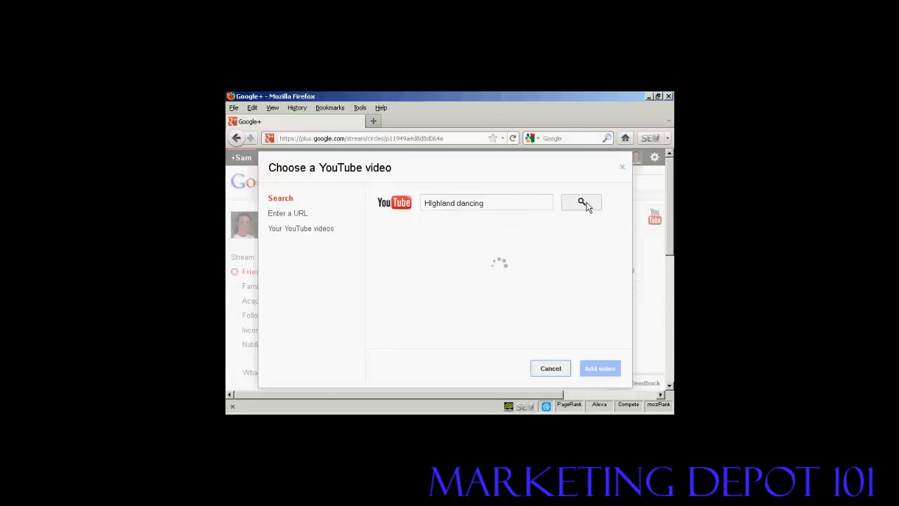
left_click(581, 203)
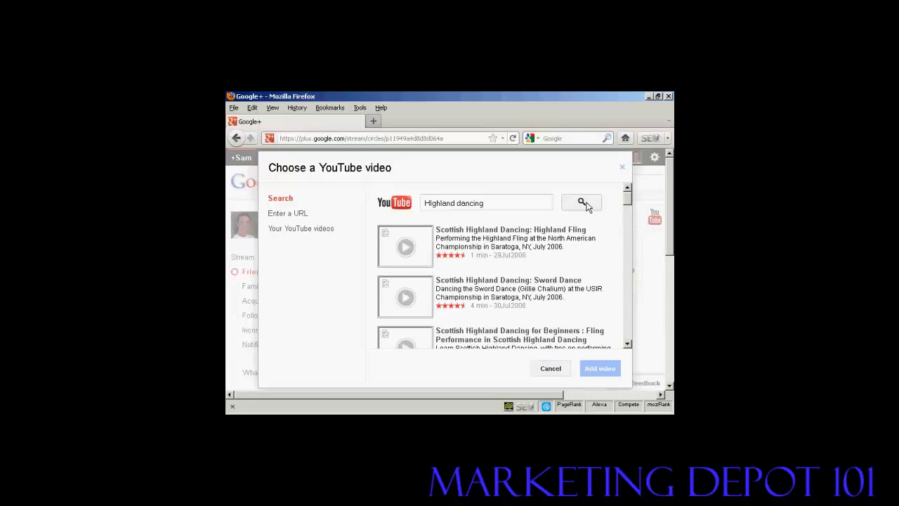
left_click(581, 203)
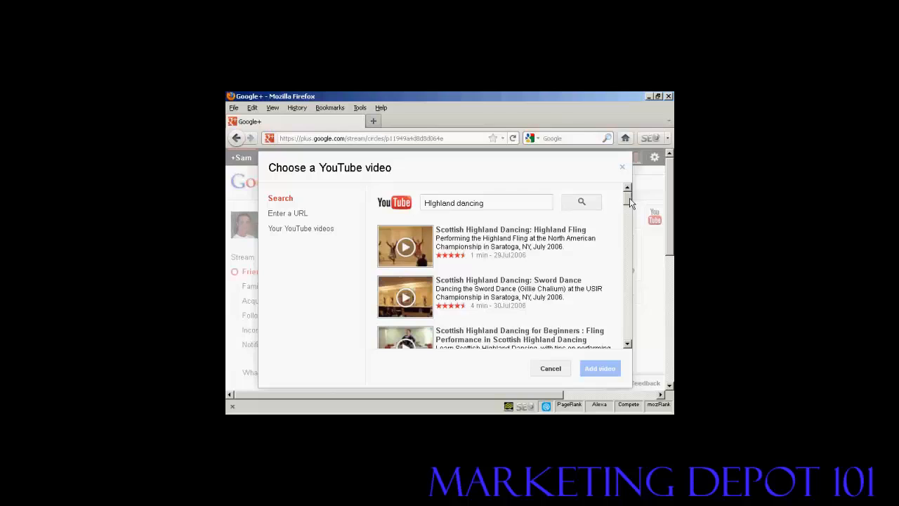
mouse_move(522, 237)
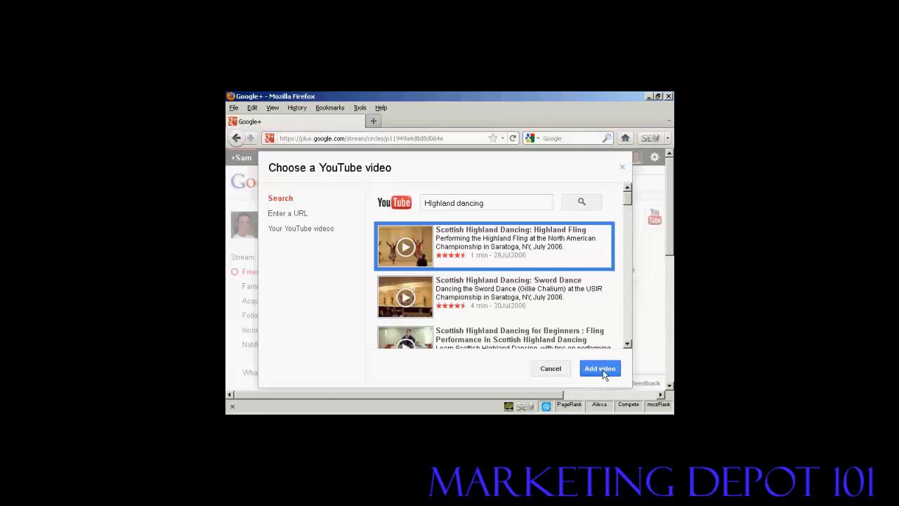
left_click(600, 368)
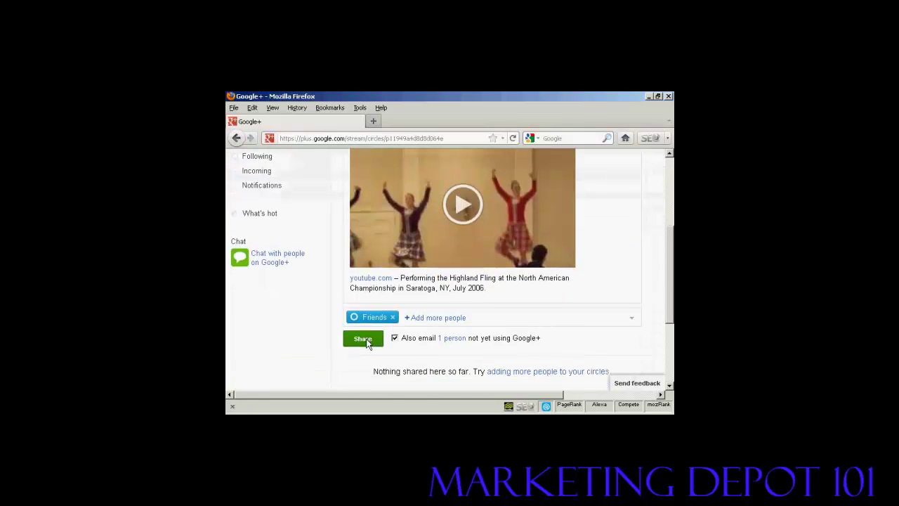
Step: Share the Highland Fling video post to Friends and view it in the stream
left_click(363, 338)
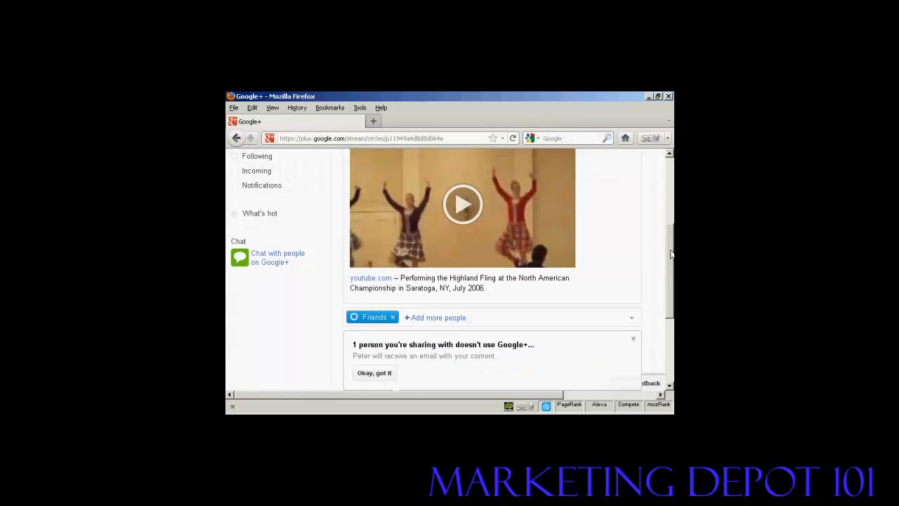
scroll("down", 3)
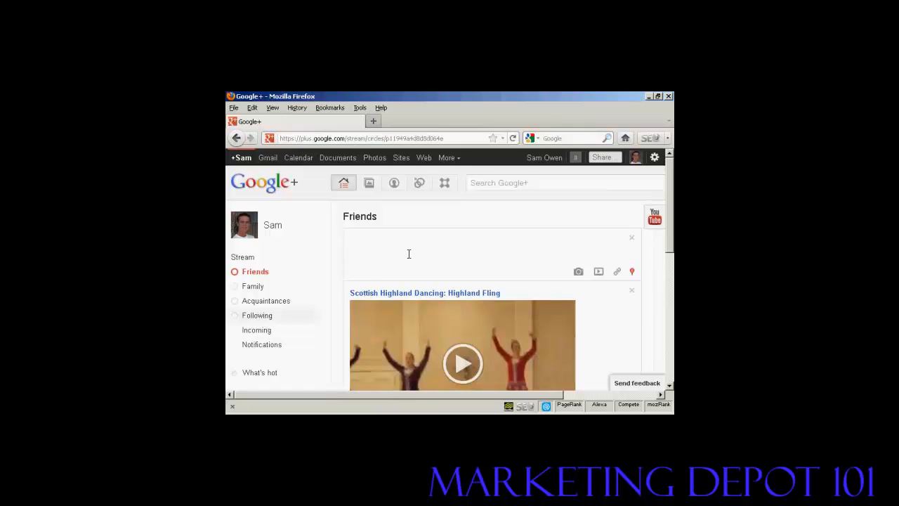
mouse_move(445, 183)
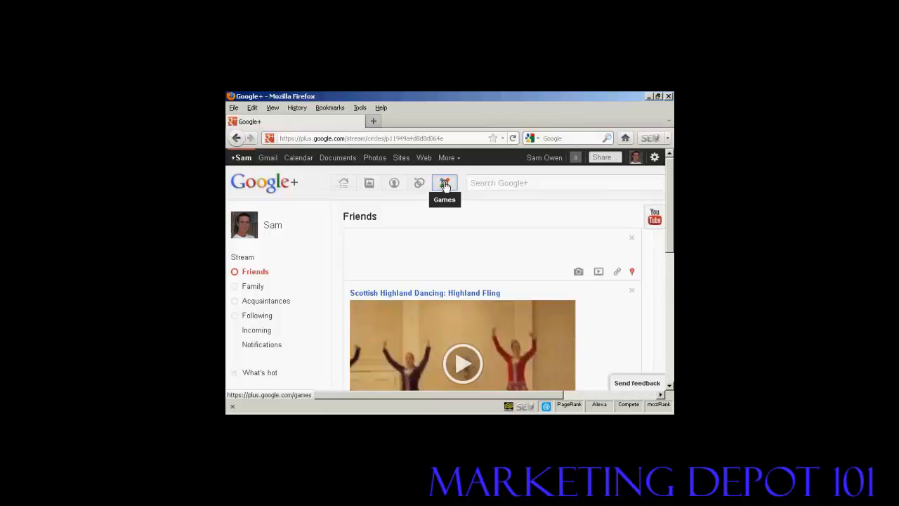
Step: Switch to the Games page and look over the Featured games showcase
left_click(444, 182)
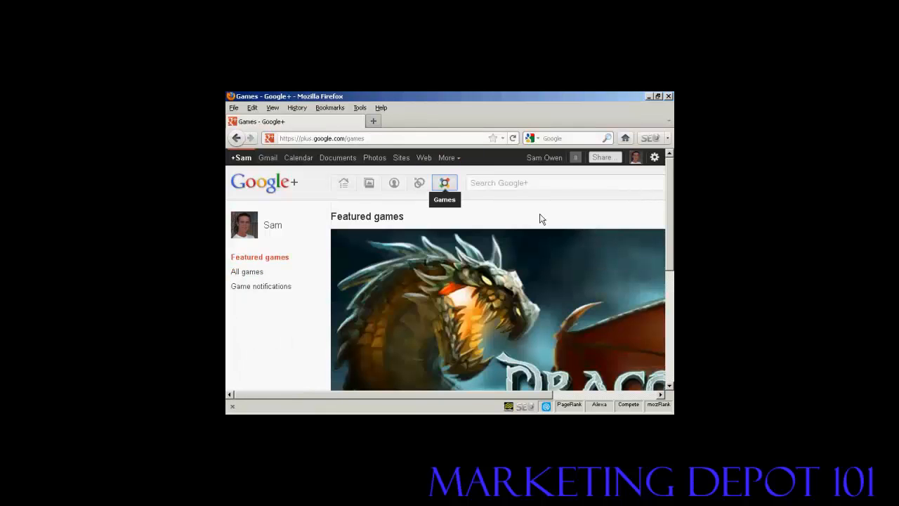
mouse_move(671, 182)
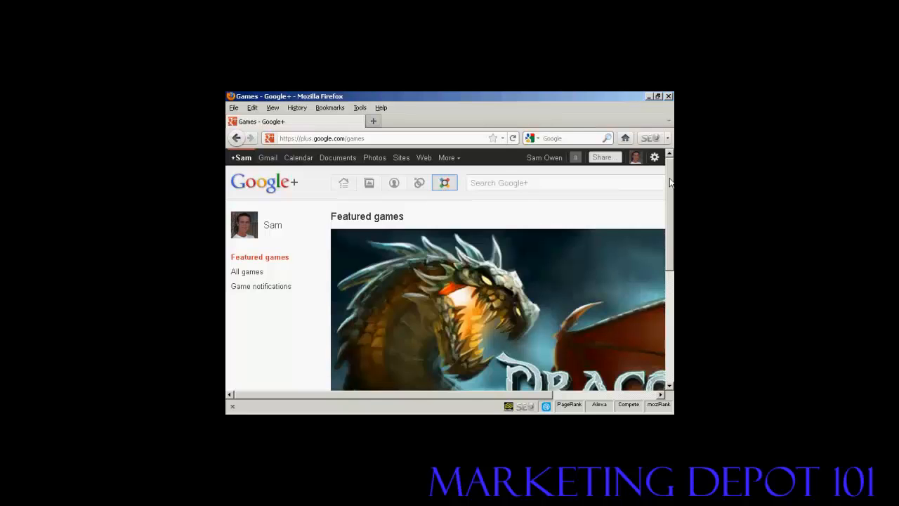
scroll("down", 3)
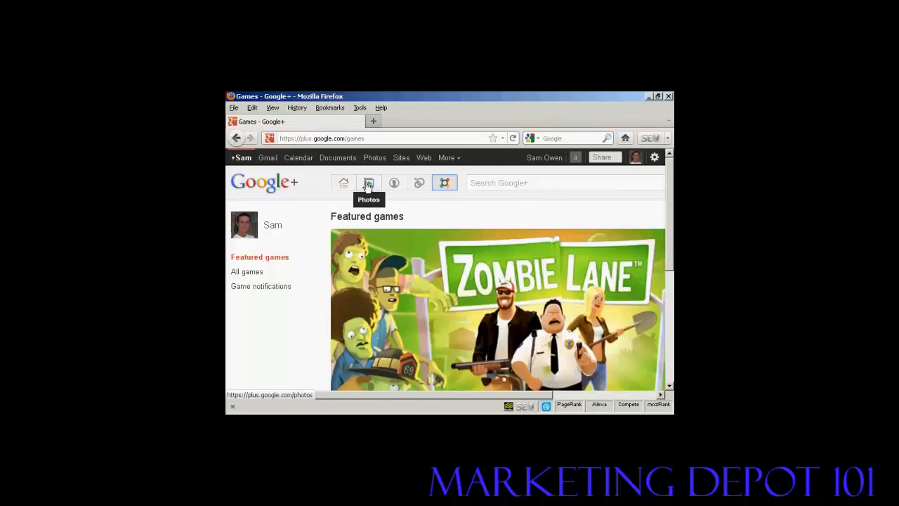
Step: View the empty Photos from your circles page, then return to the home stream via the Google+ logo
left_click(368, 183)
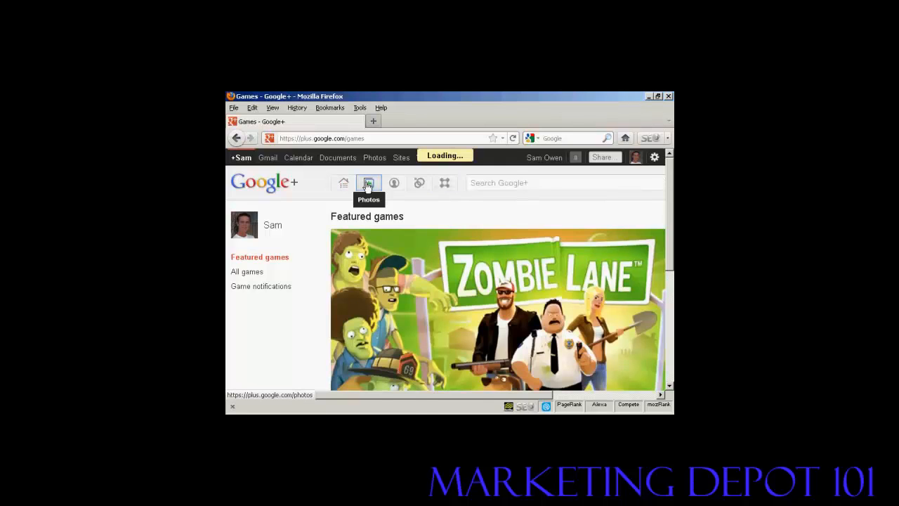
left_click(369, 182)
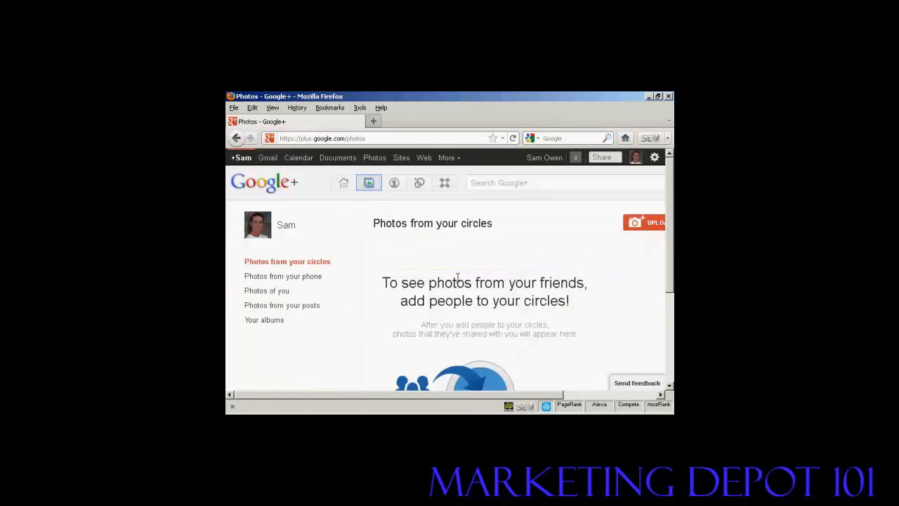
mouse_move(526, 300)
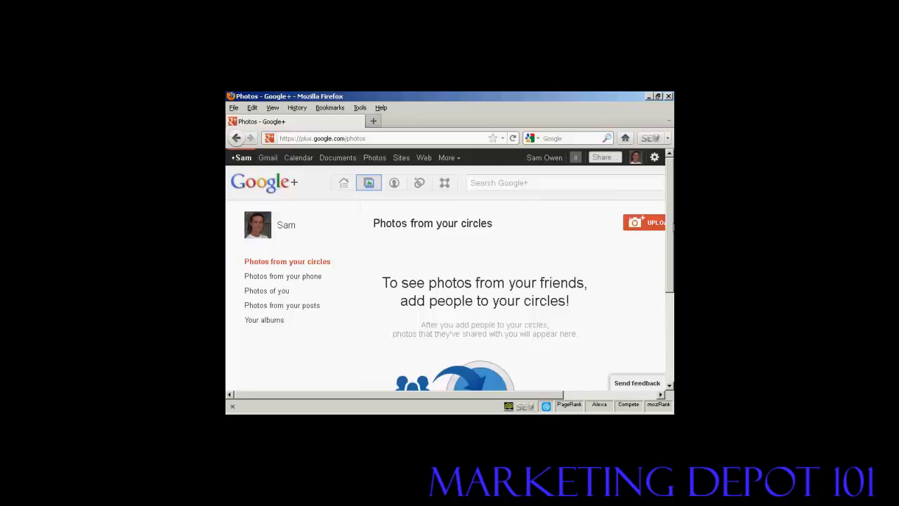
scroll("down", 3)
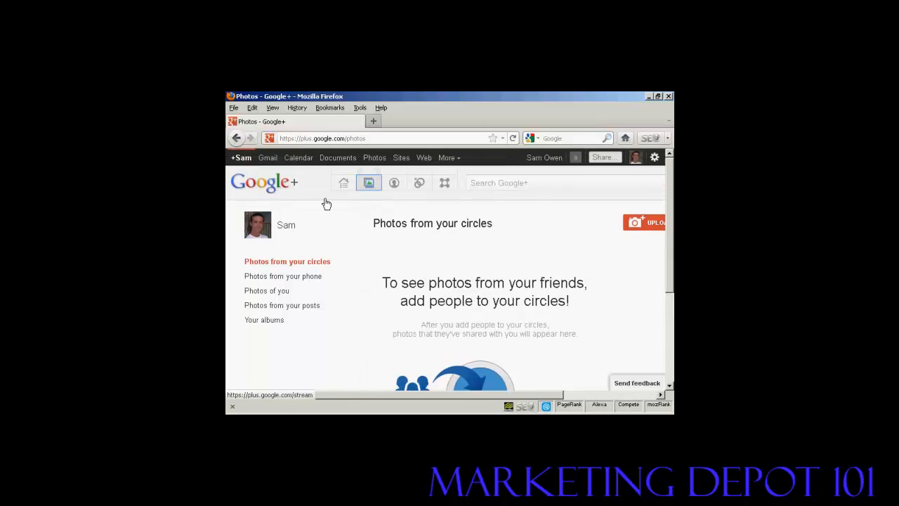
left_click(263, 185)
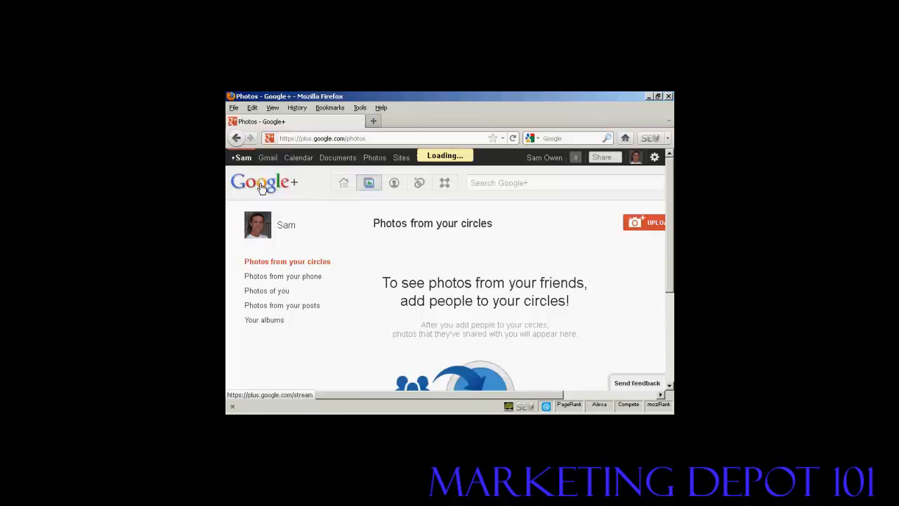